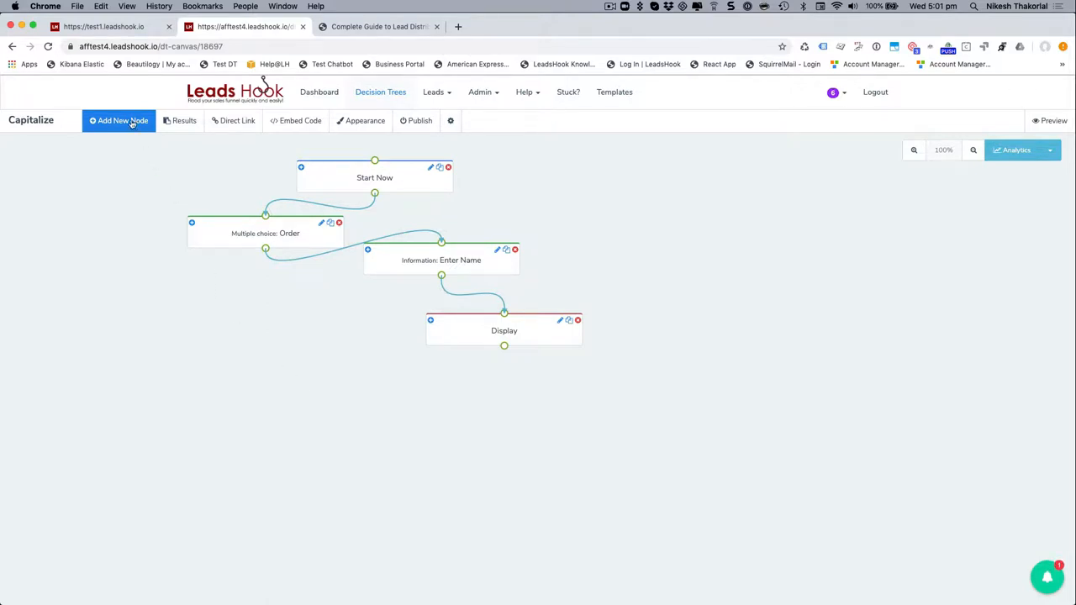
Add a blank API node from the Select Node list
click(117, 120)
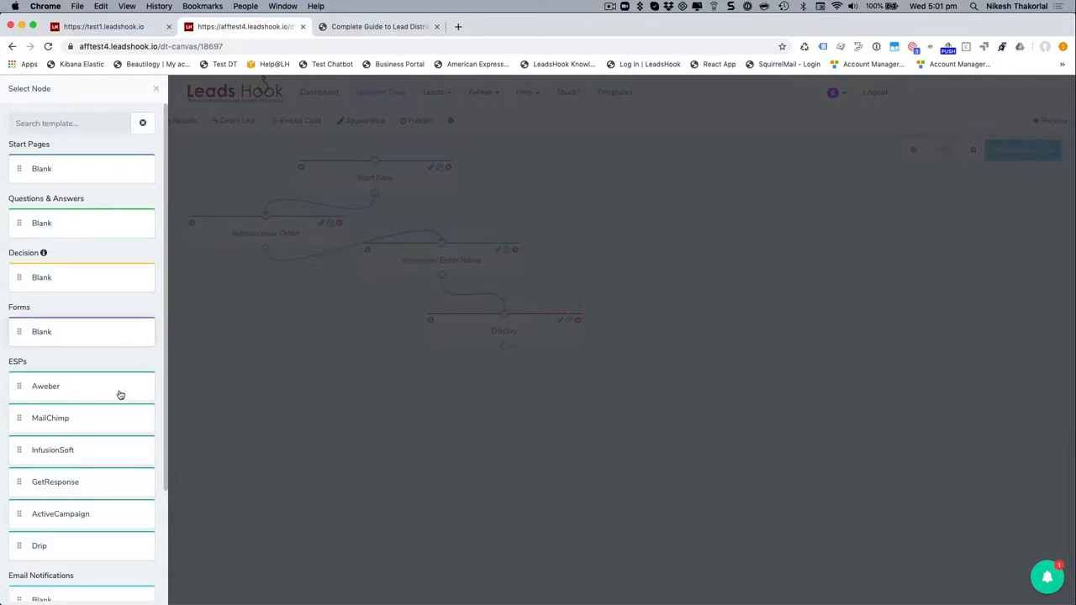
scroll(down, 3)
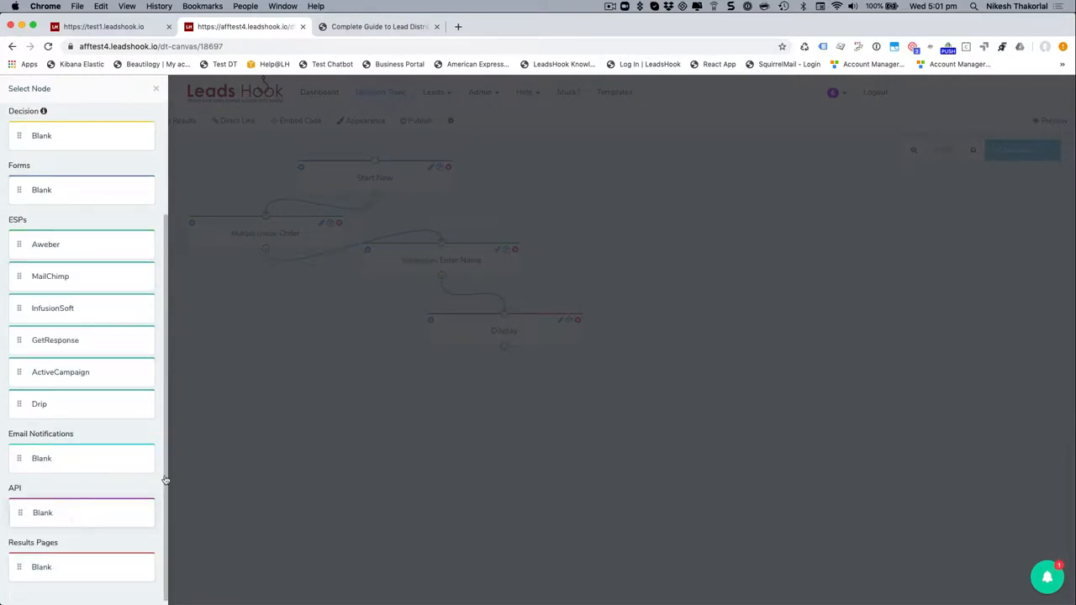
click(156, 88)
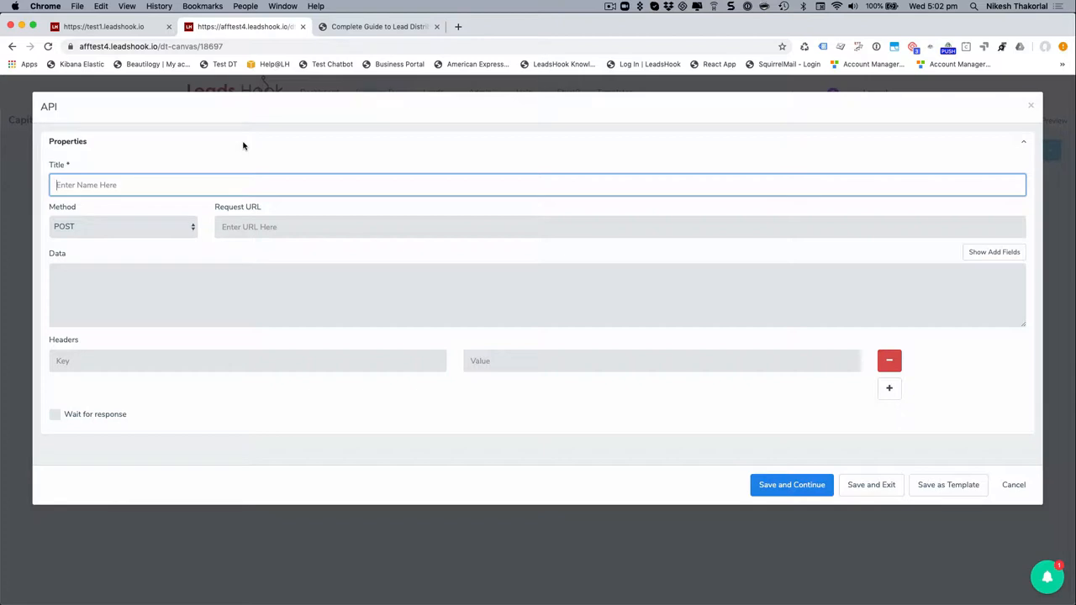
text(Test Web)
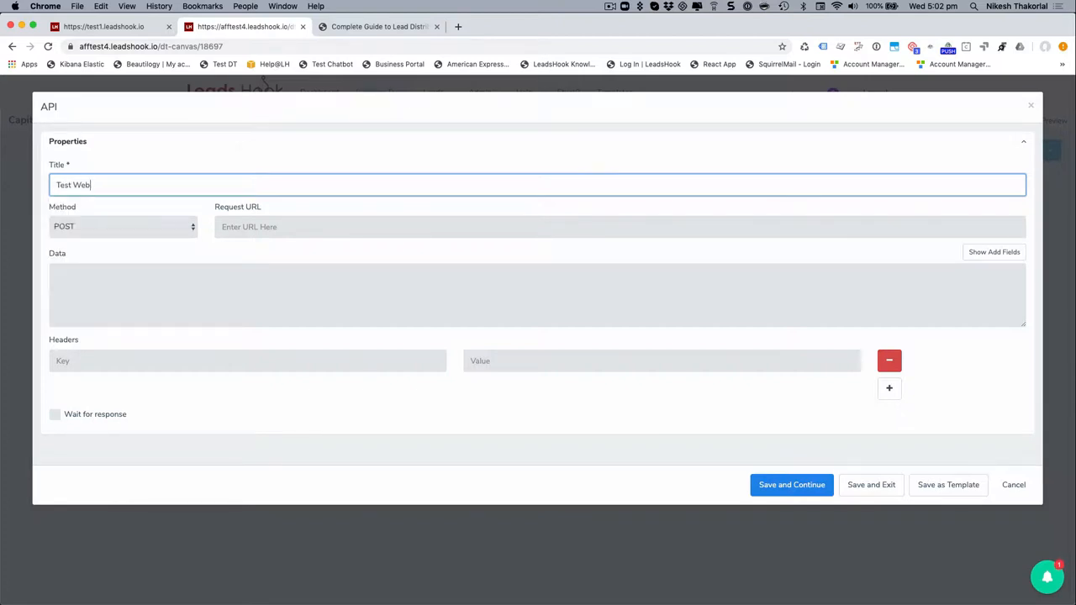
text(hook)
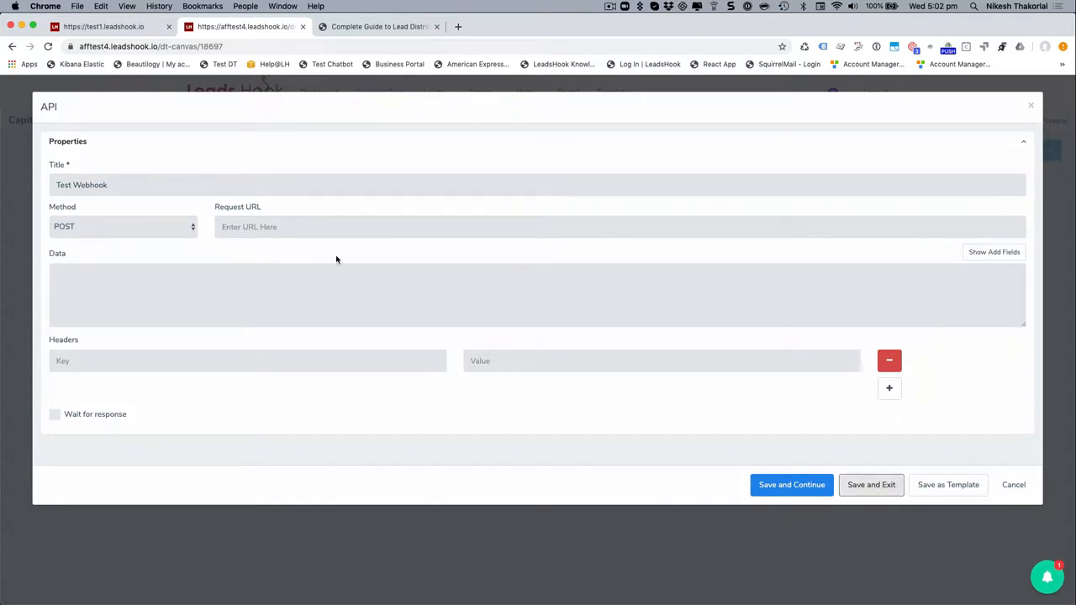
text(http://www.whiztesting.com/speed/)
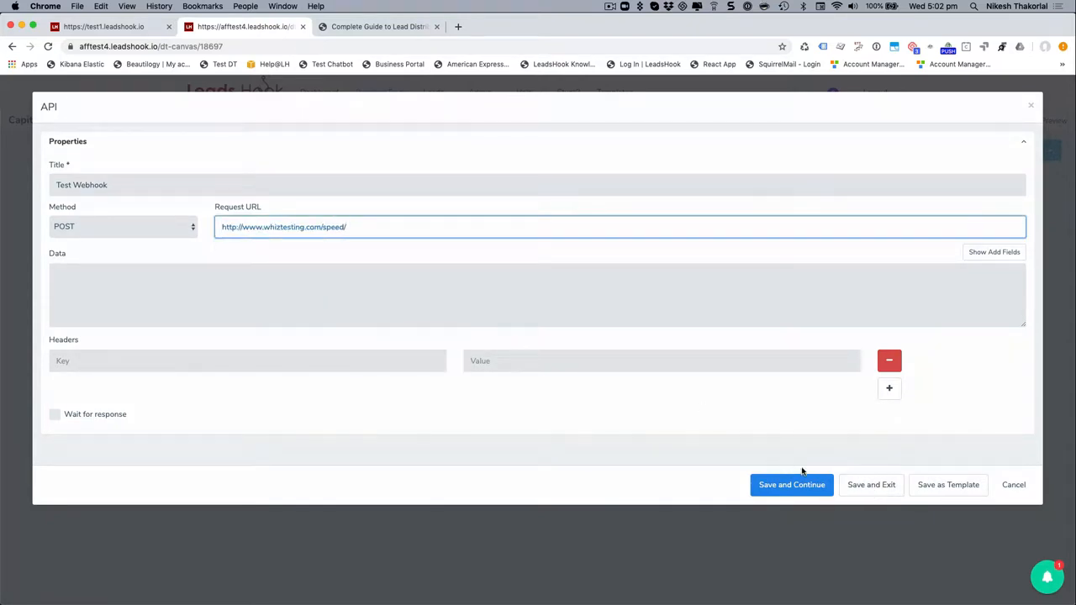
click(790, 484)
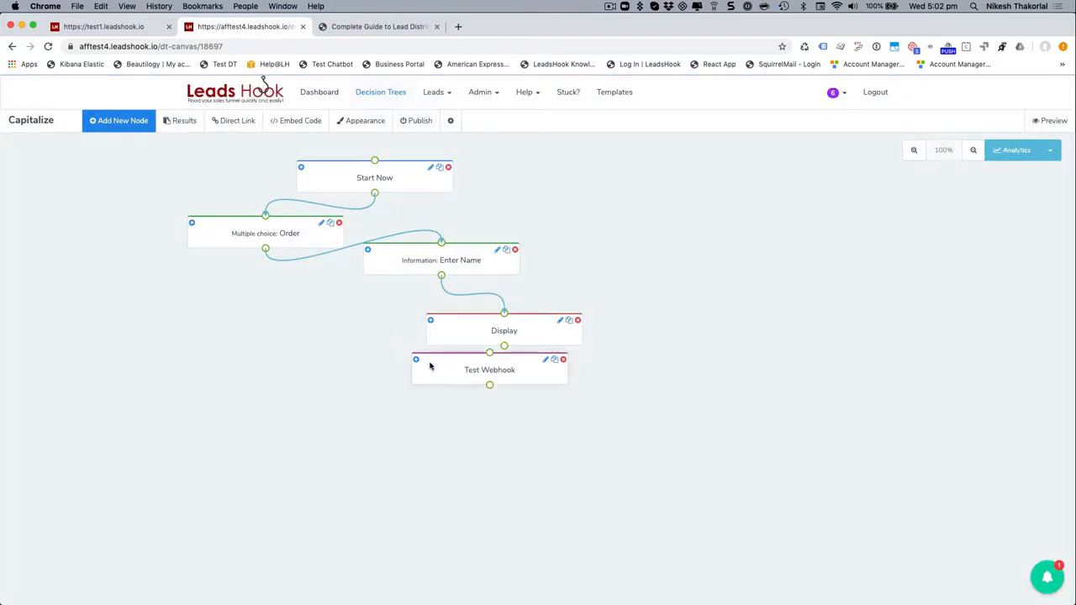
Rearrange Test Webhook and Display, then connect Enter Name to Test Webhook
drag(489, 370, 341, 351)
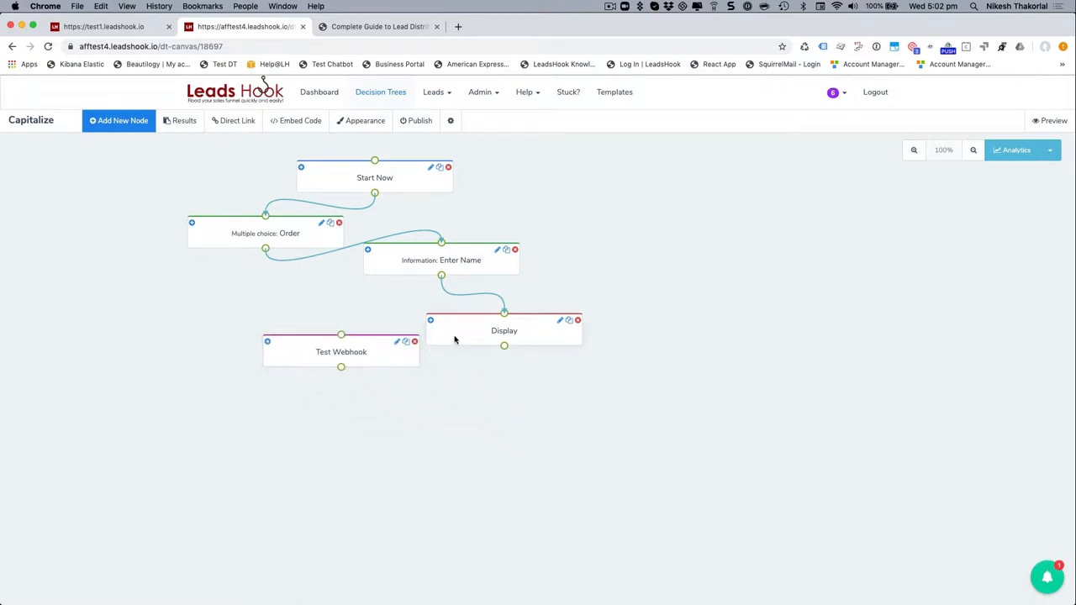
drag(504, 330, 490, 439)
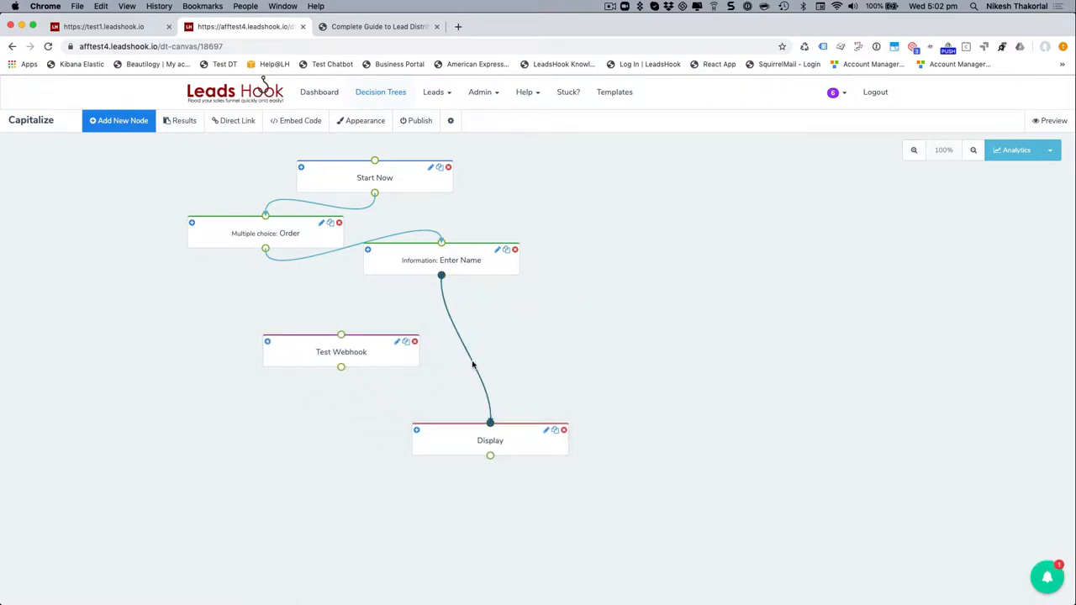
drag(341, 351, 447, 345)
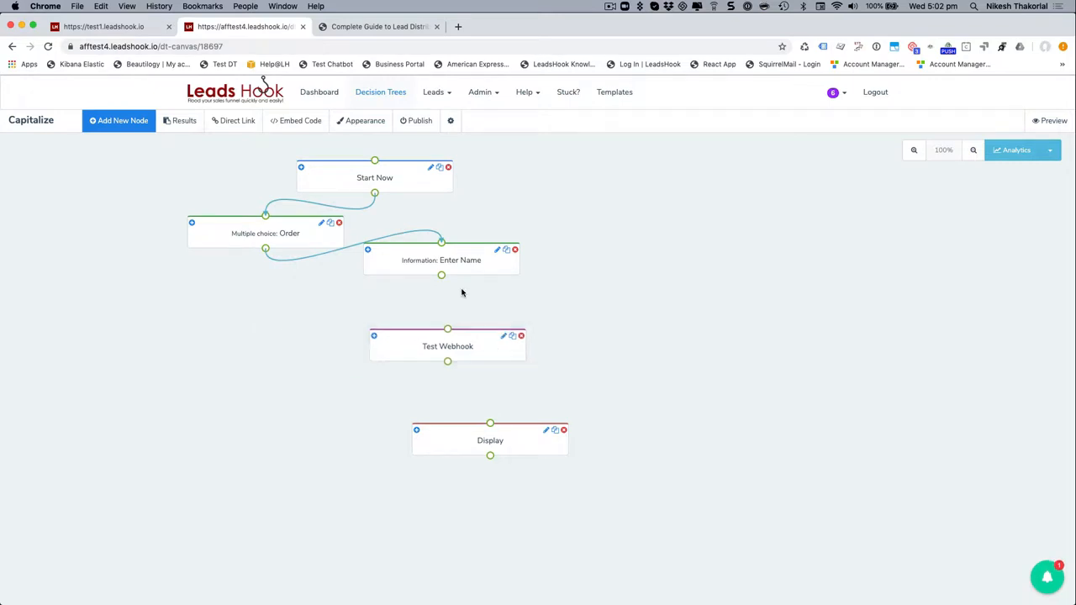
drag(441, 275, 447, 329)
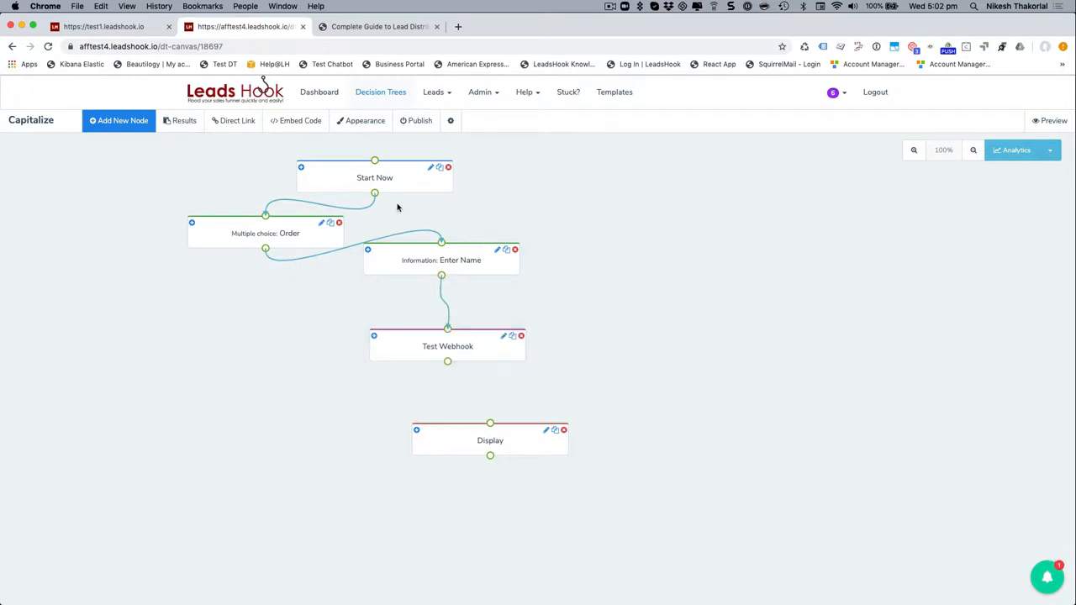
mouse_move(484, 347)
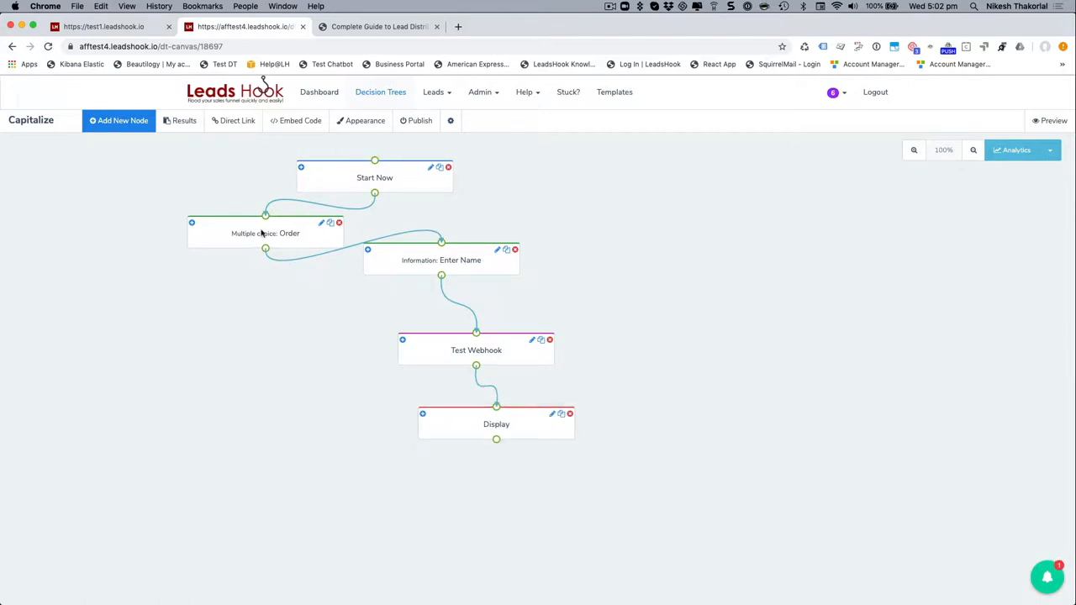
mouse_move(293, 245)
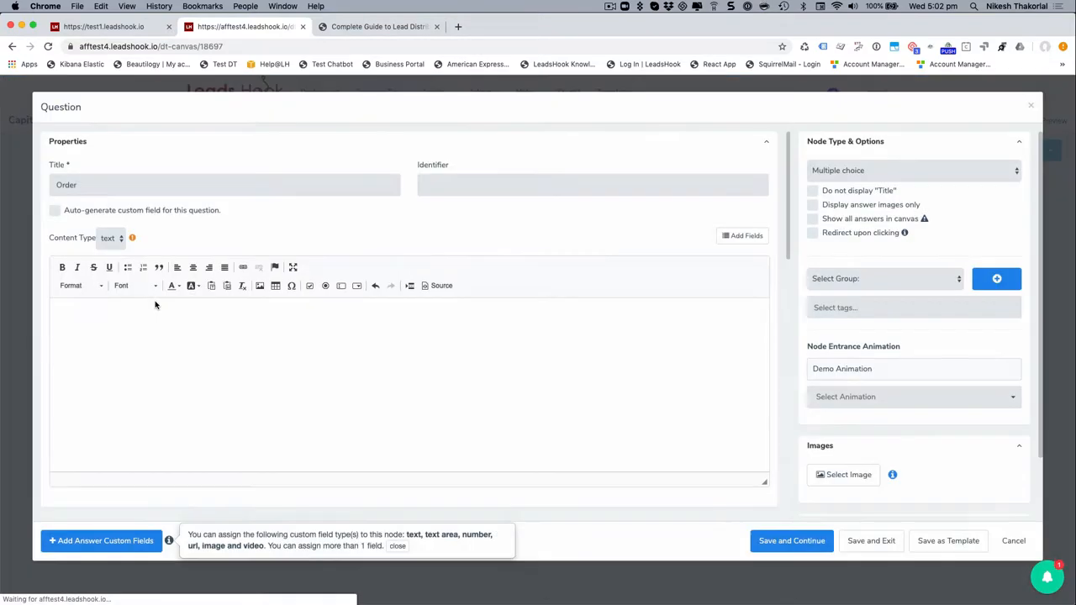
scroll(down, 3)
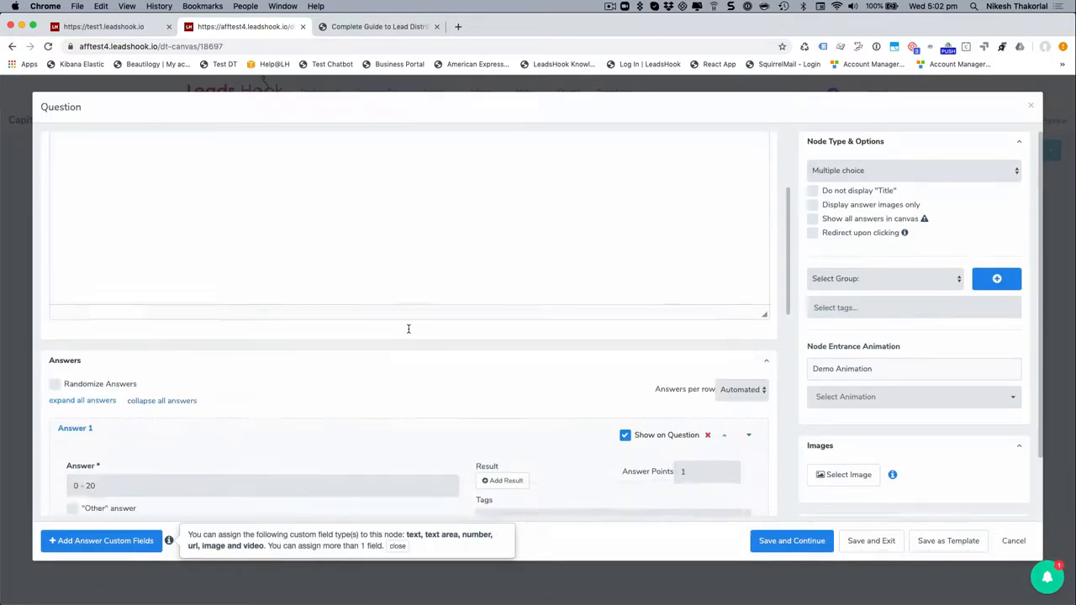
scroll(down, 3)
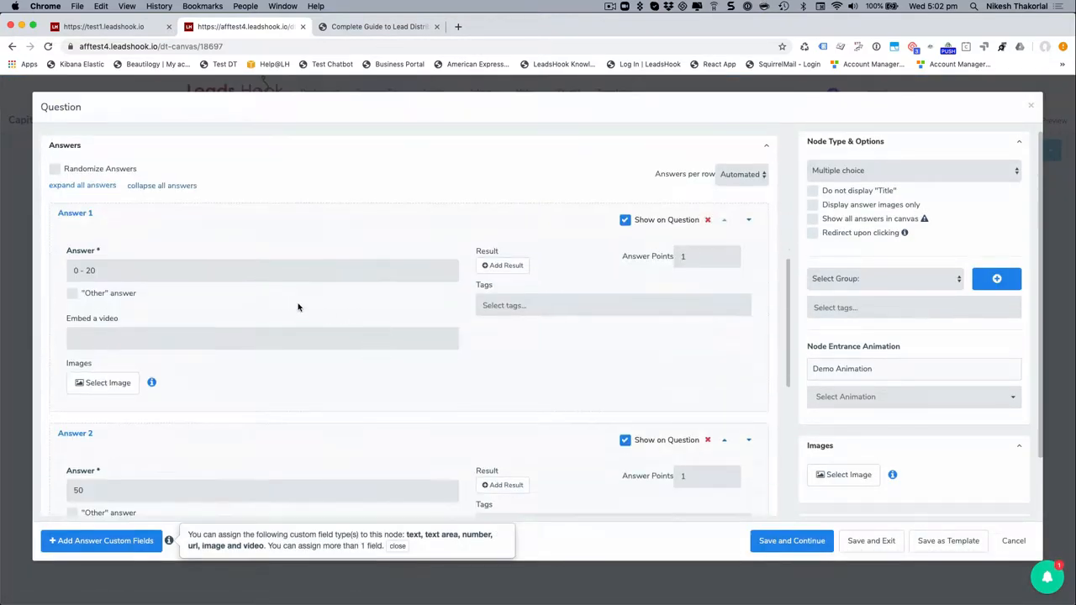
scroll(down, 3)
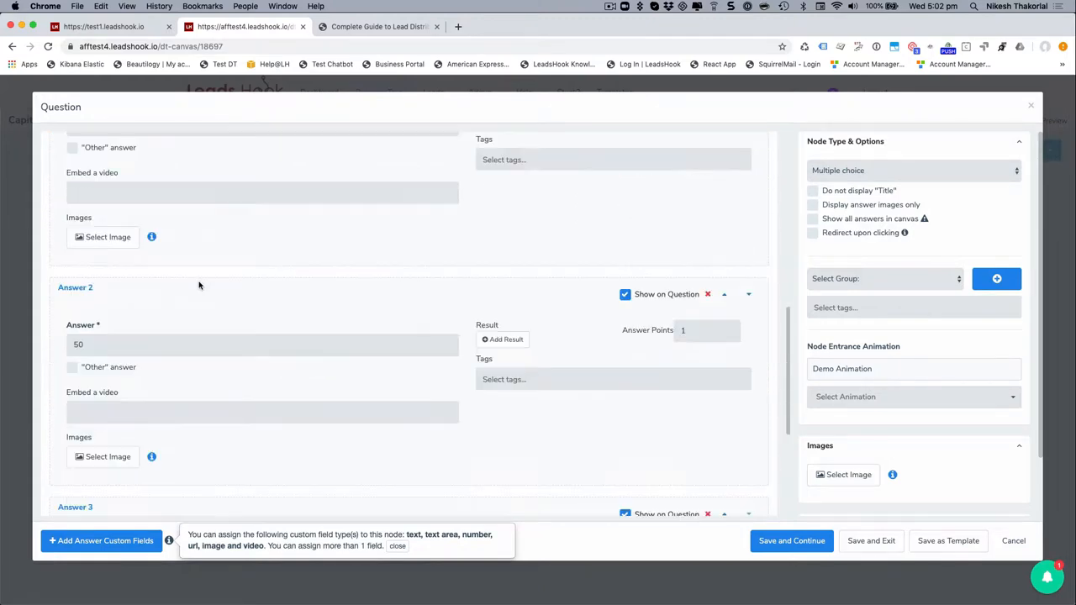
scroll(down, 3)
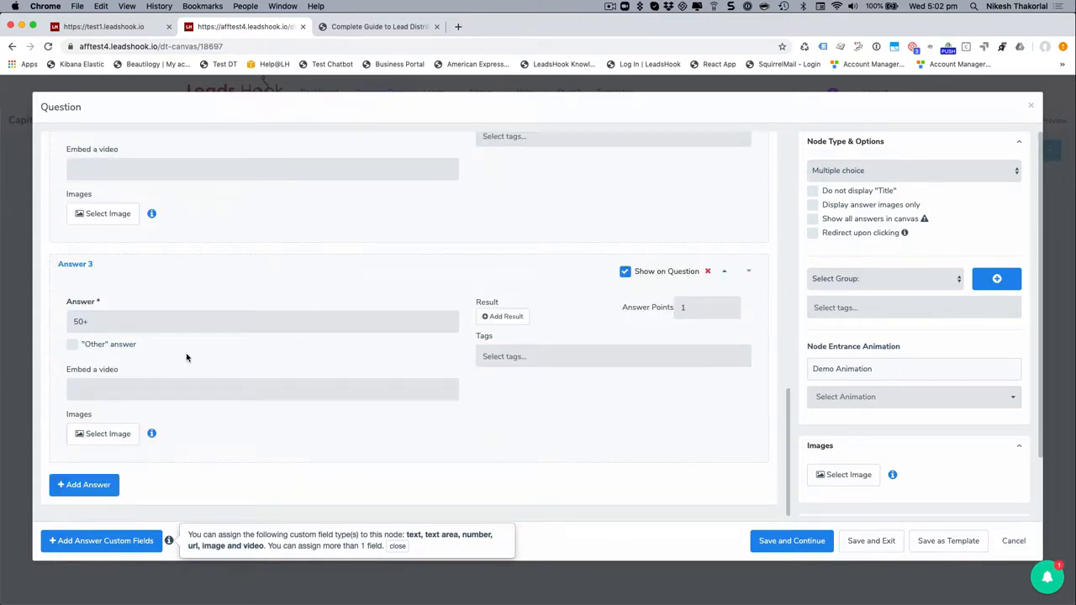
scroll(up, 3)
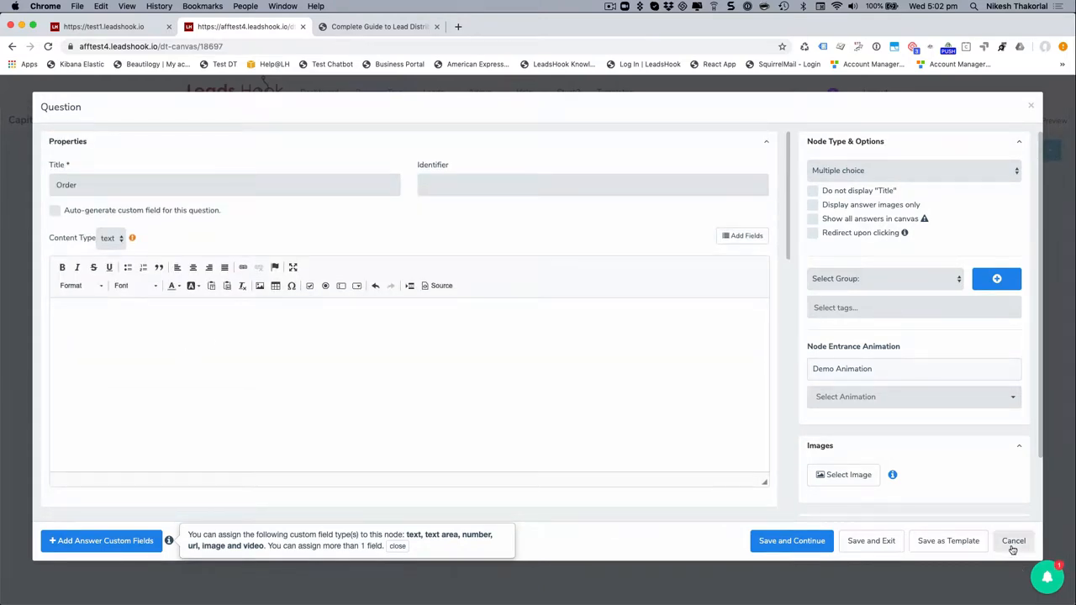
click(1013, 541)
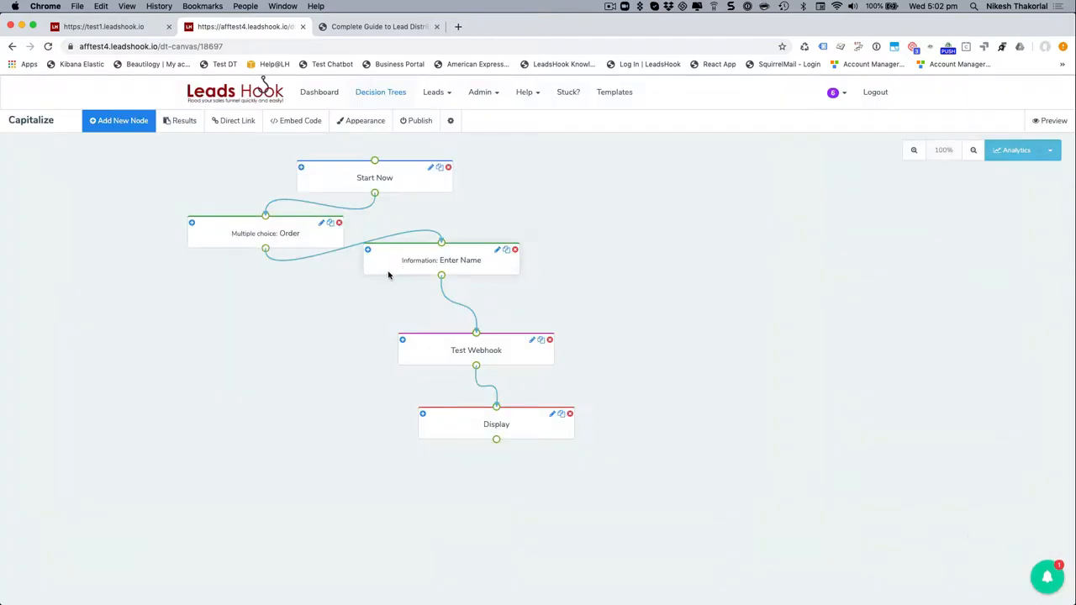
Spread the lower nodes apart and drop a blank Decision node onto the canvas
drag(442, 260, 446, 281)
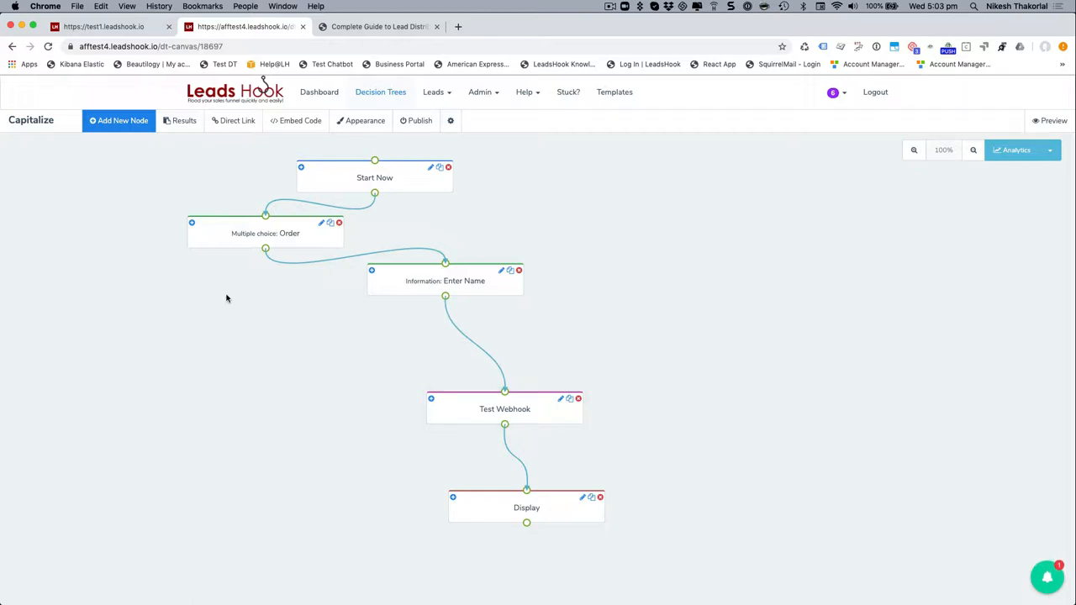
click(118, 120)
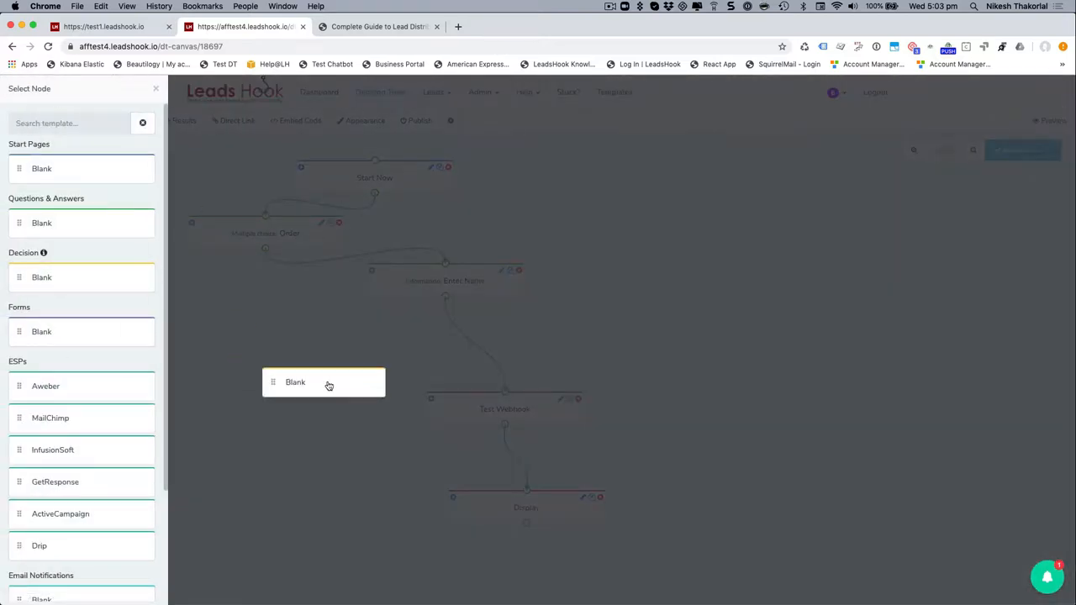
drag(324, 383, 363, 330)
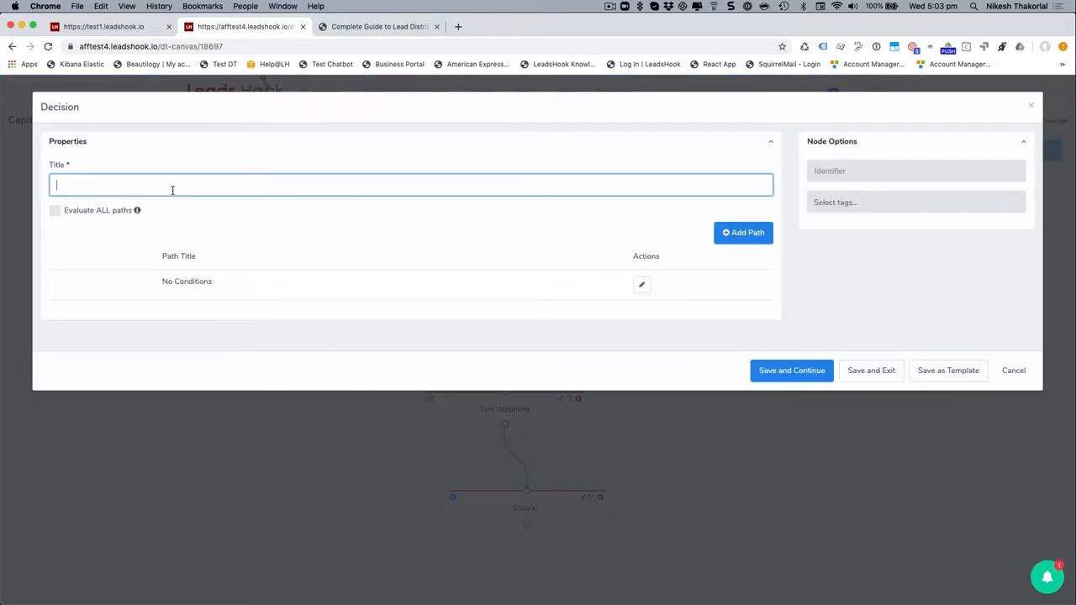
Title the Decision node 'Distribute My Leads' and start a new path
text(Split My LEa)
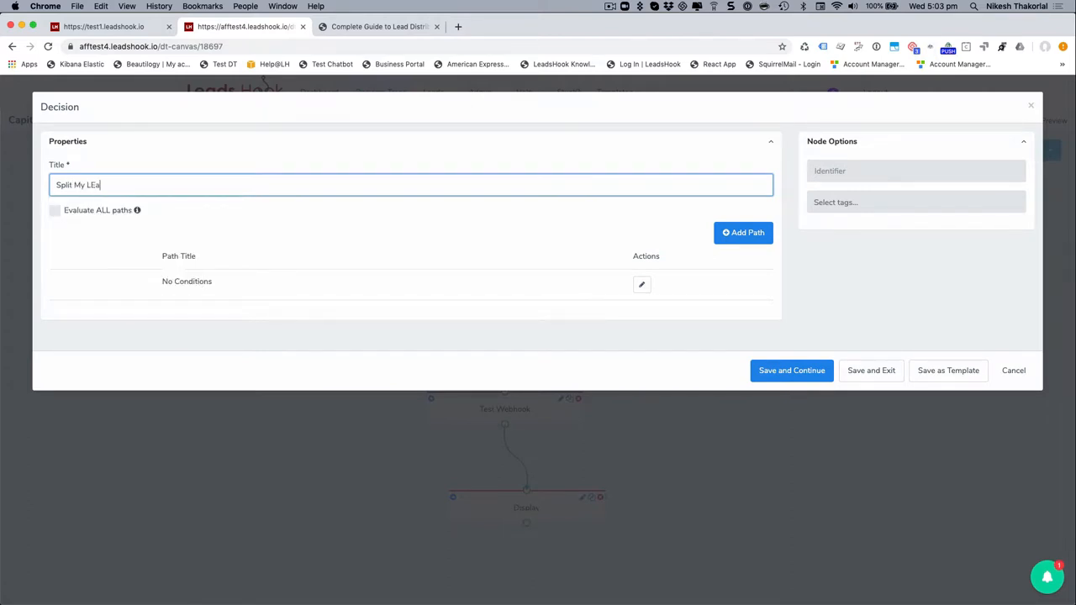
key(Backspace)
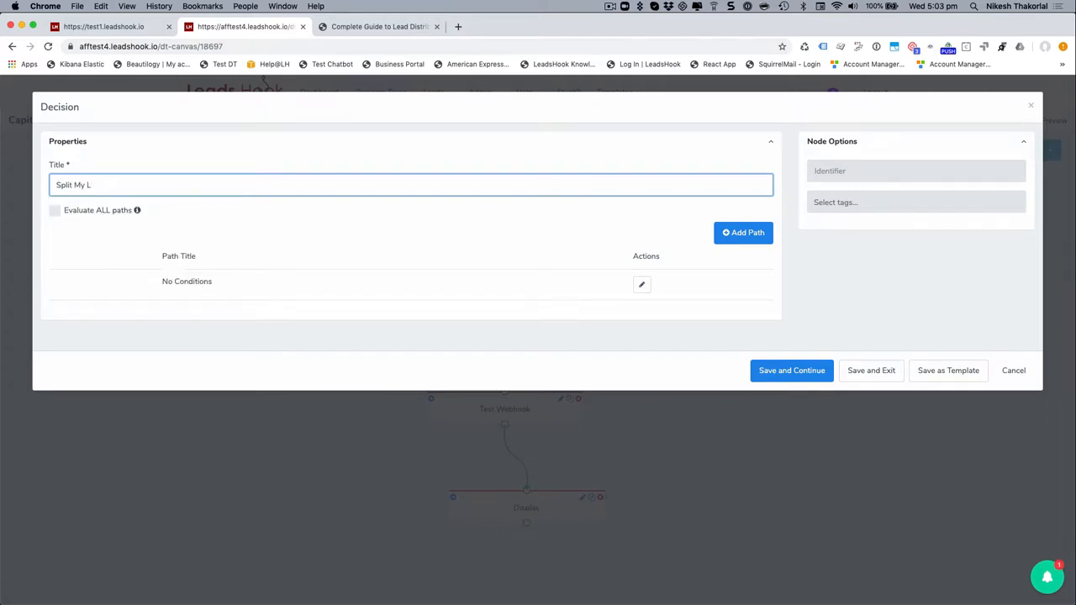
text(eads)
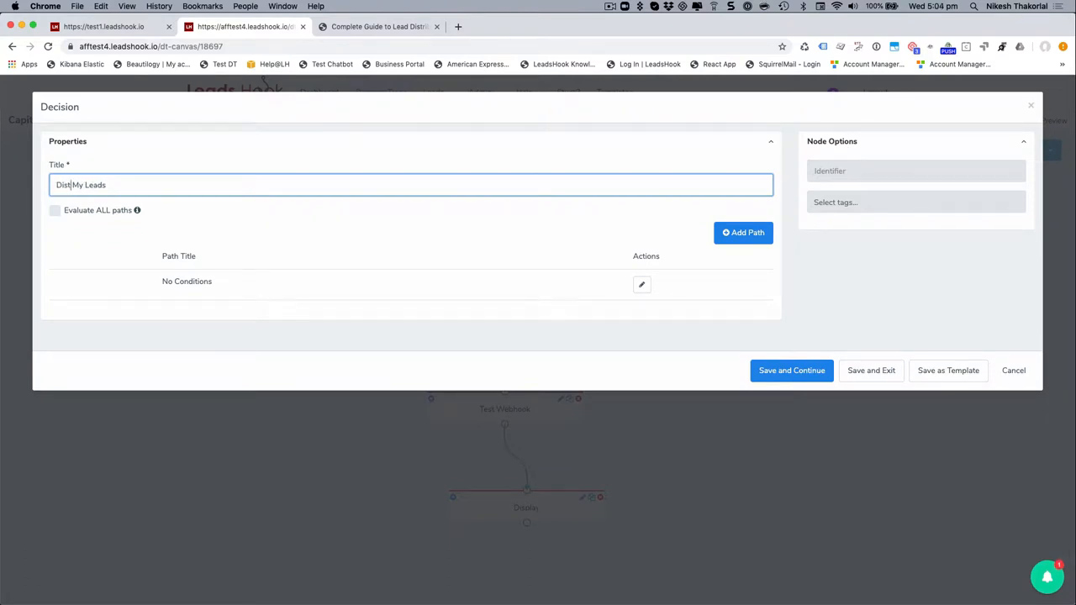
text(ribute)
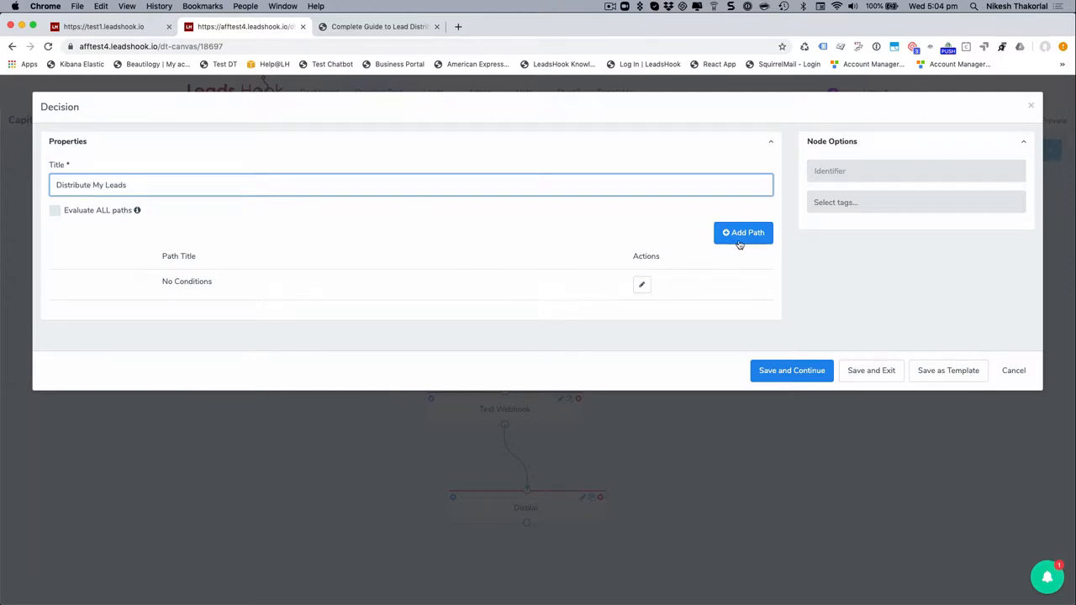
click(743, 232)
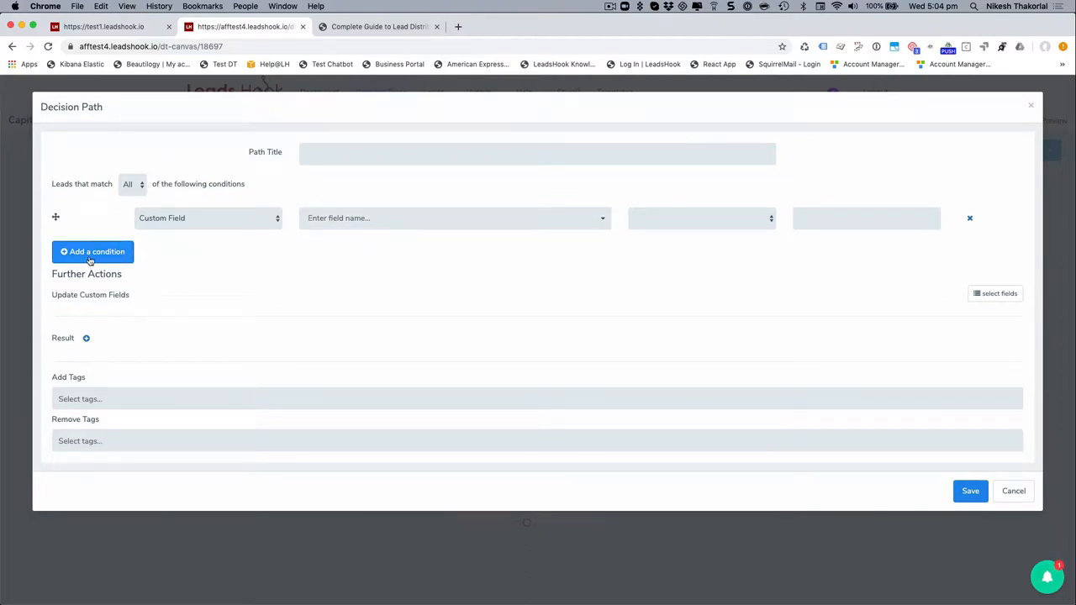
Add a condition and title the path 'Order < 20 + State: California'
click(91, 251)
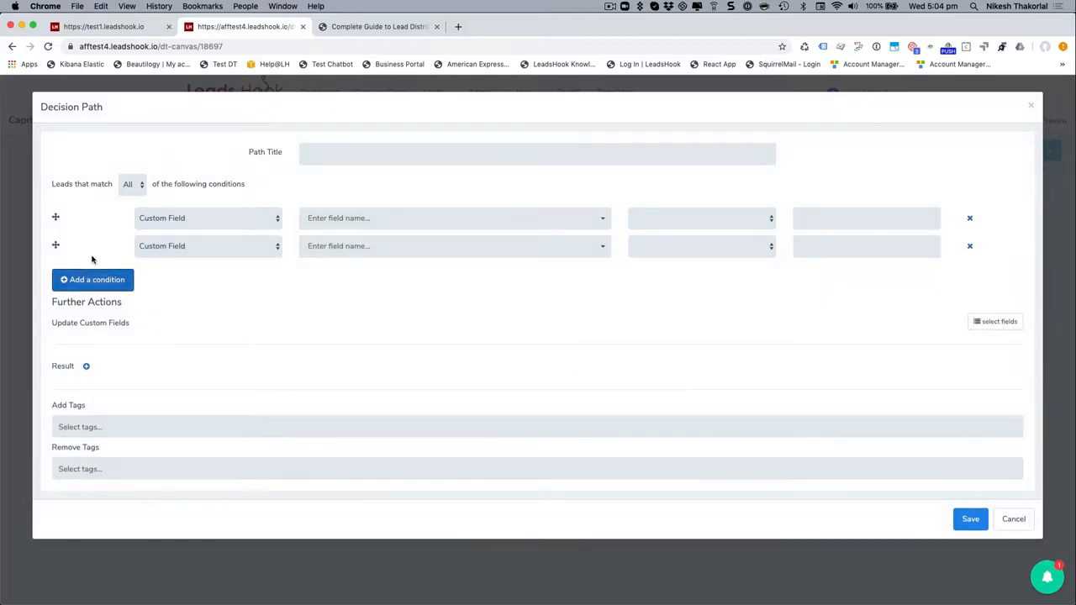
click(537, 153)
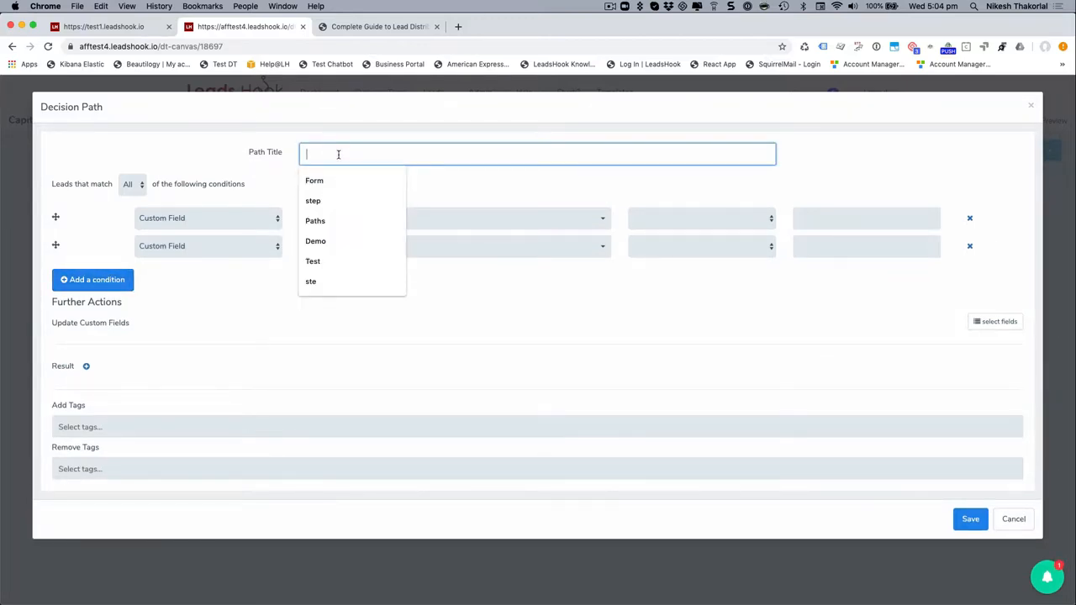
text(Order <)
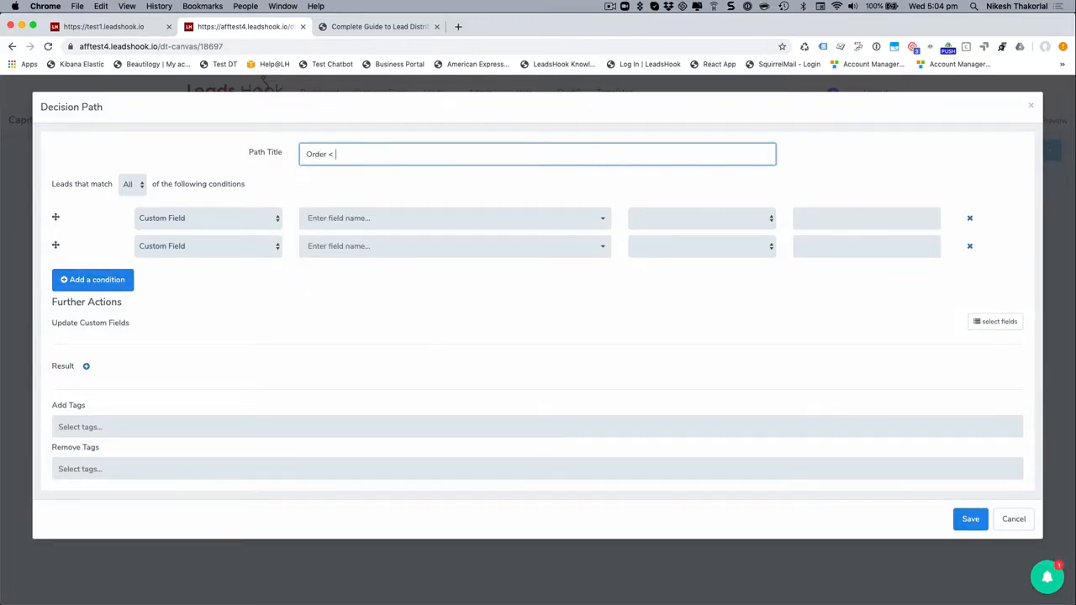
text(20 +)
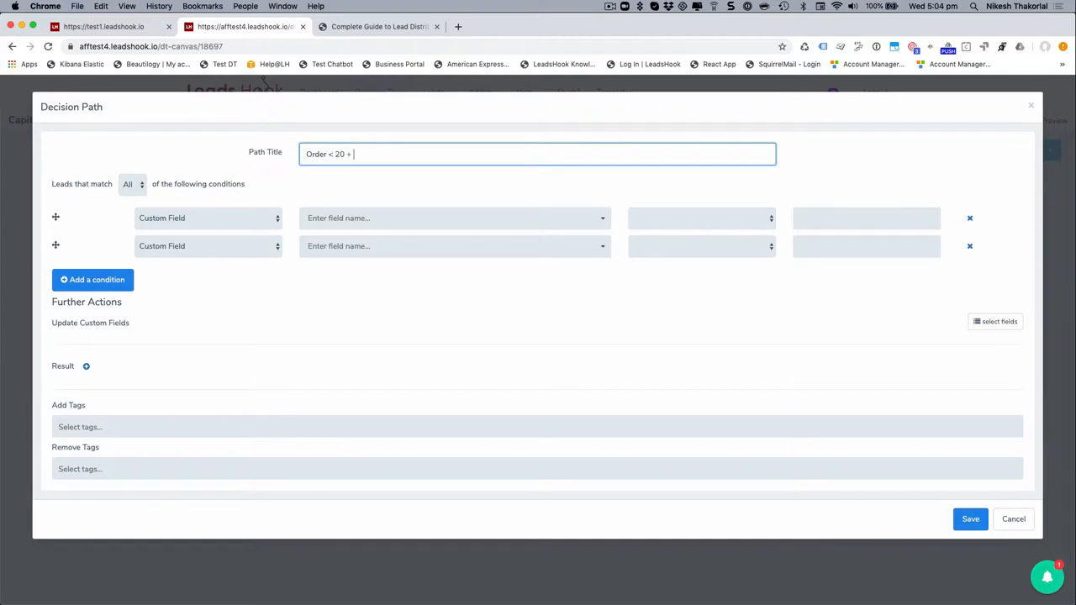
text(State:)
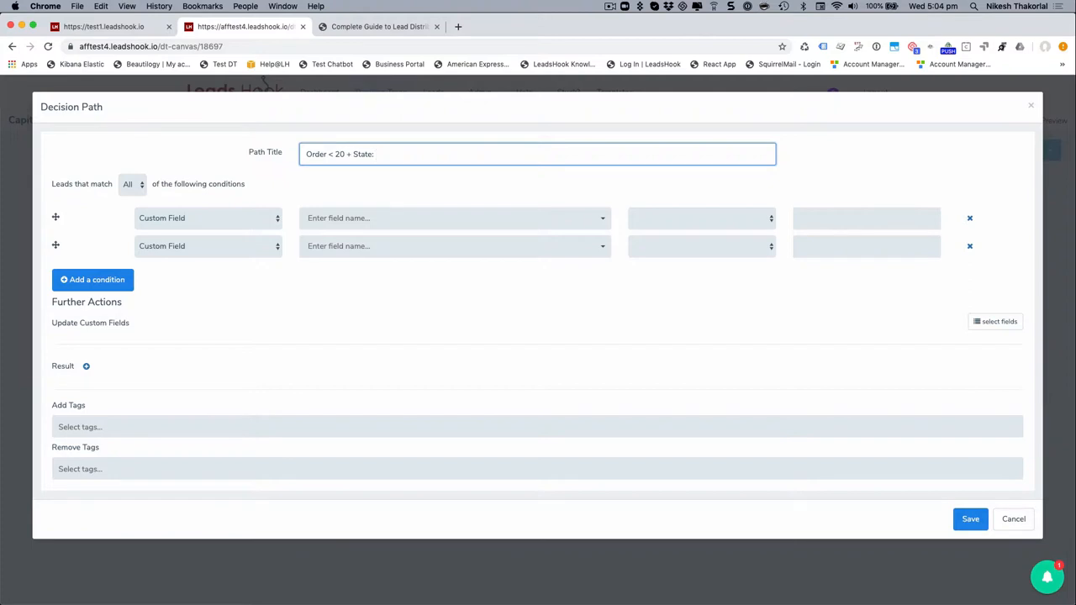
text(Calif)
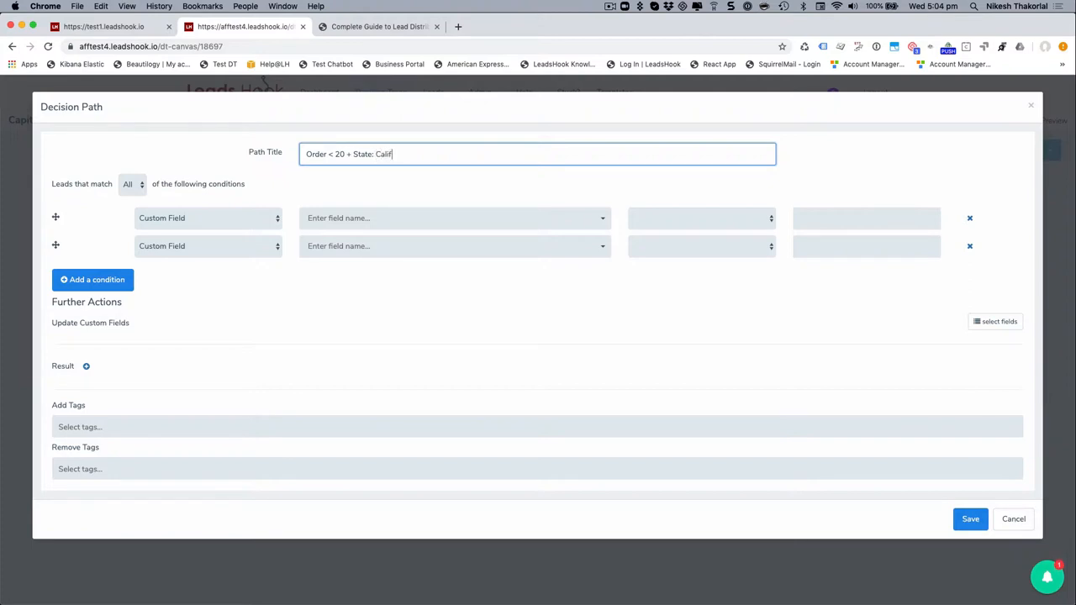
text(ornia)
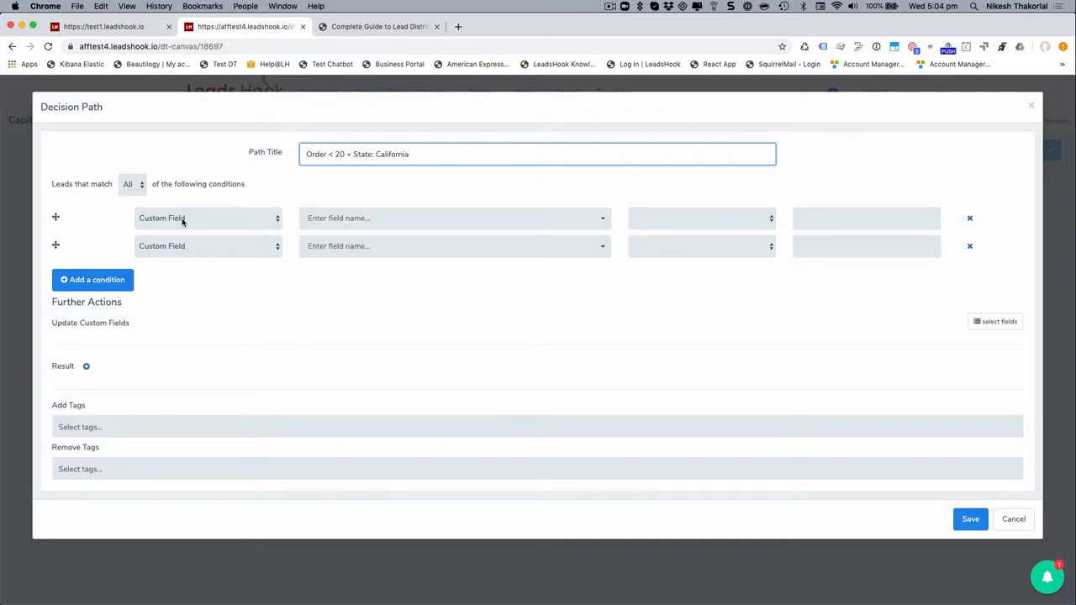
Set the condition to Question Order is 0 - 20, then cancel and discard the path
click(208, 218)
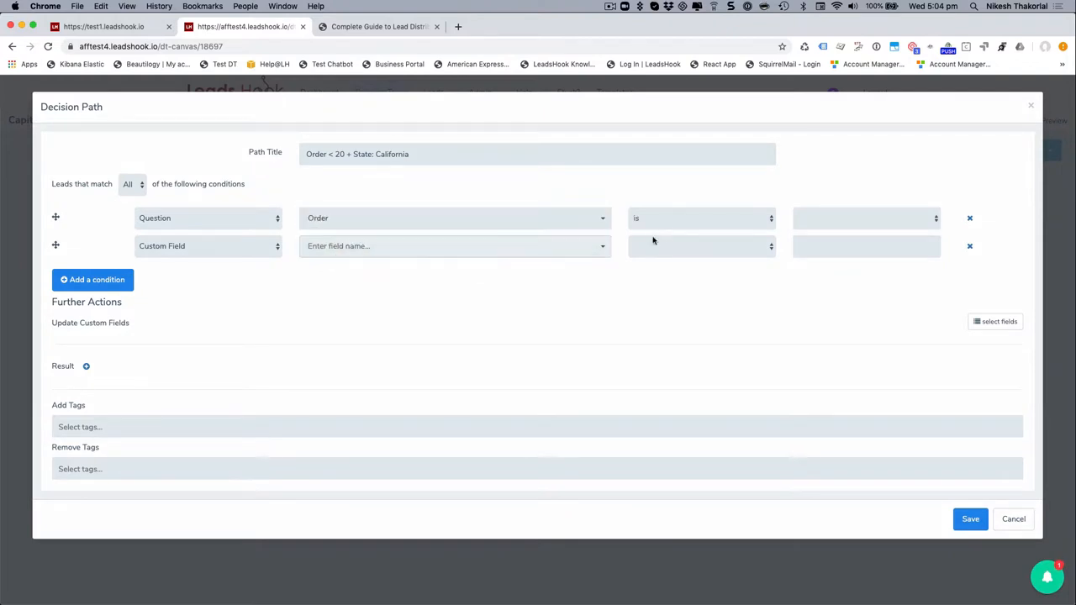
click(864, 217)
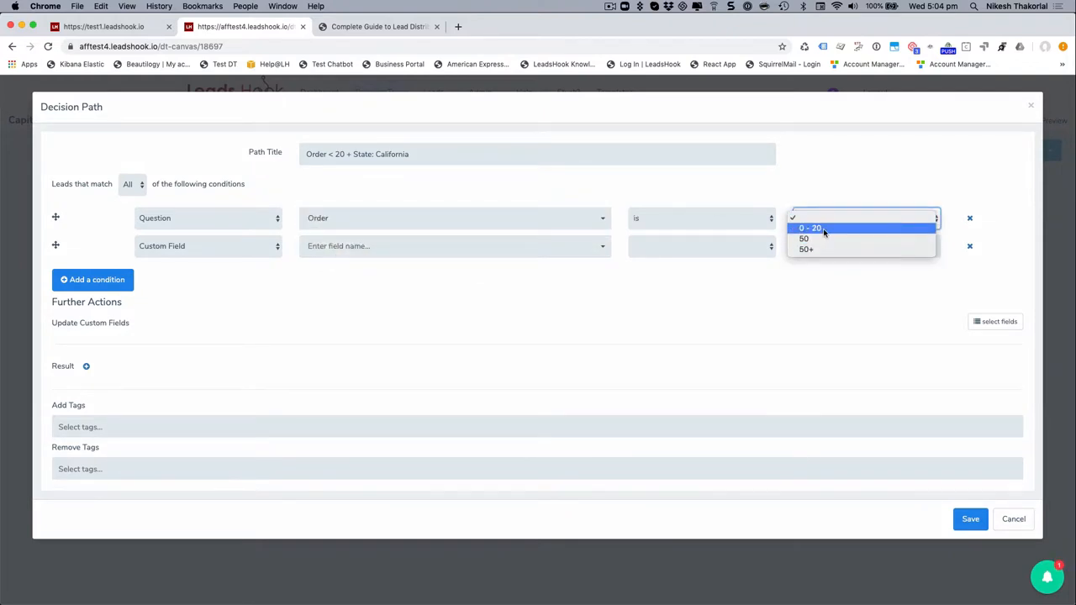
click(809, 228)
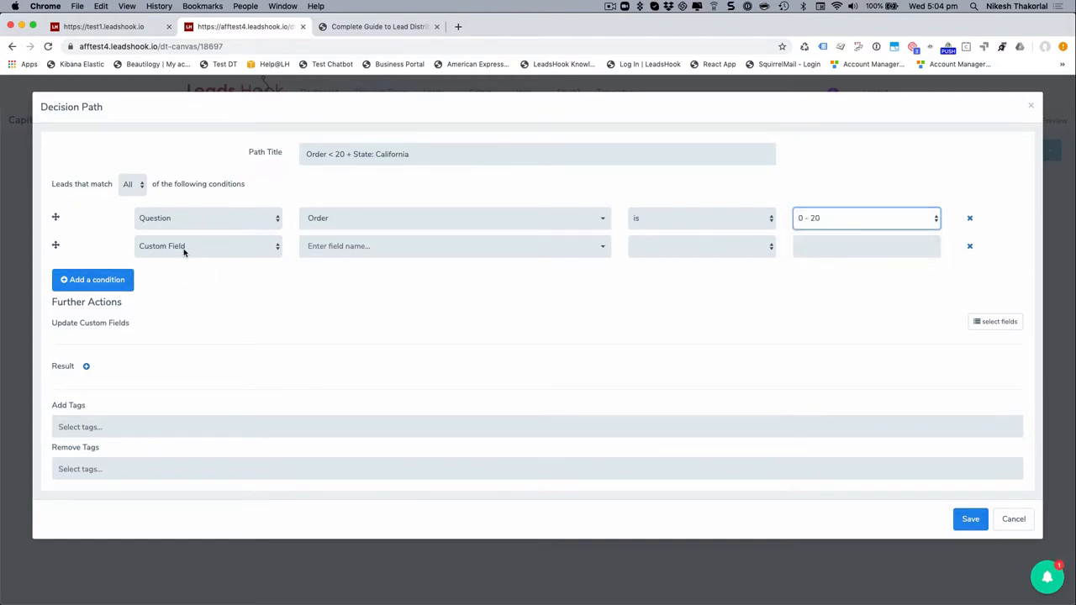
mouse_move(218, 258)
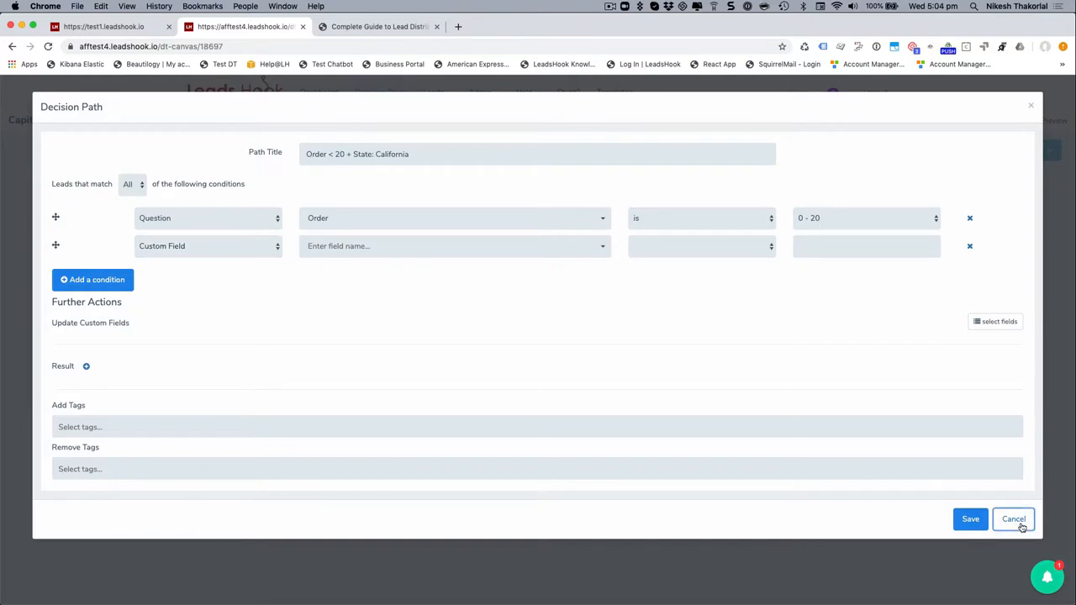
click(1012, 519)
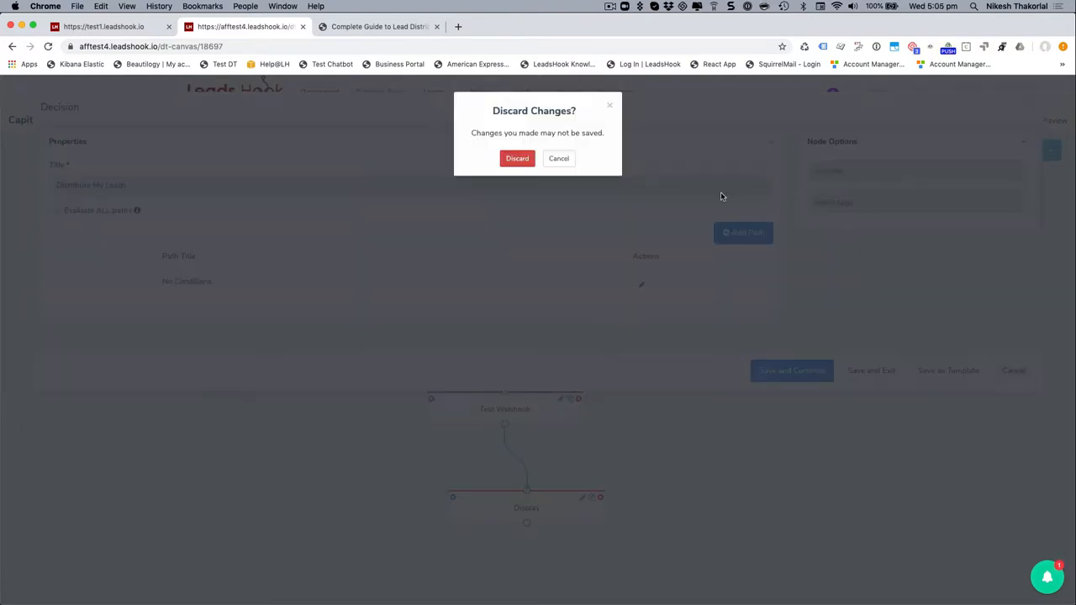
click(517, 158)
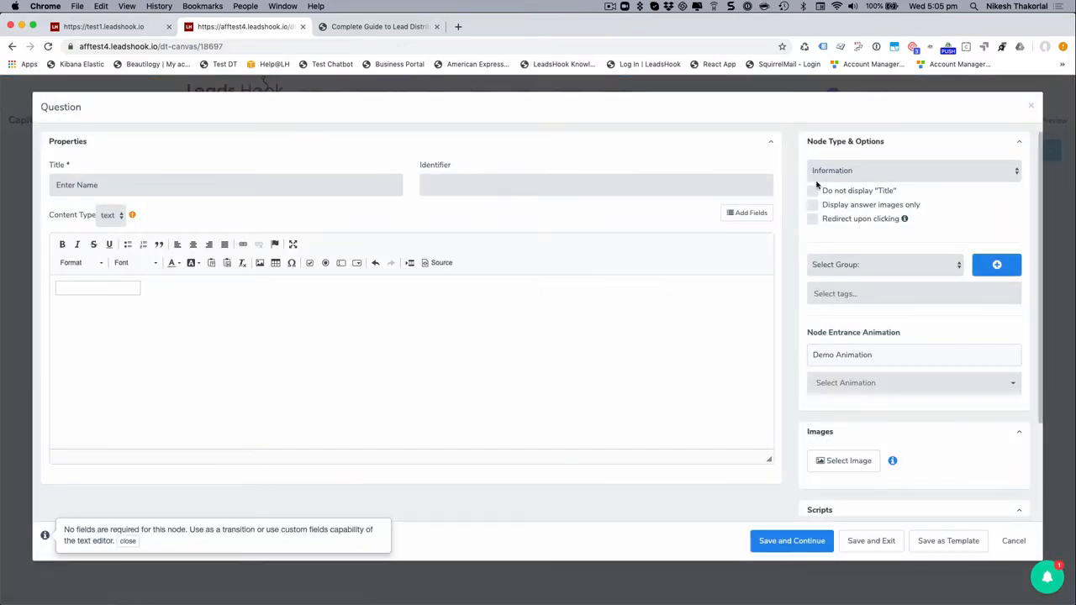
Change the question node type to Dropdown
click(912, 171)
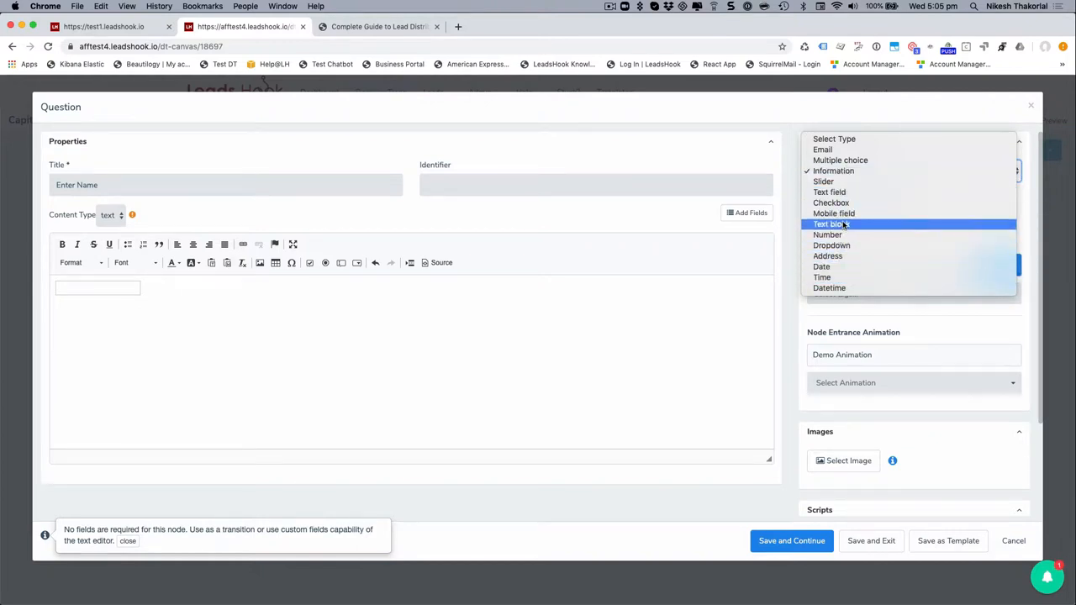
click(831, 245)
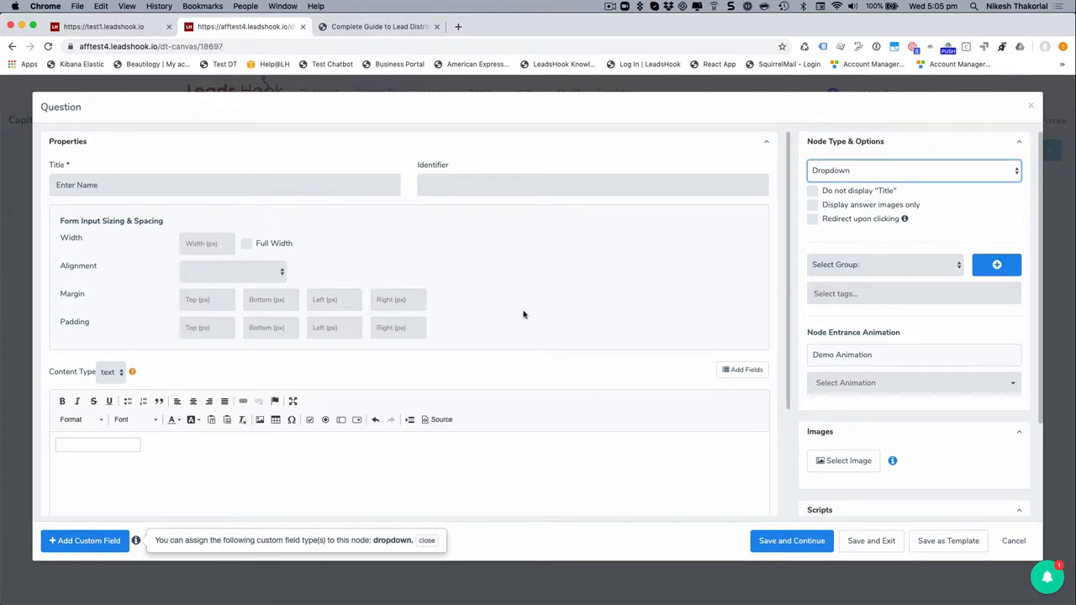
scroll(down, 3)
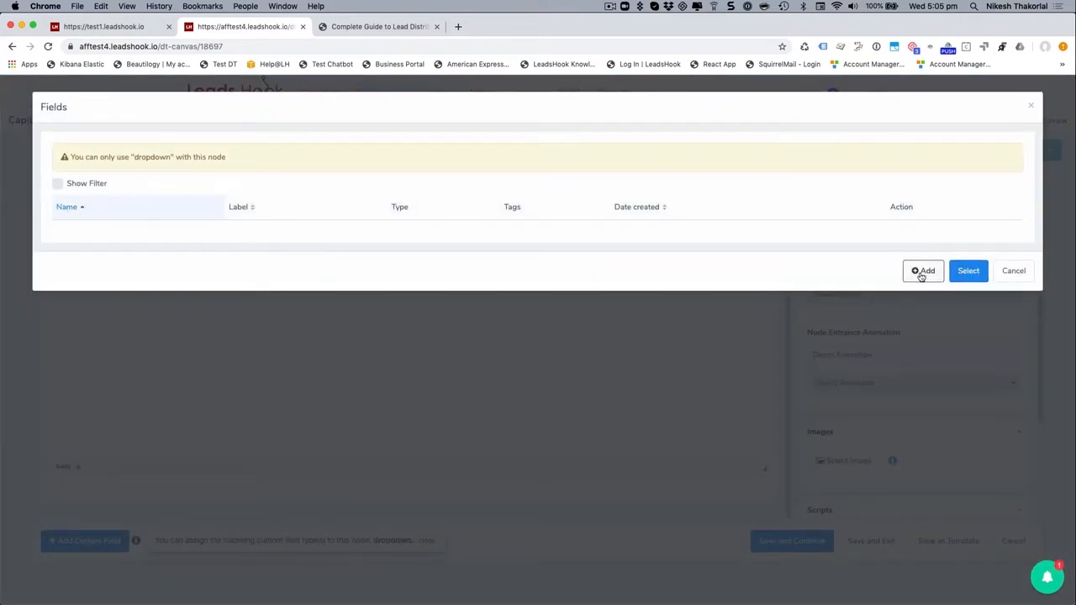
Start a new dropdown custom field with key states_usa and name US State
click(923, 271)
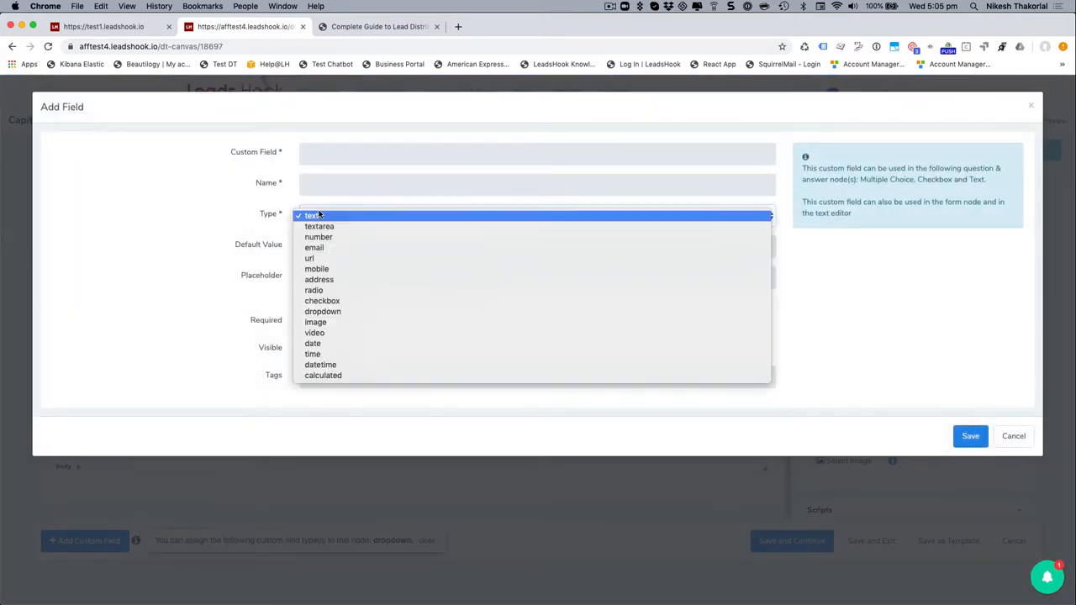
mouse_move(323, 311)
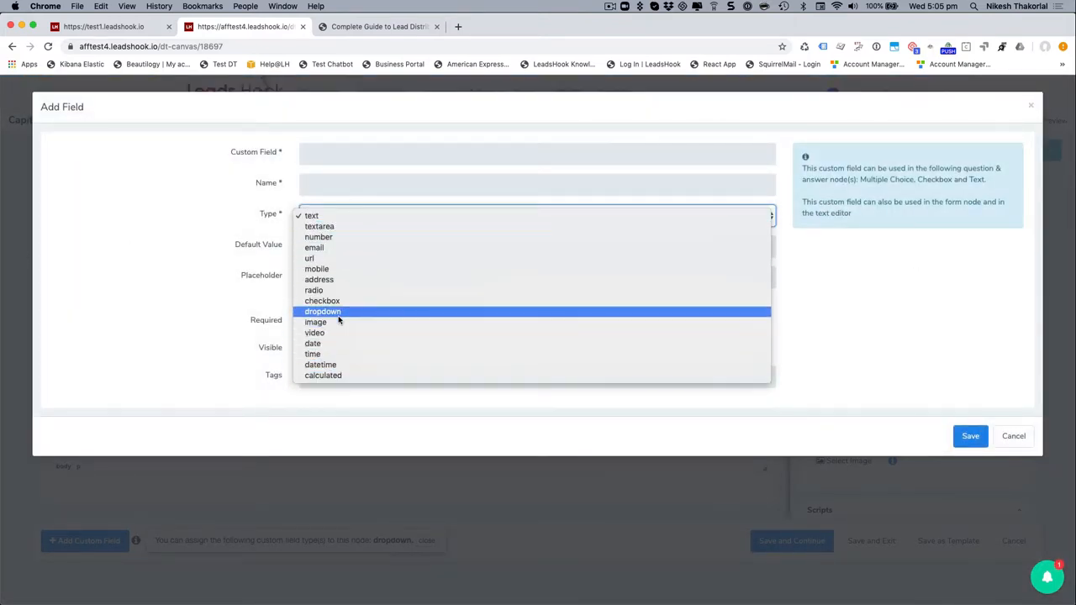
text(s)
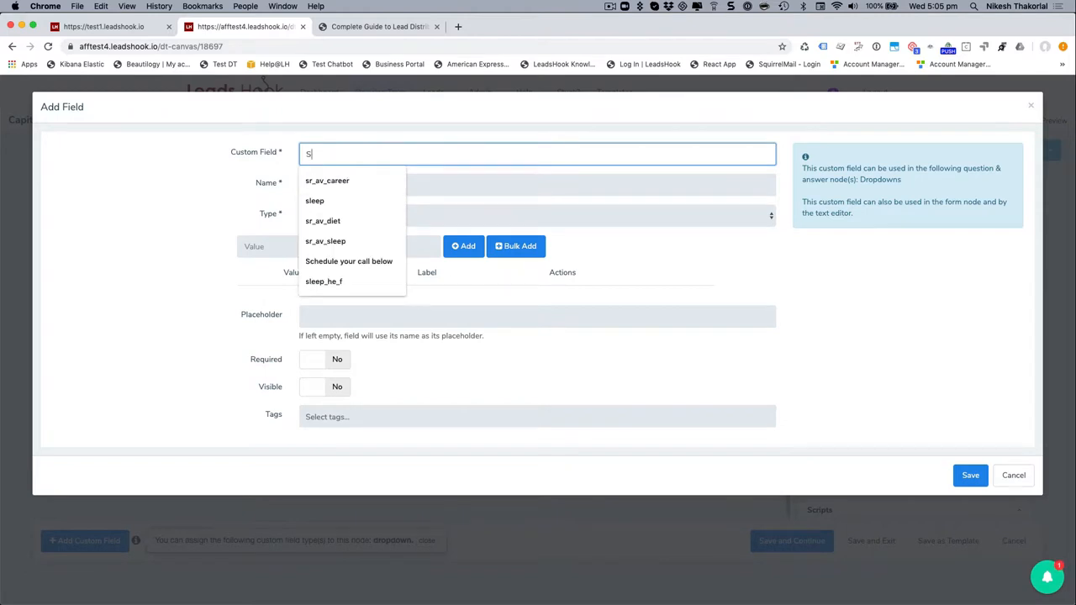
text(tates)
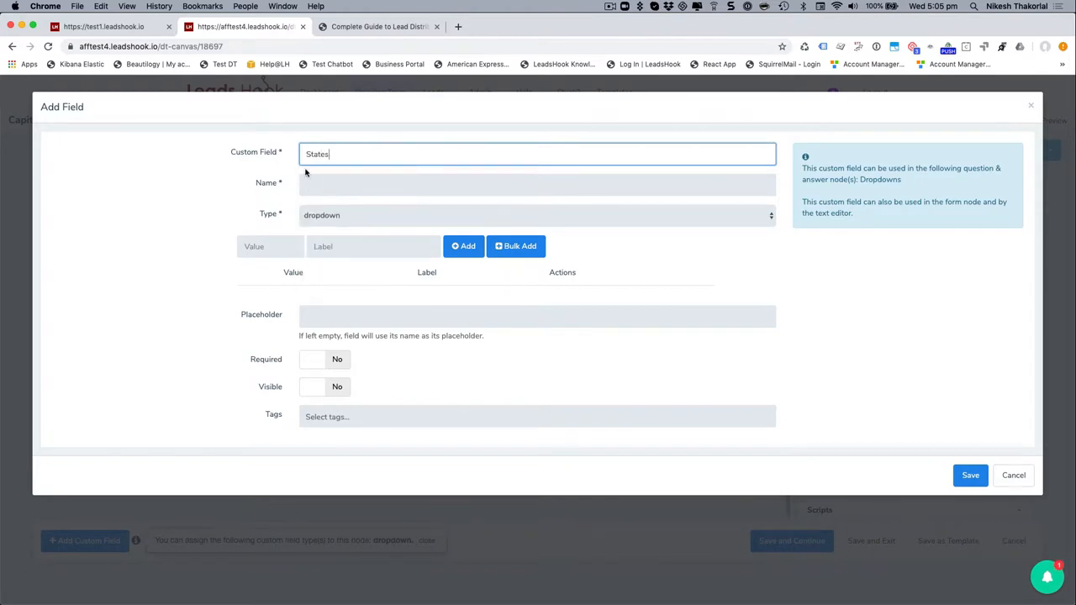
text(st)
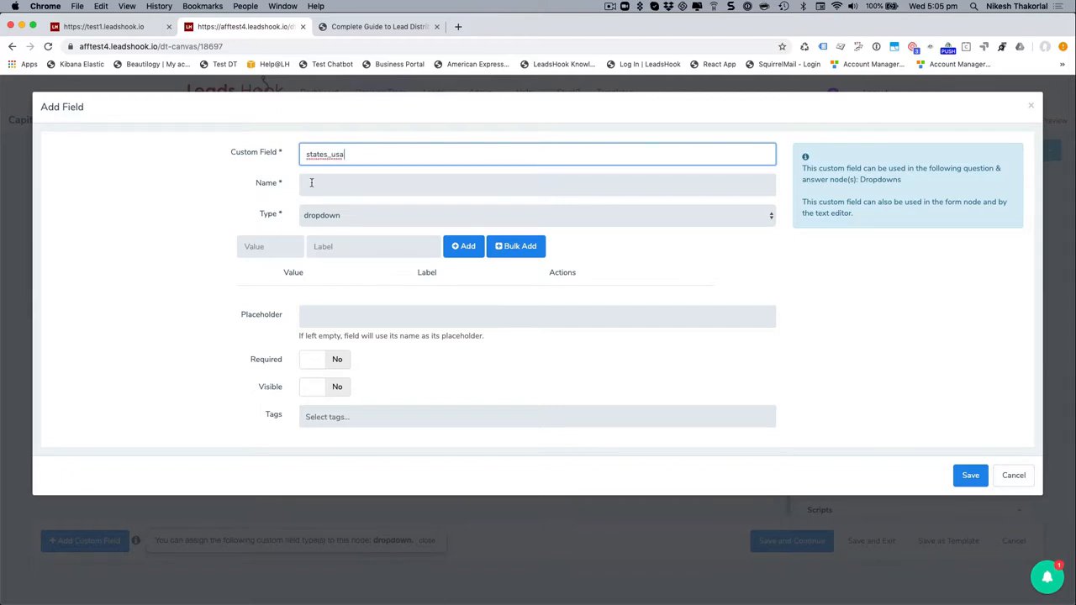
text(USA)
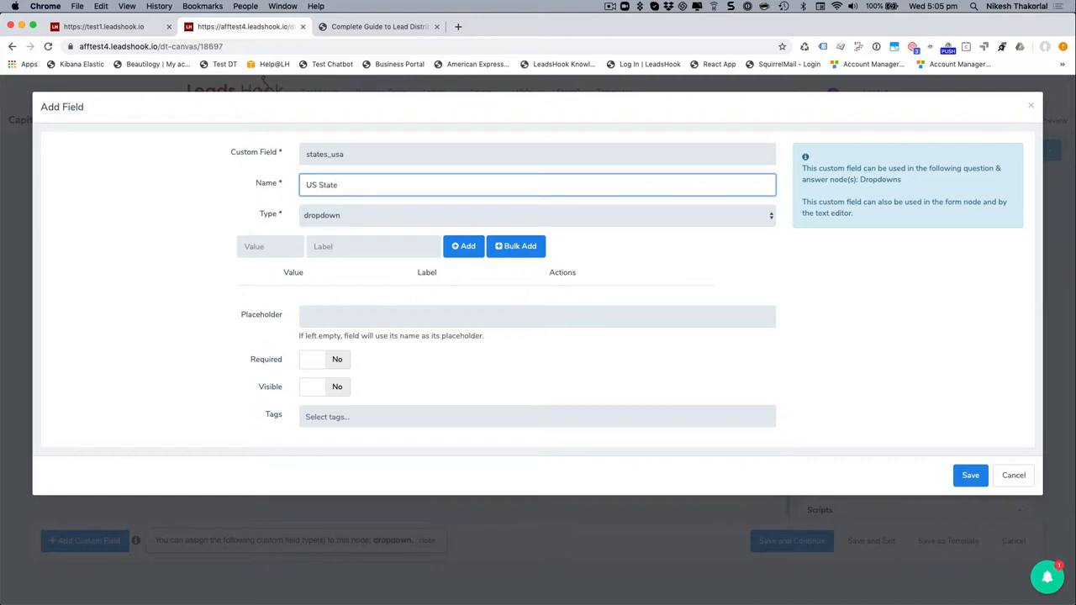
text(e)
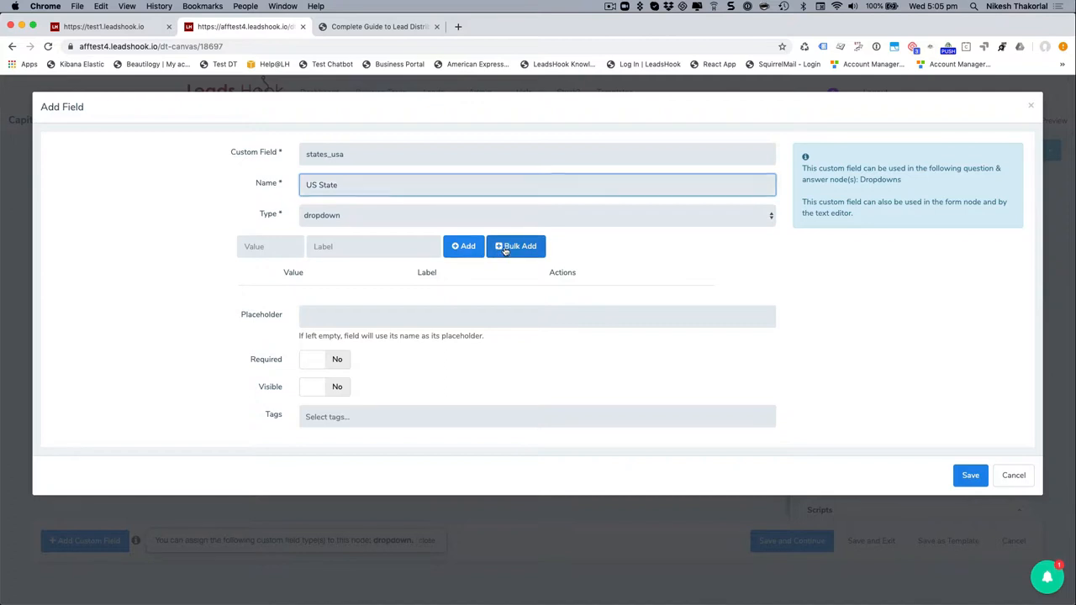
Bulk-add California as the first US State dropdown option
click(515, 245)
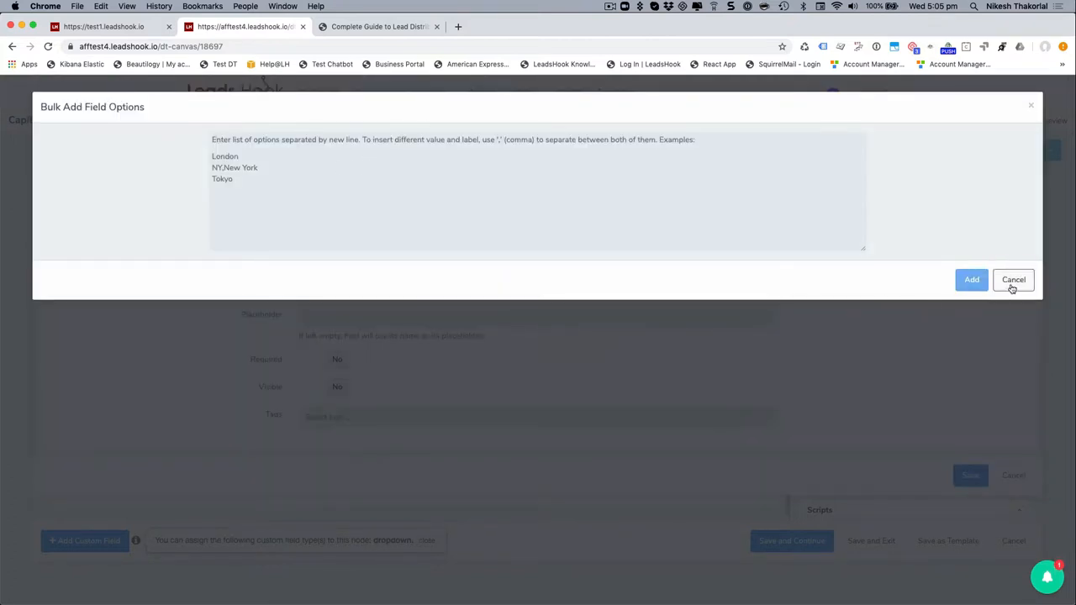
click(1013, 279)
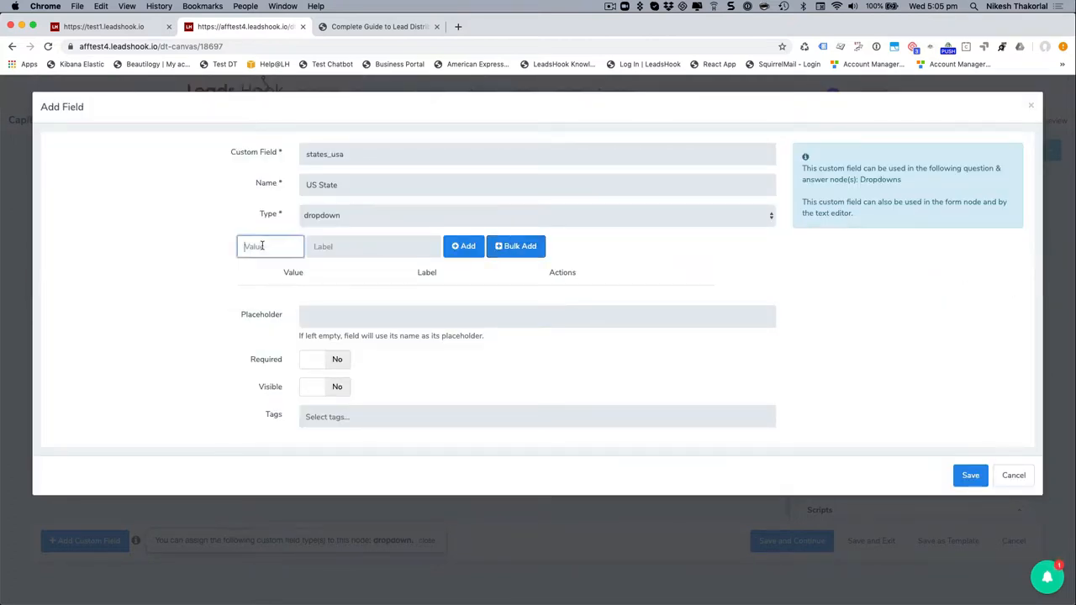
text(C)
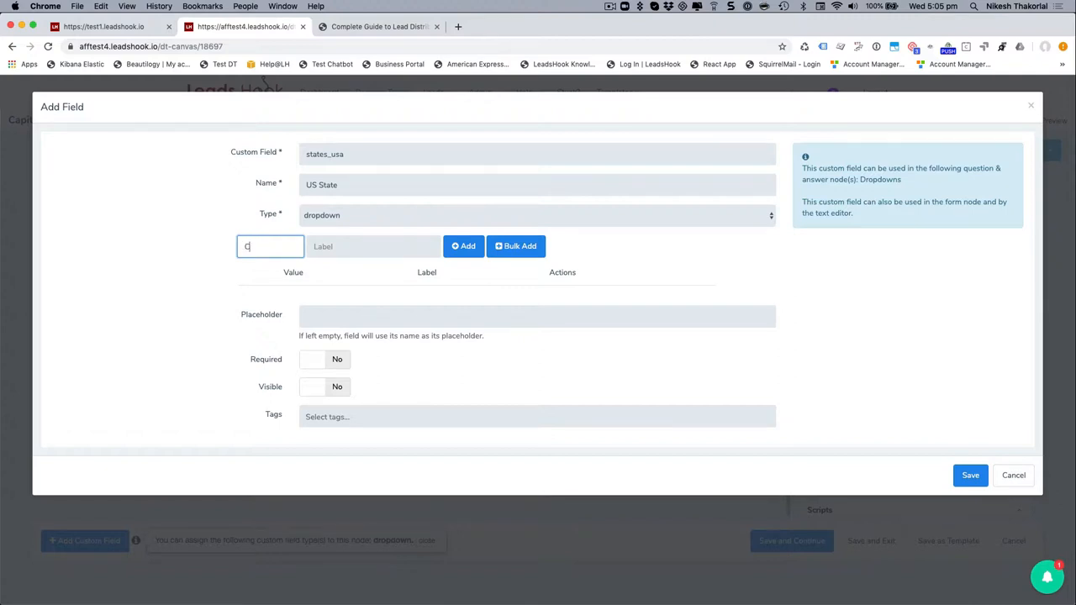
text(California)
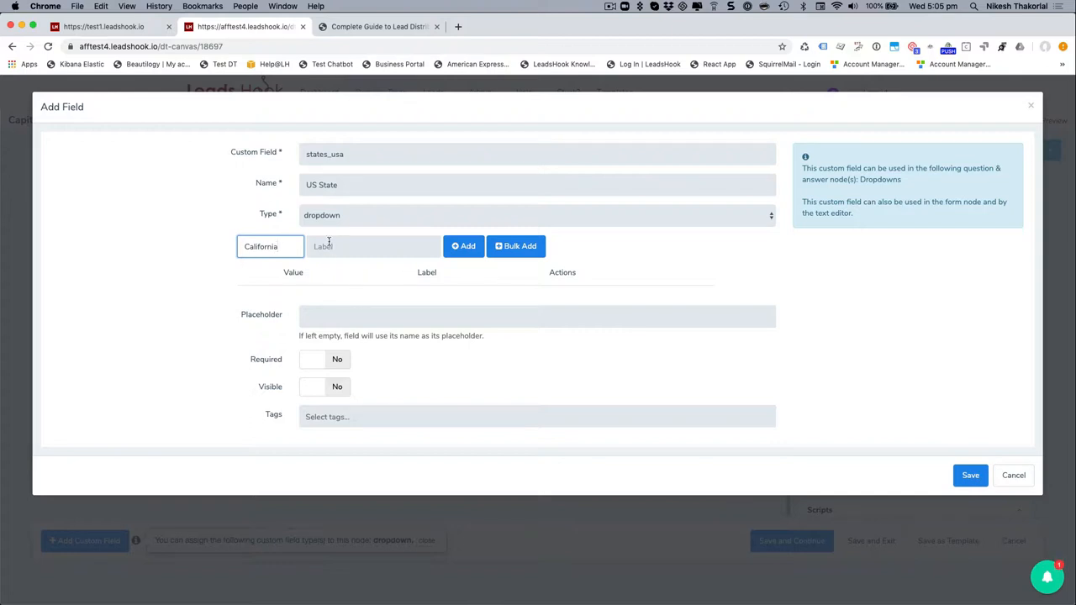
click(372, 247)
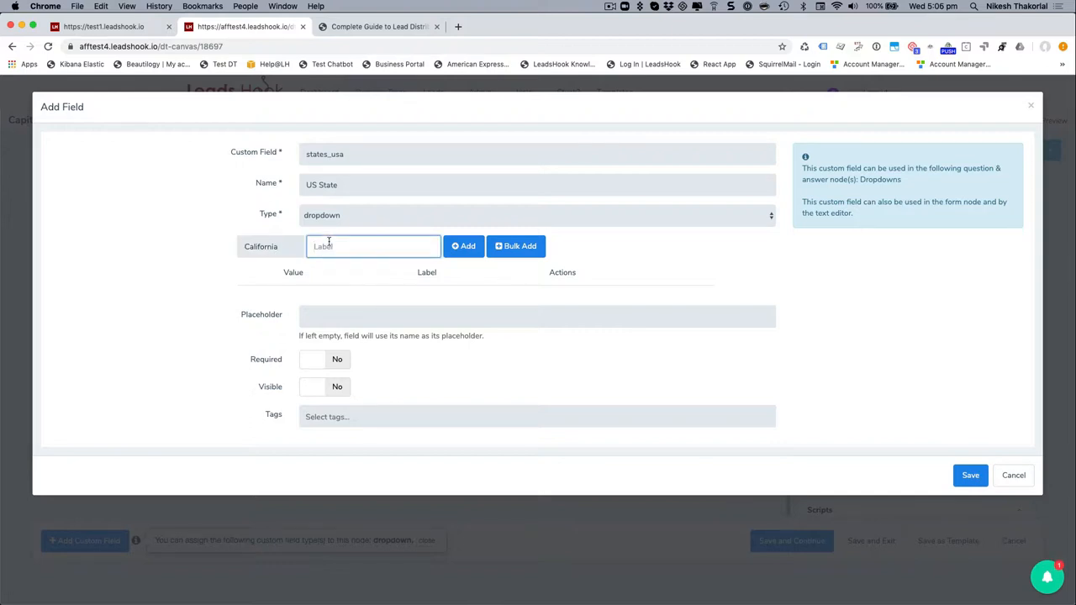
text(California)
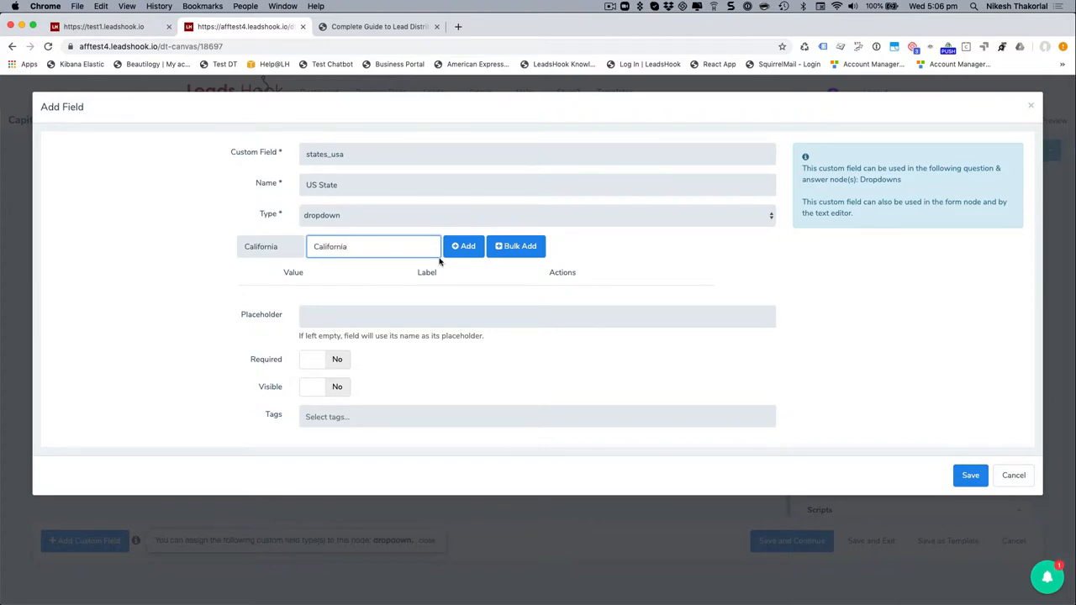
click(463, 245)
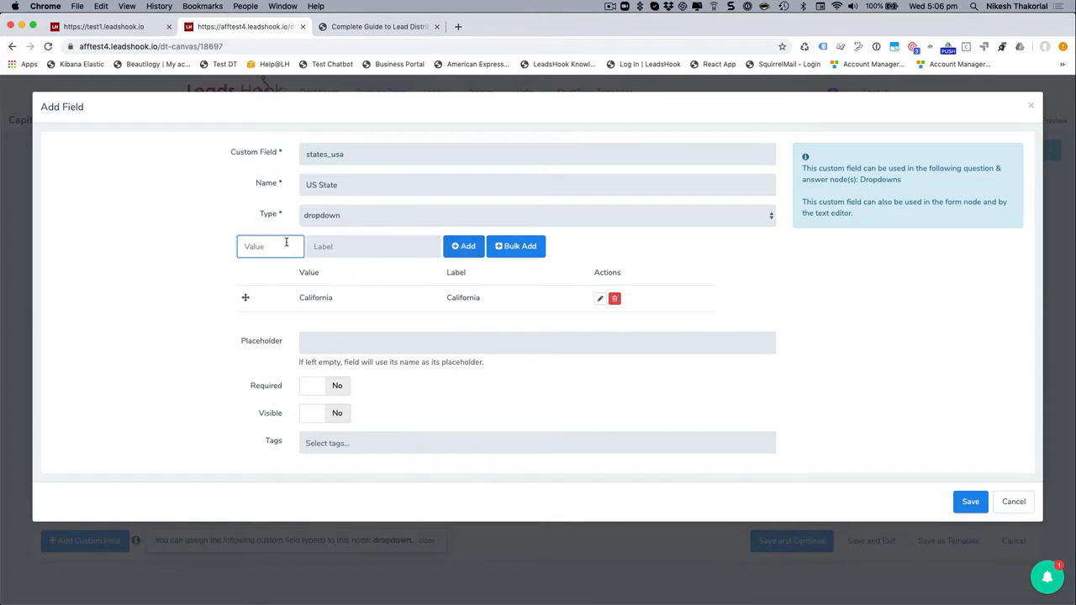
Add Texas, set placeholder 'Please select your state', and save the field
text(Texas)
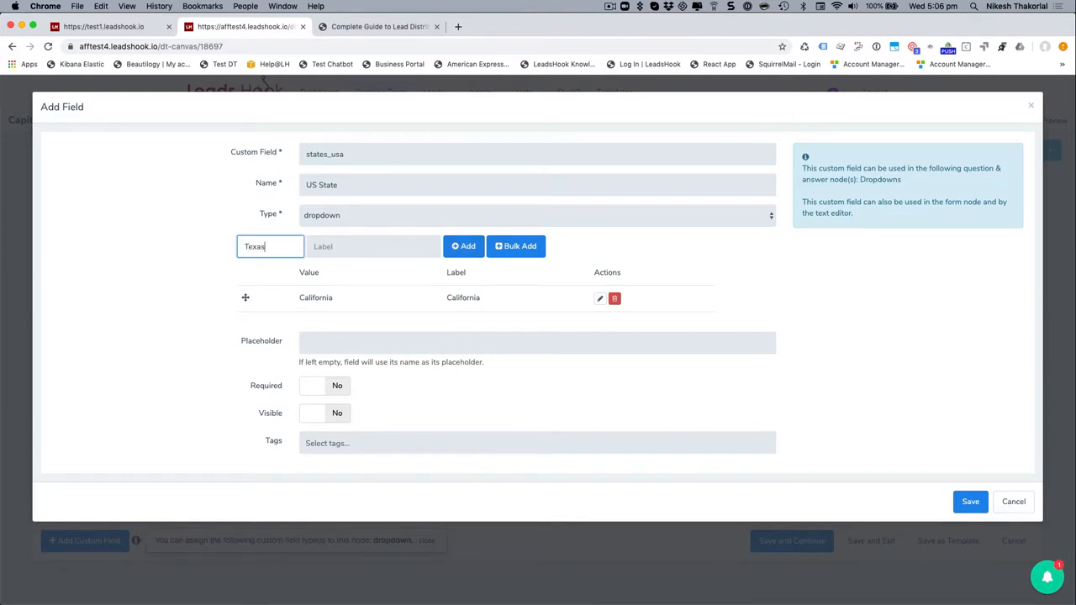
text(T)
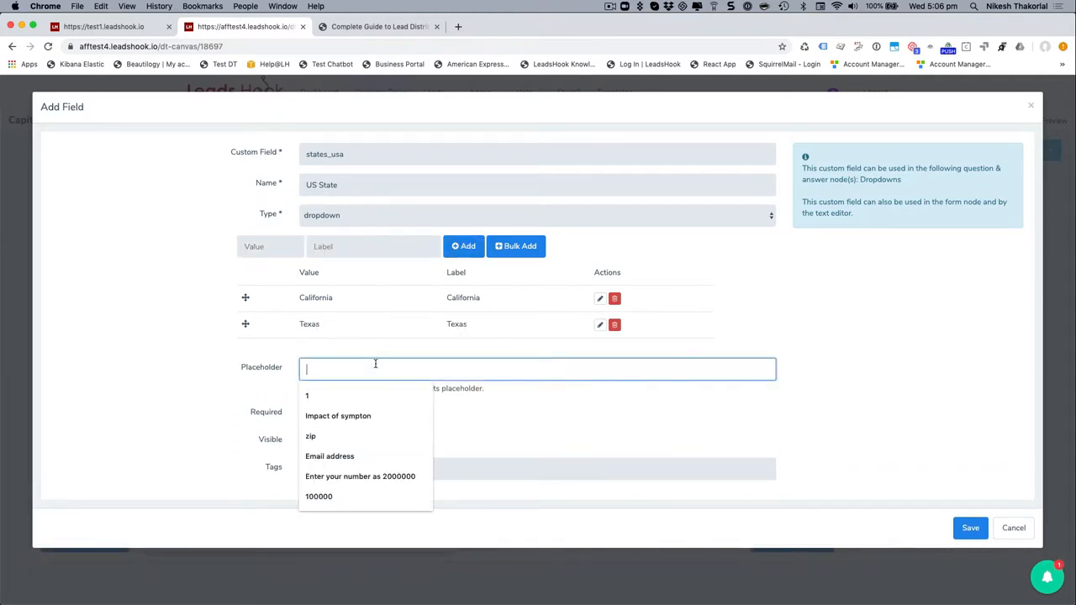
text(Please select your state)
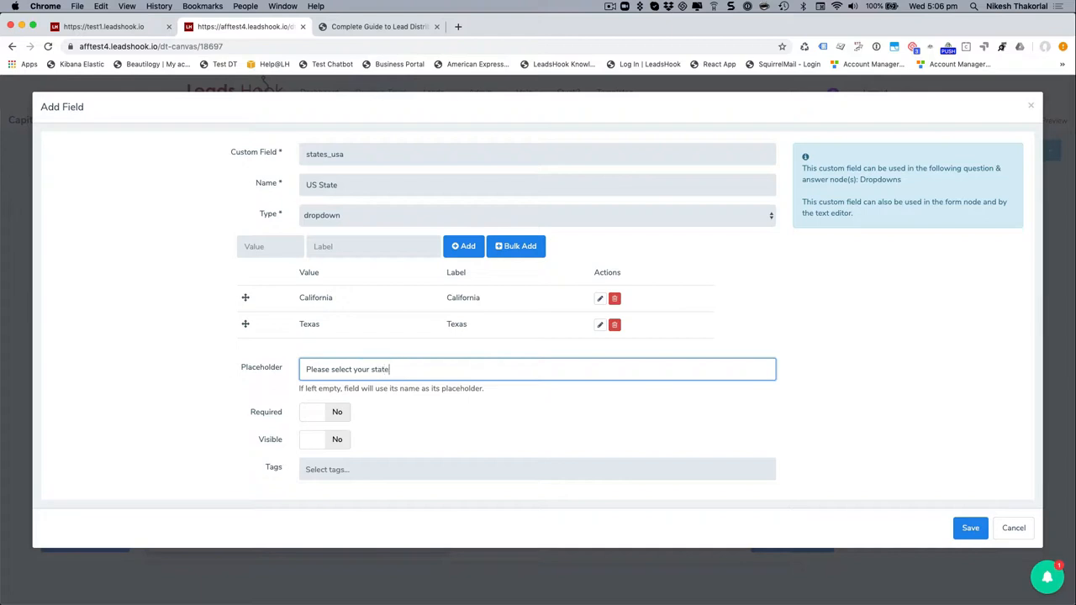
click(969, 528)
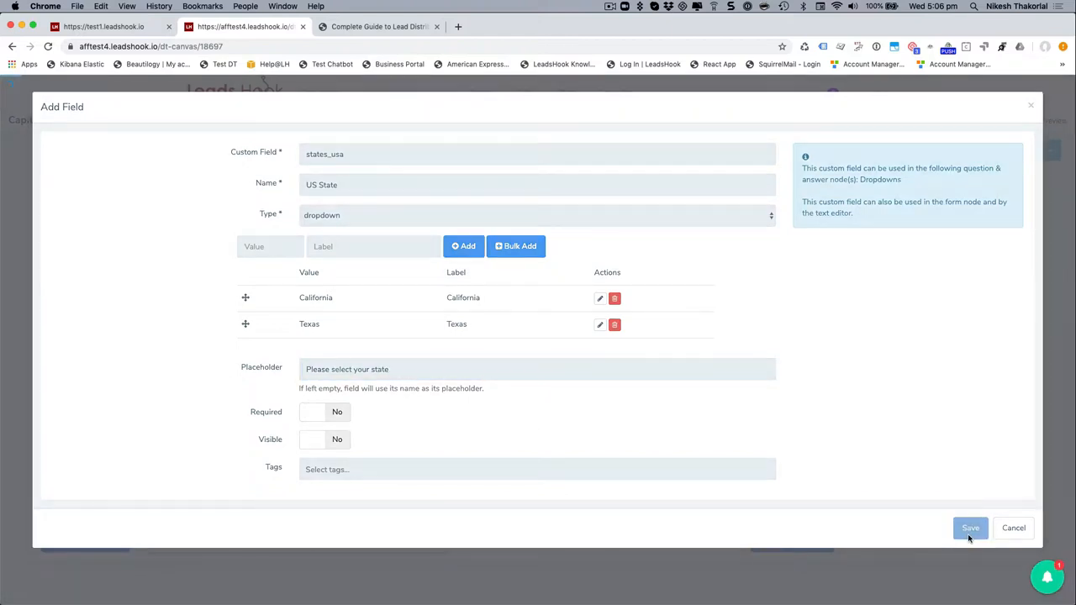
click(970, 528)
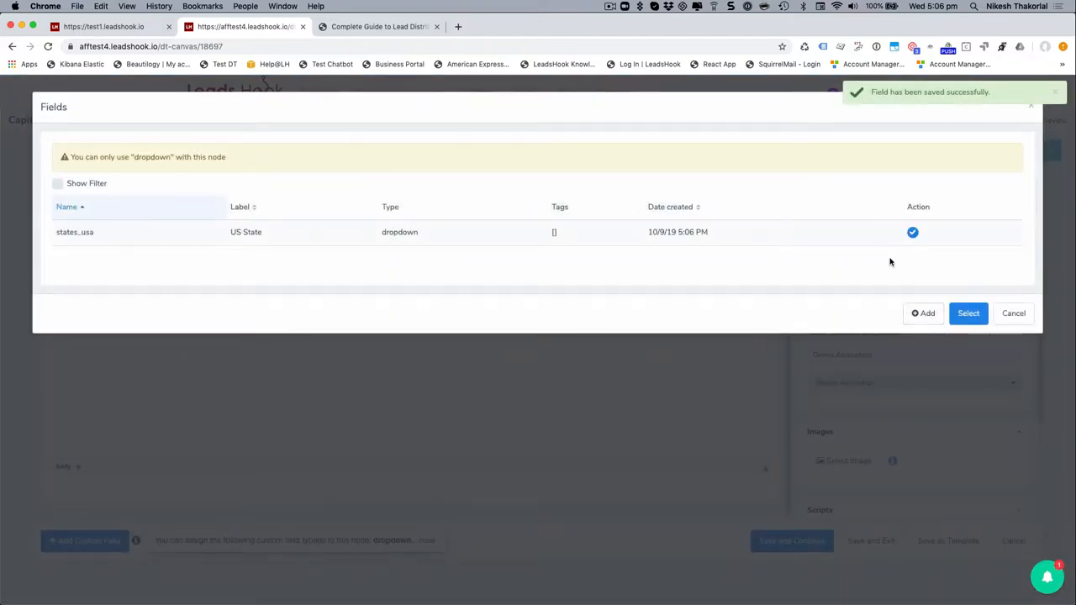
Select the states_usa field, title the question 'Please select your state', and save
click(968, 313)
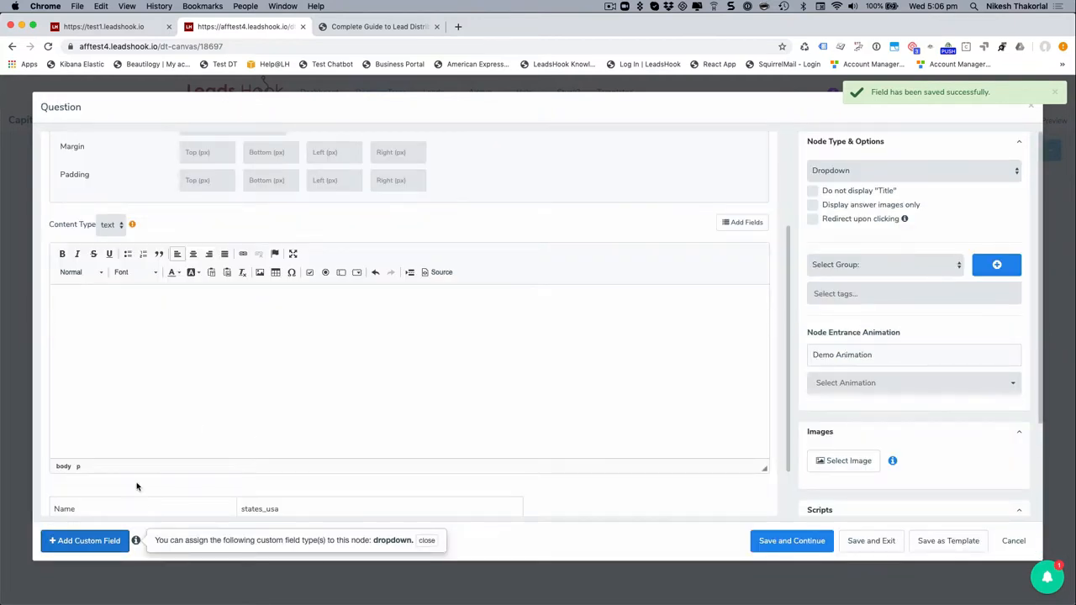
mouse_move(807, 150)
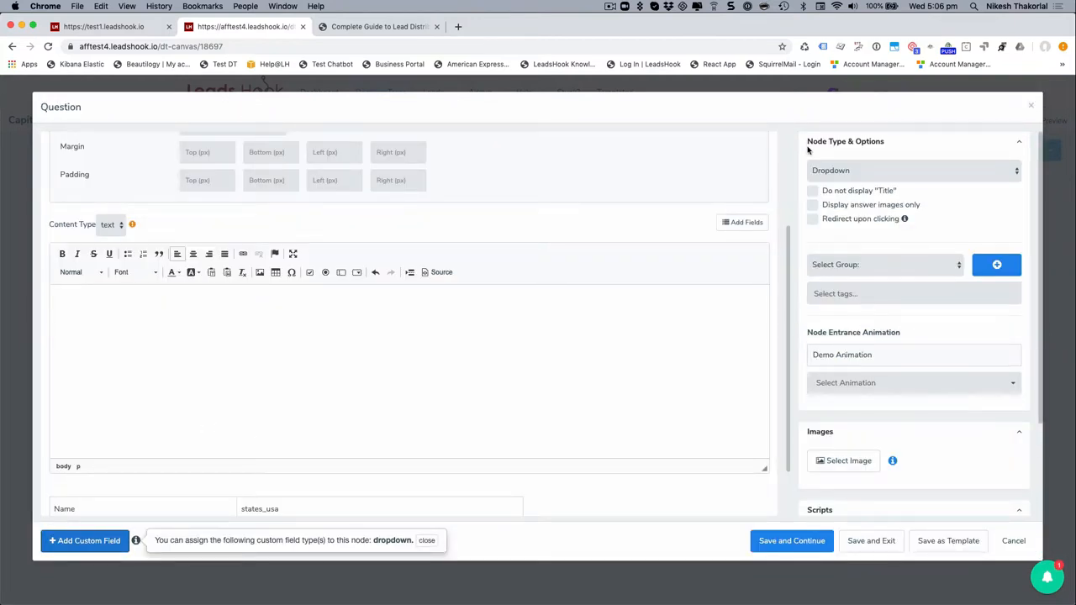
scroll(down, 3)
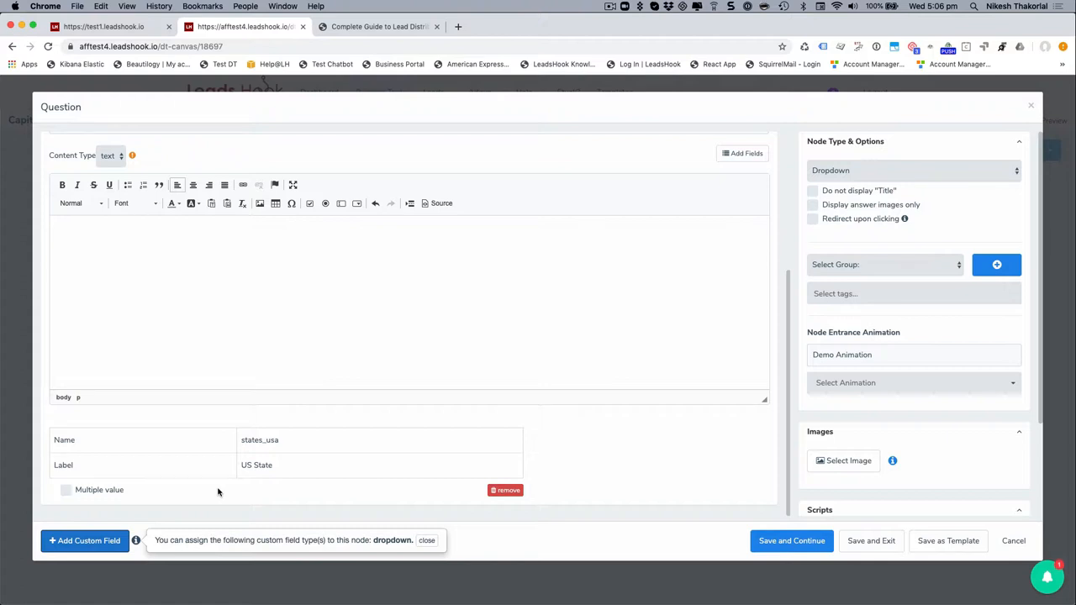
mouse_move(323, 459)
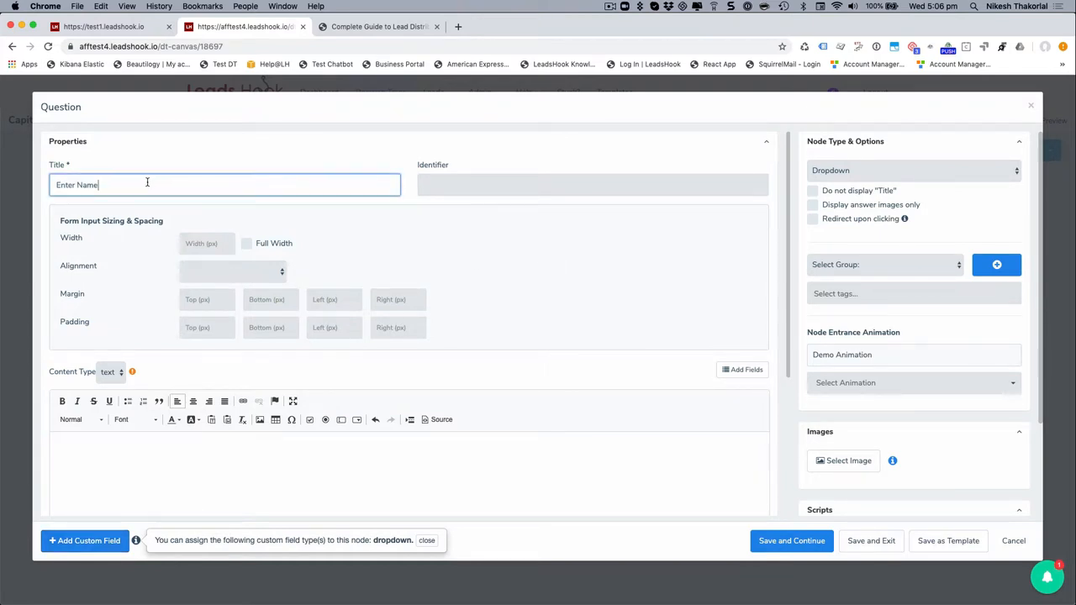
text(P)
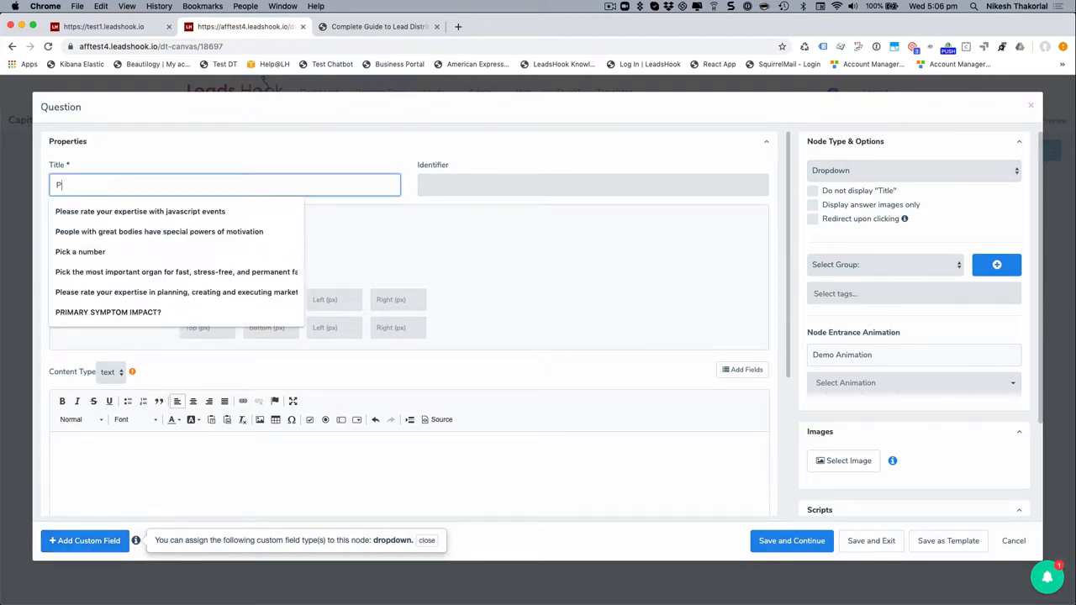
text(lease select your st)
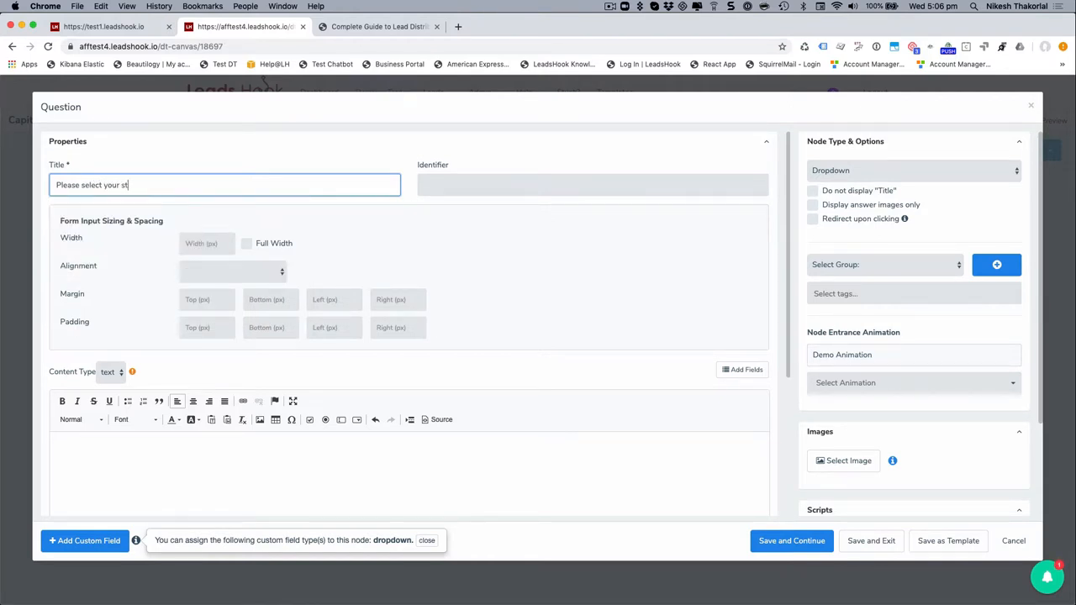
text(ate)
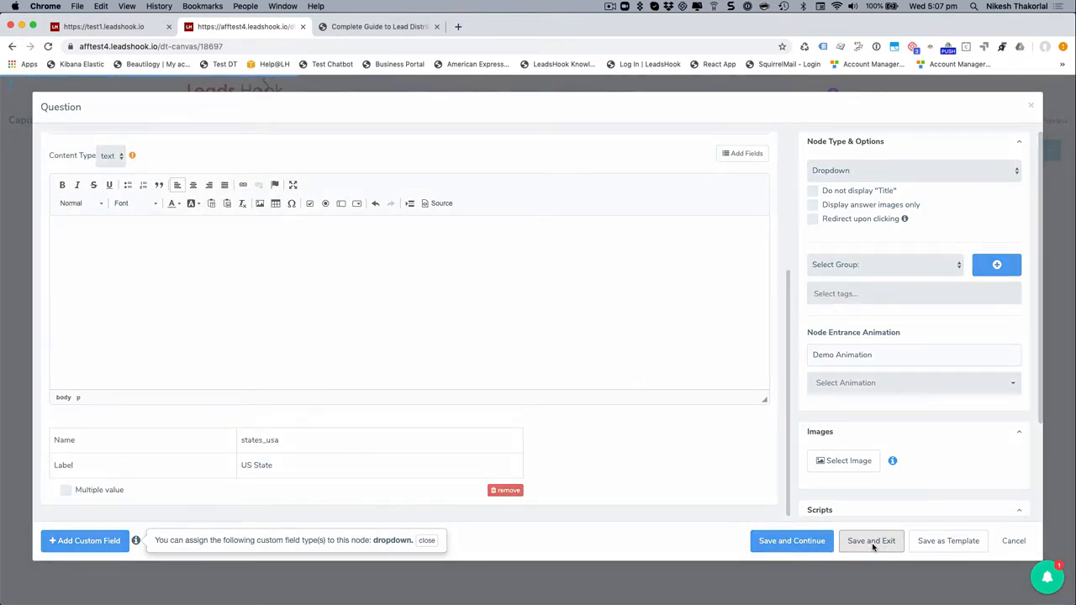
click(871, 540)
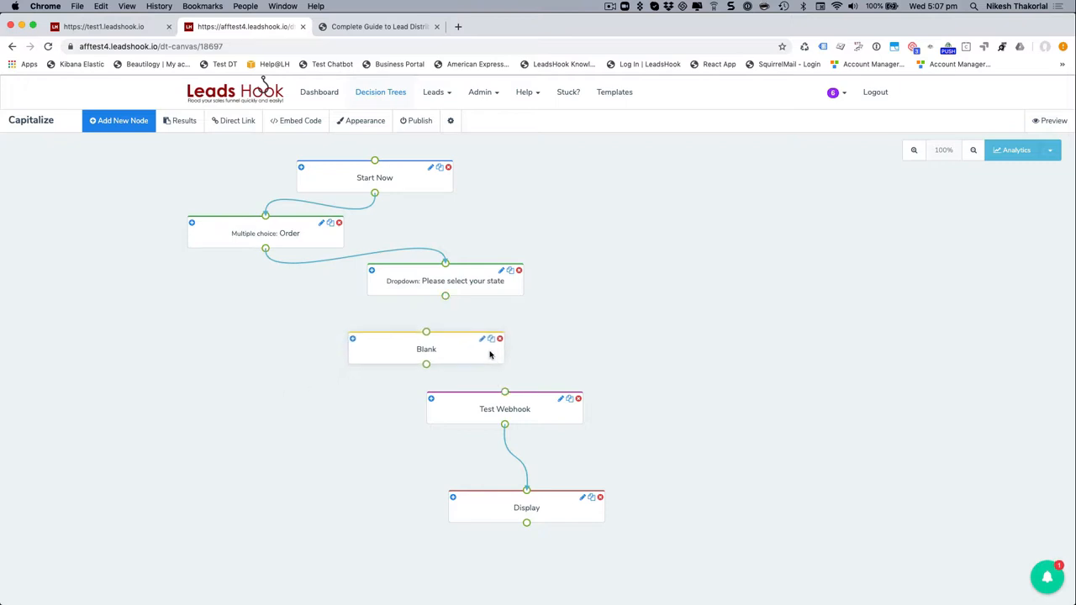
Drop a Decision node onto the canvas and begin titling it 'Leads Fi'
drag(426, 349, 461, 339)
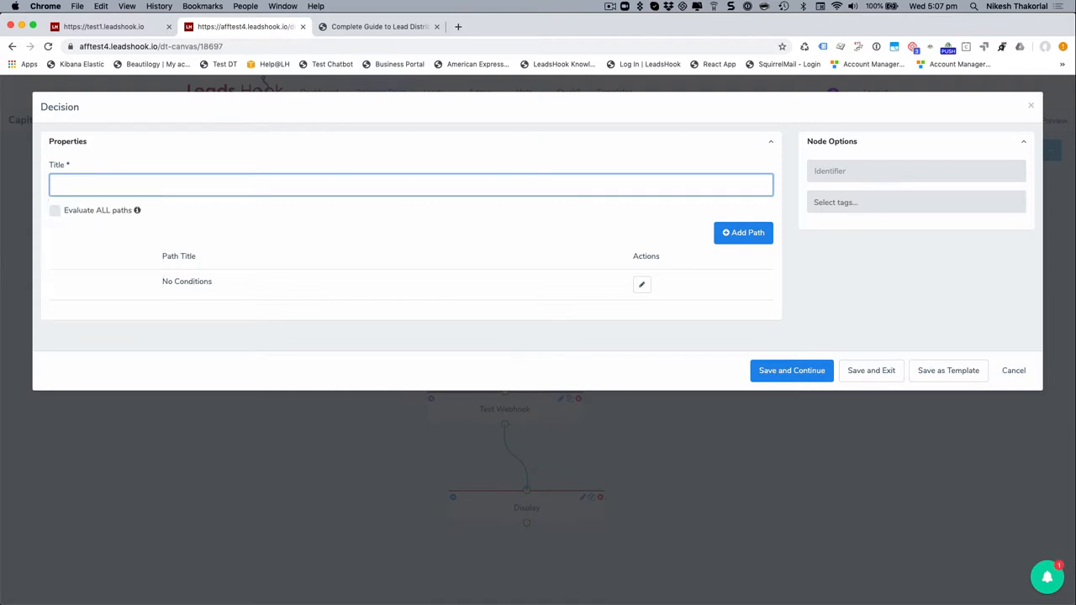
text(Leads Fi)
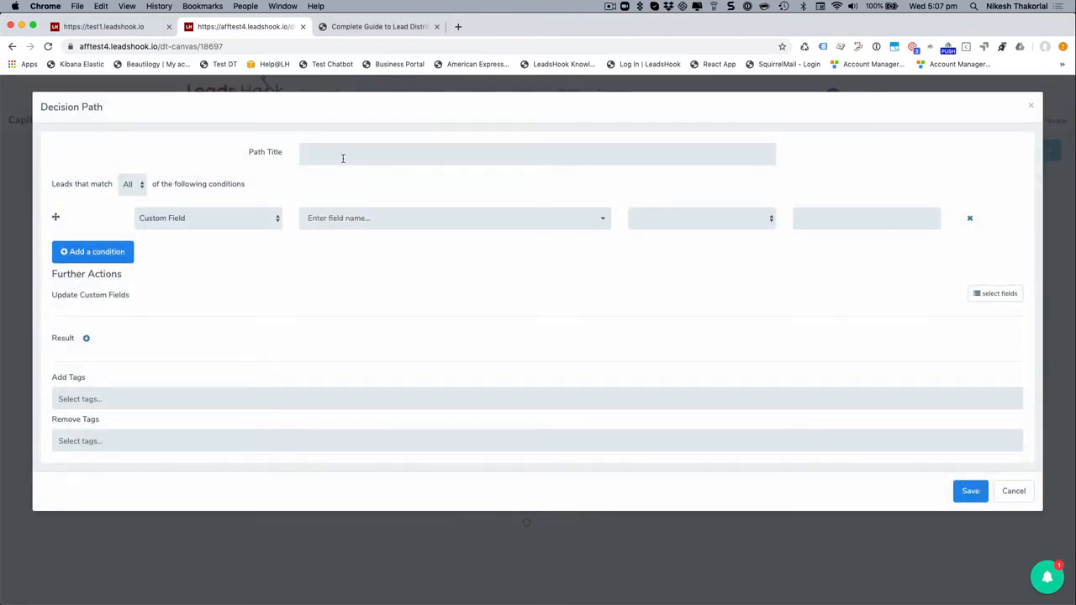
Finish the path title 'Order < 20 + State = CA' and try a question-based condition
text(Order < 20 +)
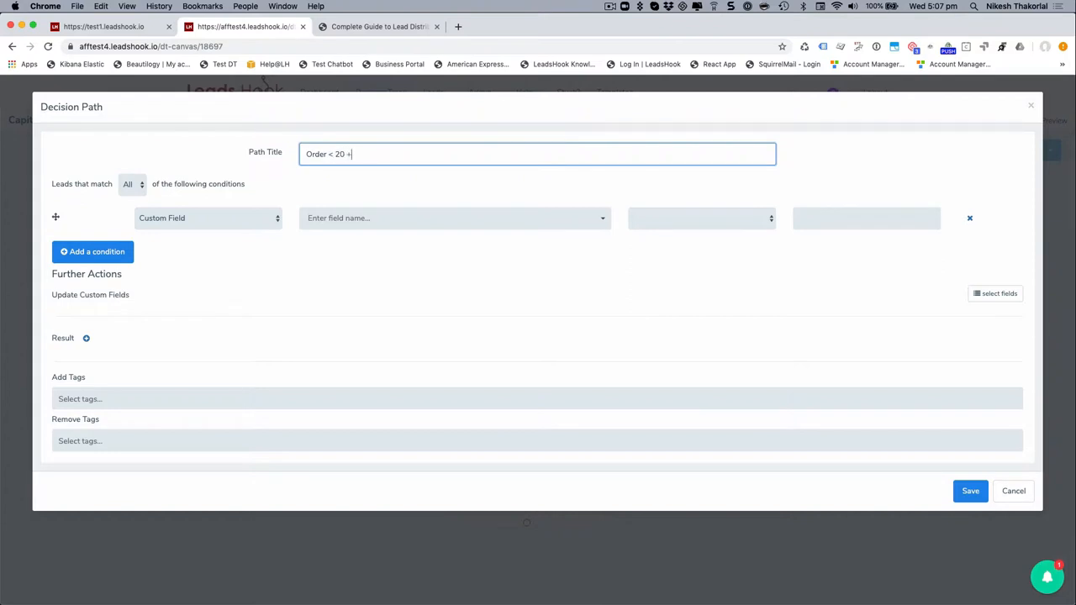
text(State)
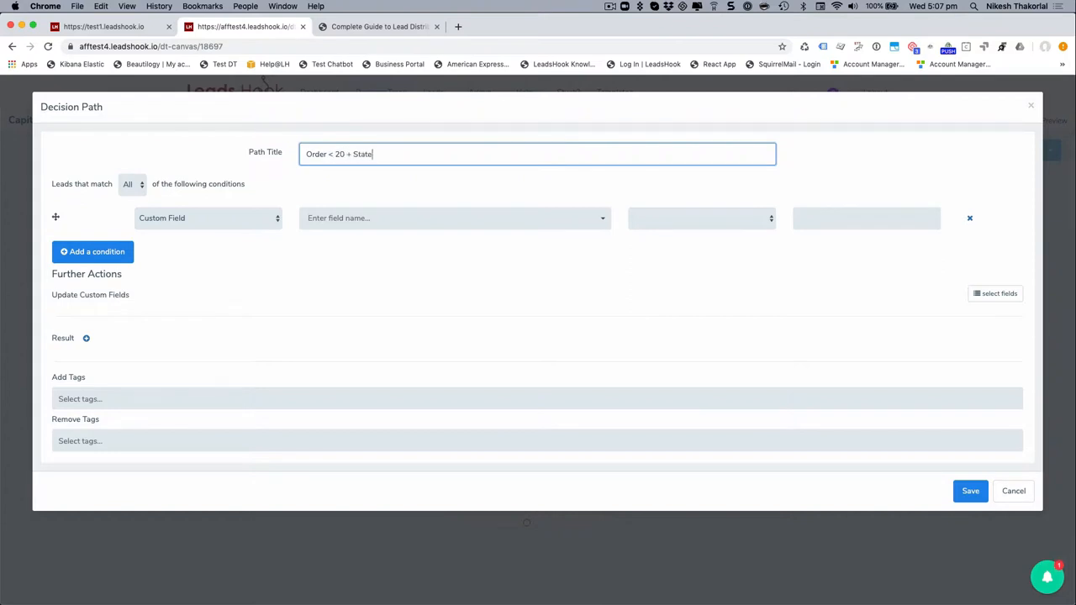
text(= C)
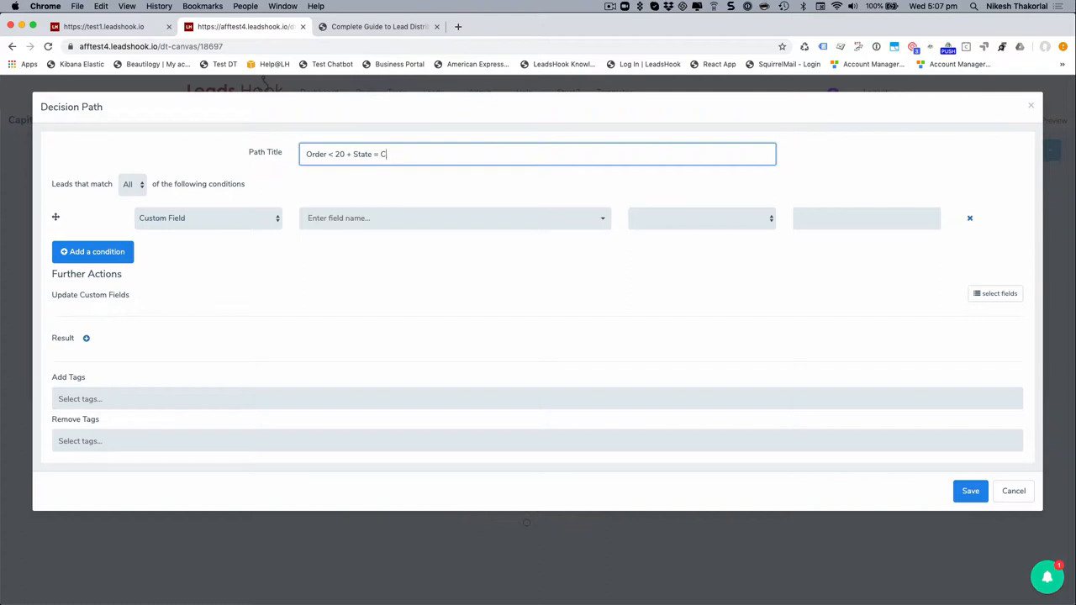
click(207, 217)
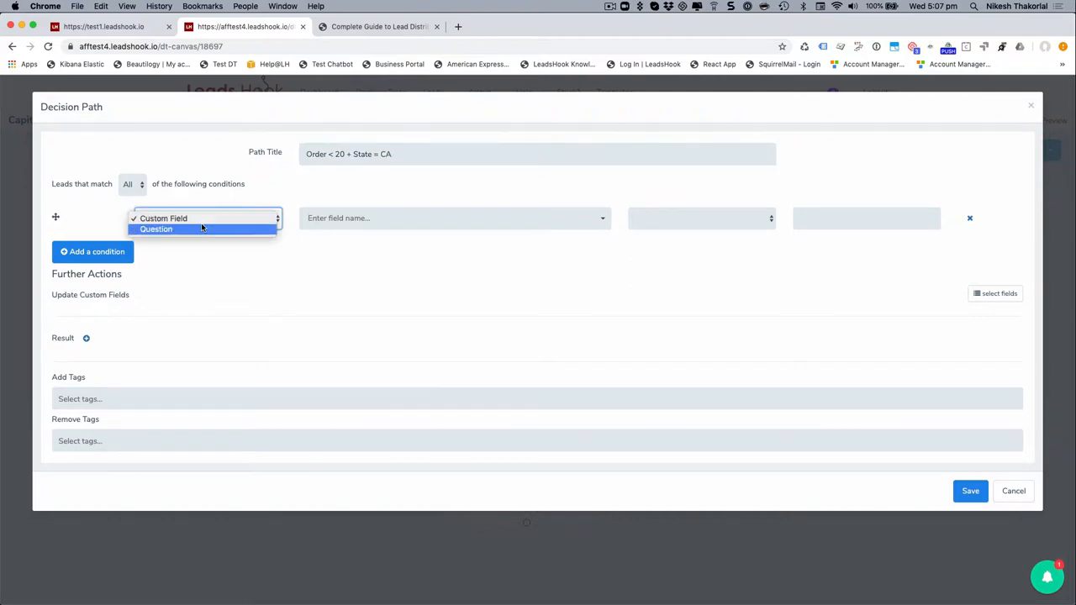
click(156, 228)
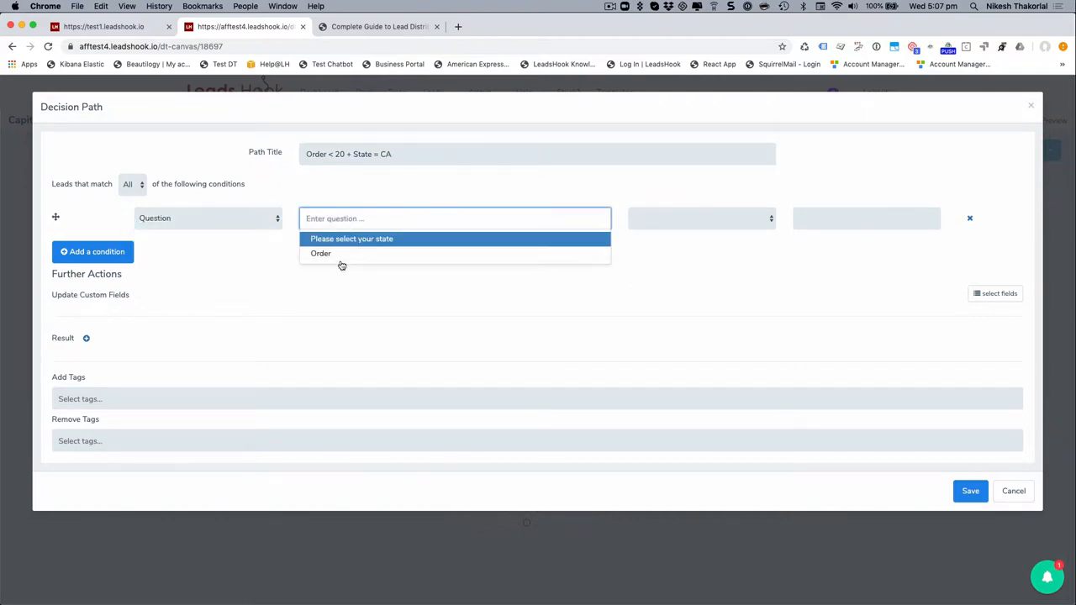
click(320, 253)
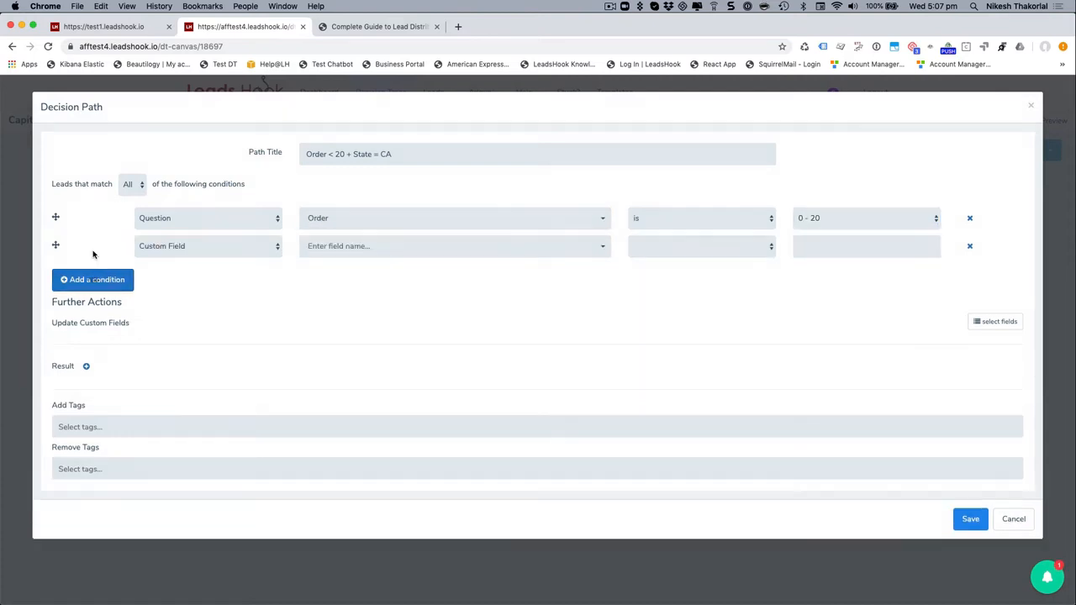
Base the condition on the US State custom field with operator 'is' and value California
click(208, 245)
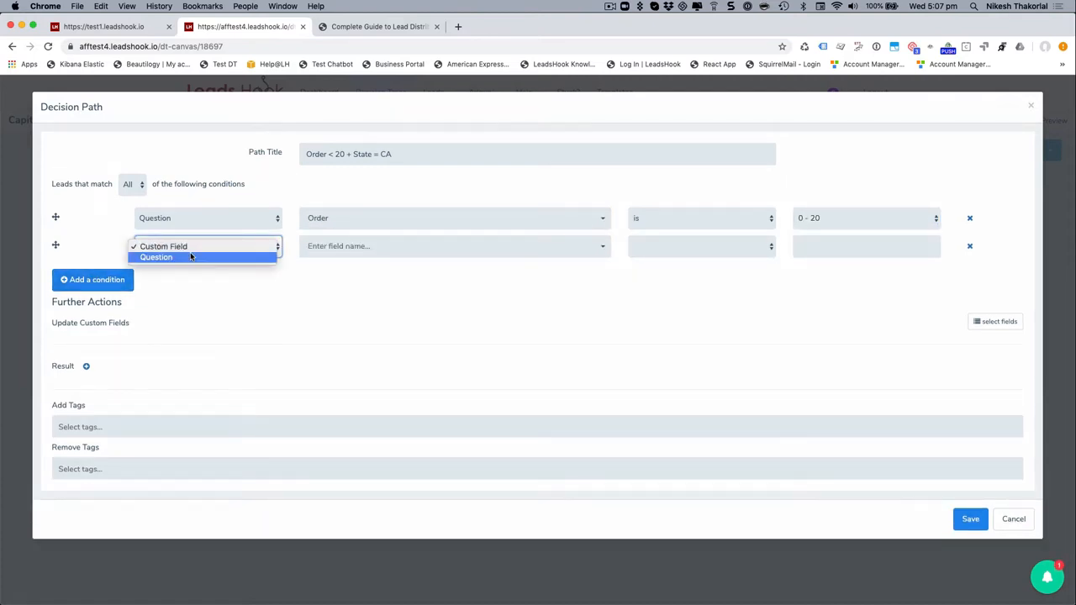
text(se select your state)
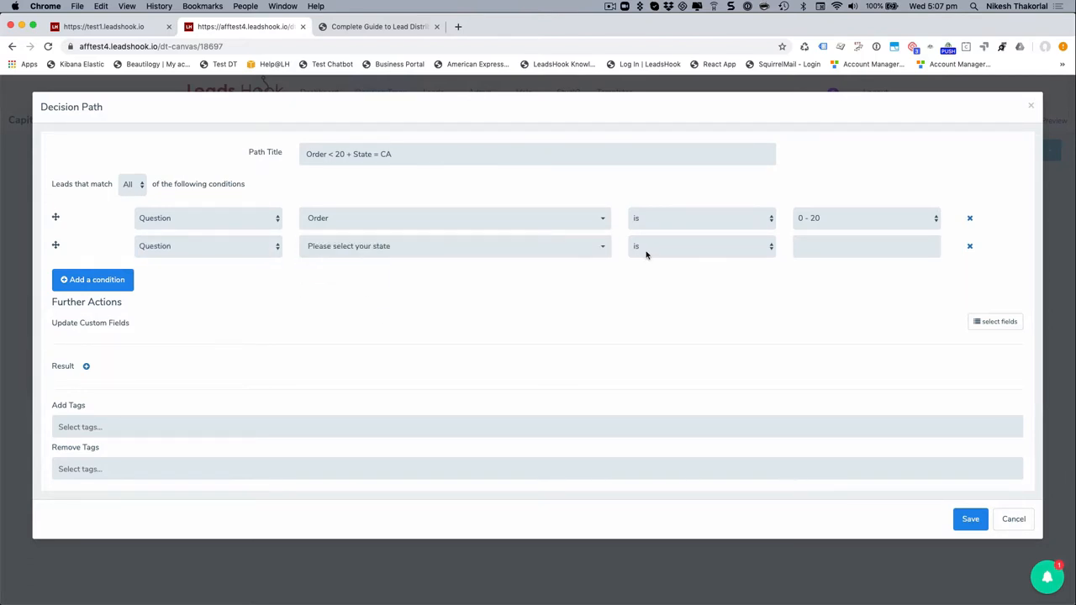
click(700, 246)
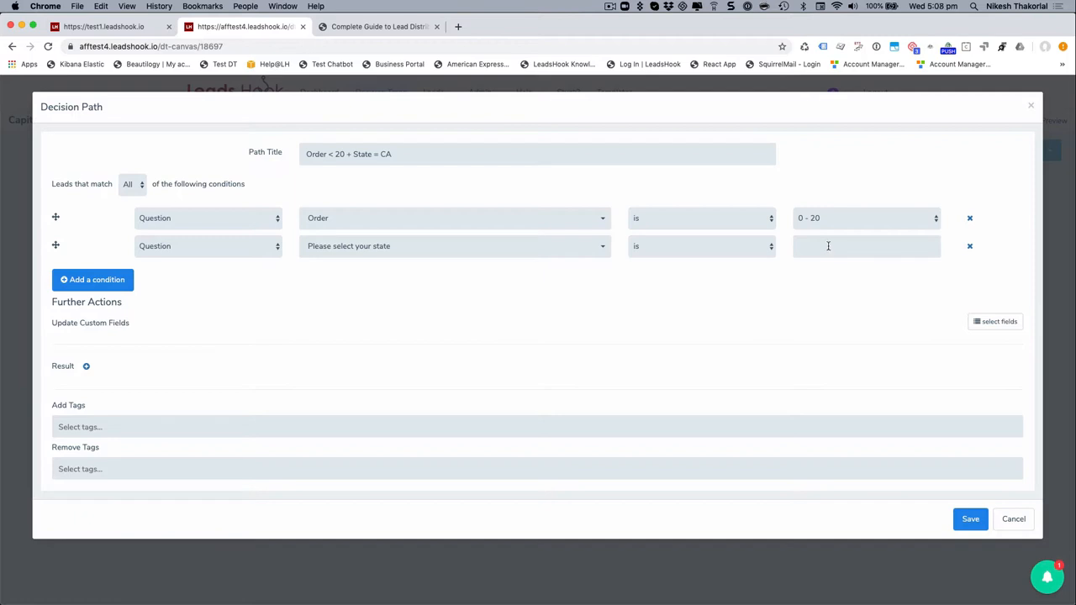
click(207, 245)
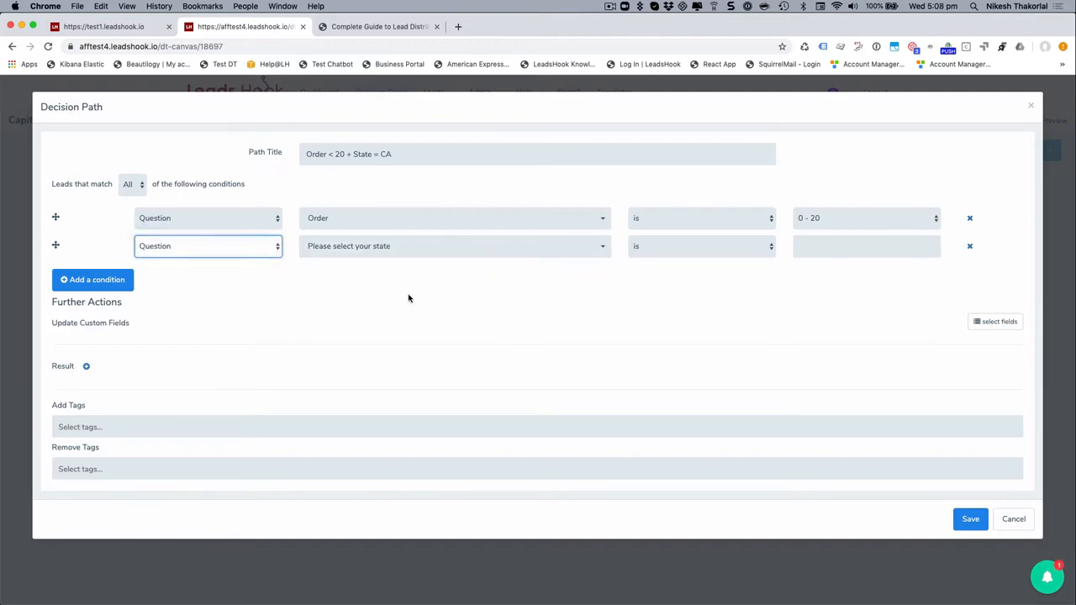
text(state)
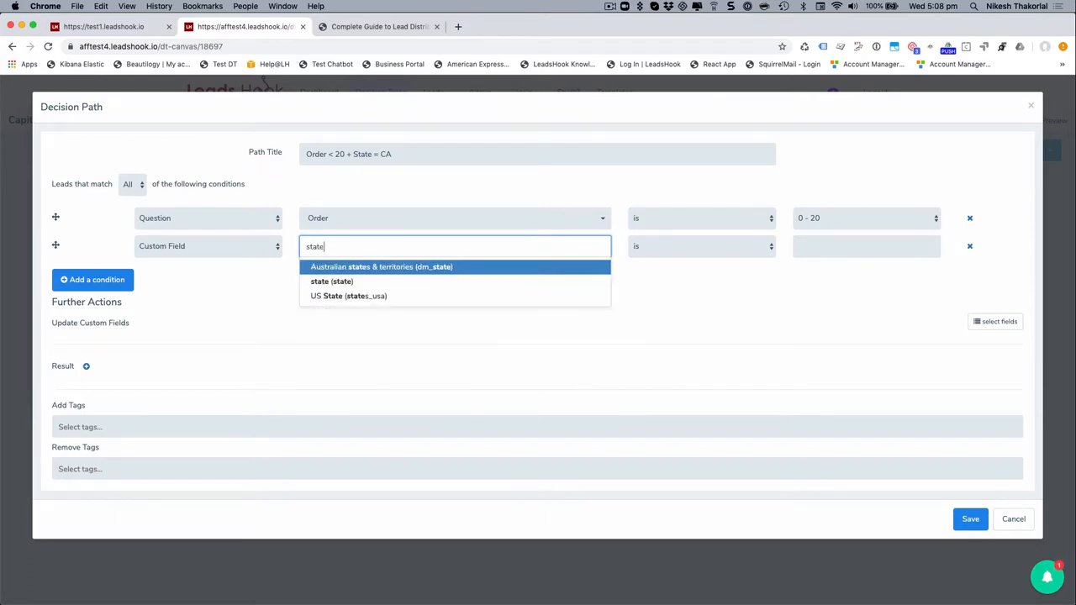
click(347, 296)
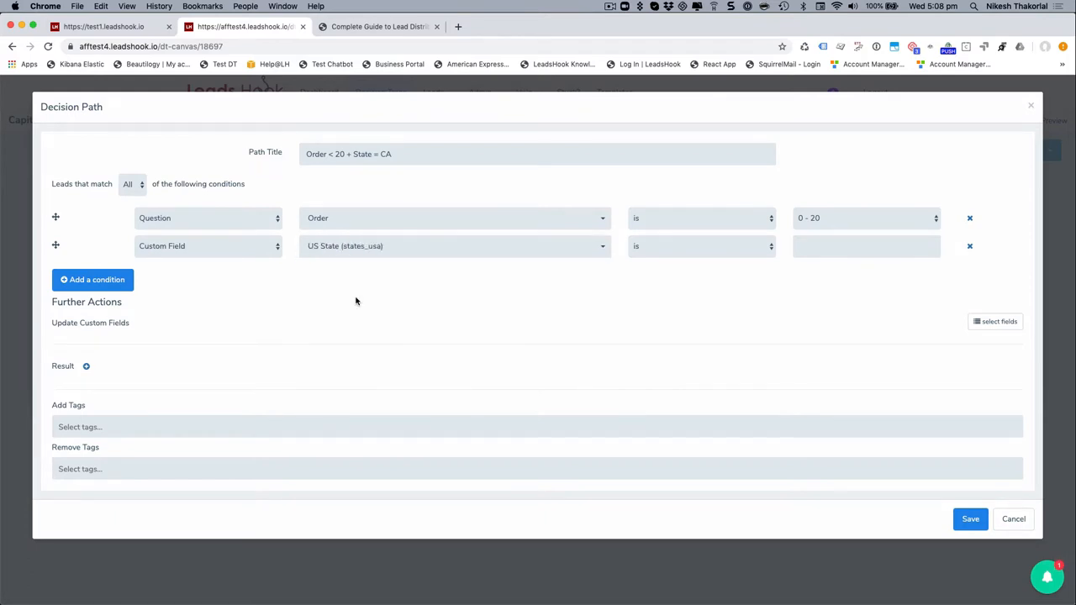
click(865, 245)
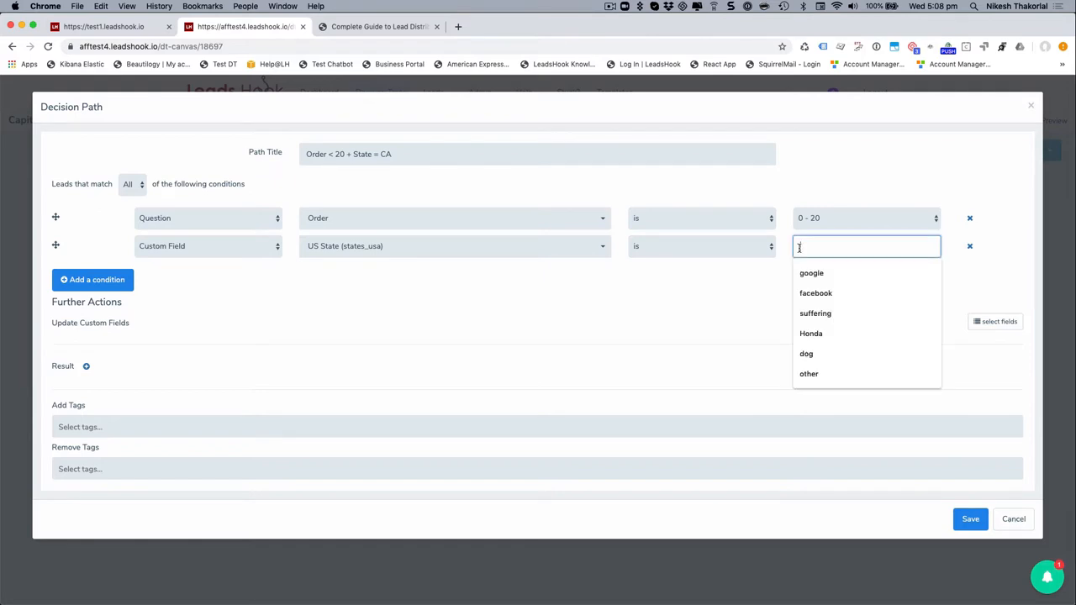
text(California)
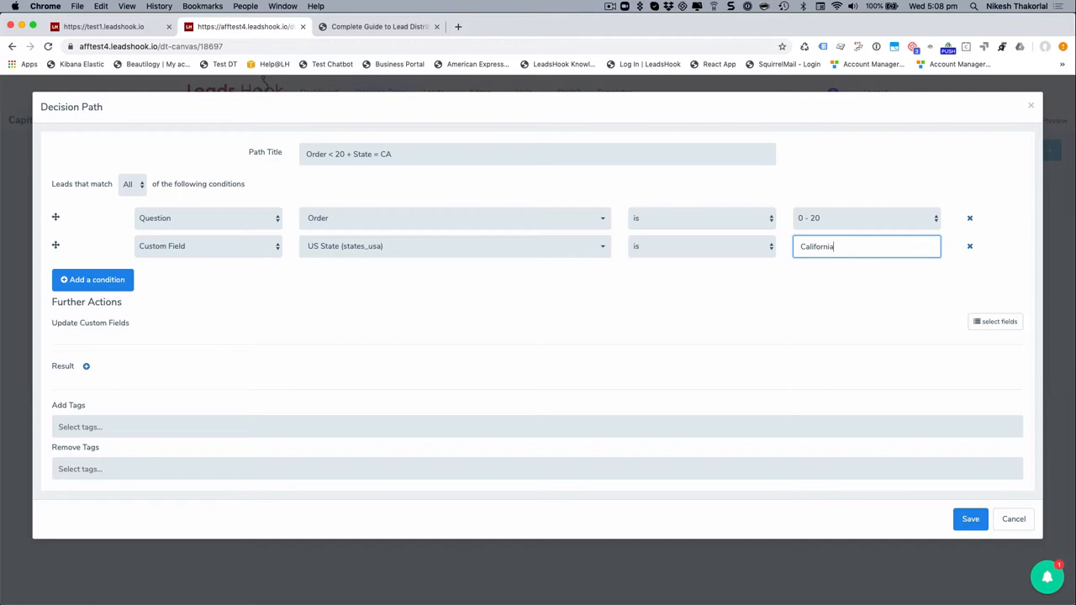
click(701, 245)
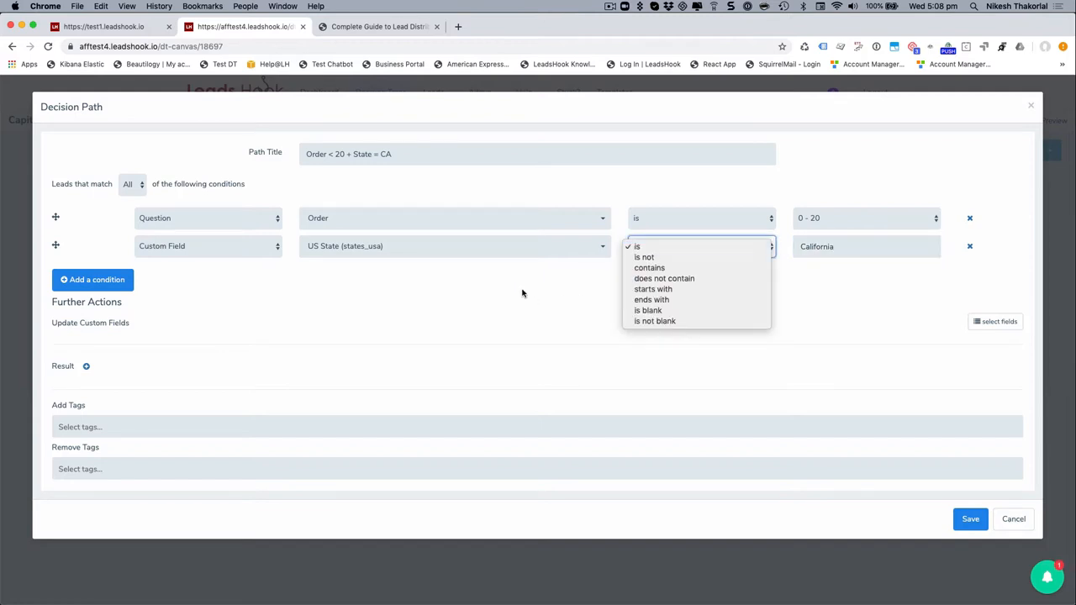
click(636, 246)
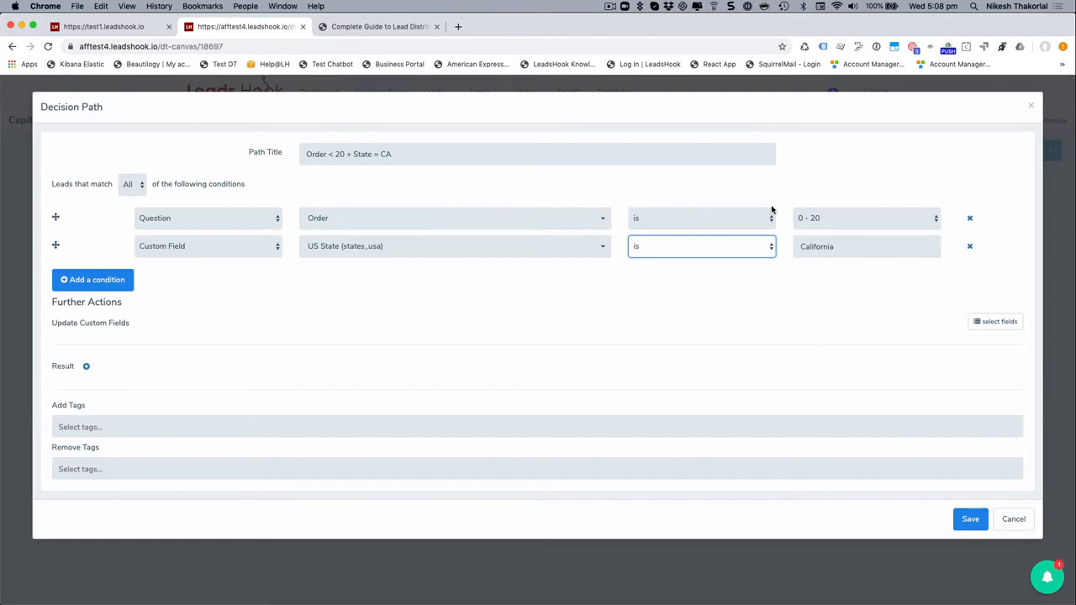
mouse_move(811, 218)
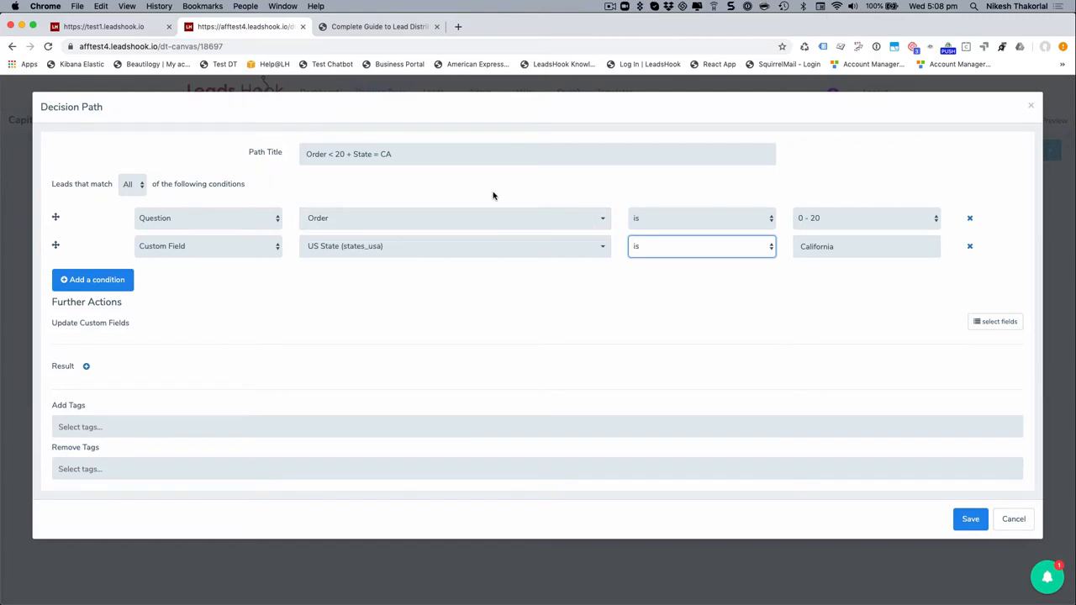
mouse_move(841, 430)
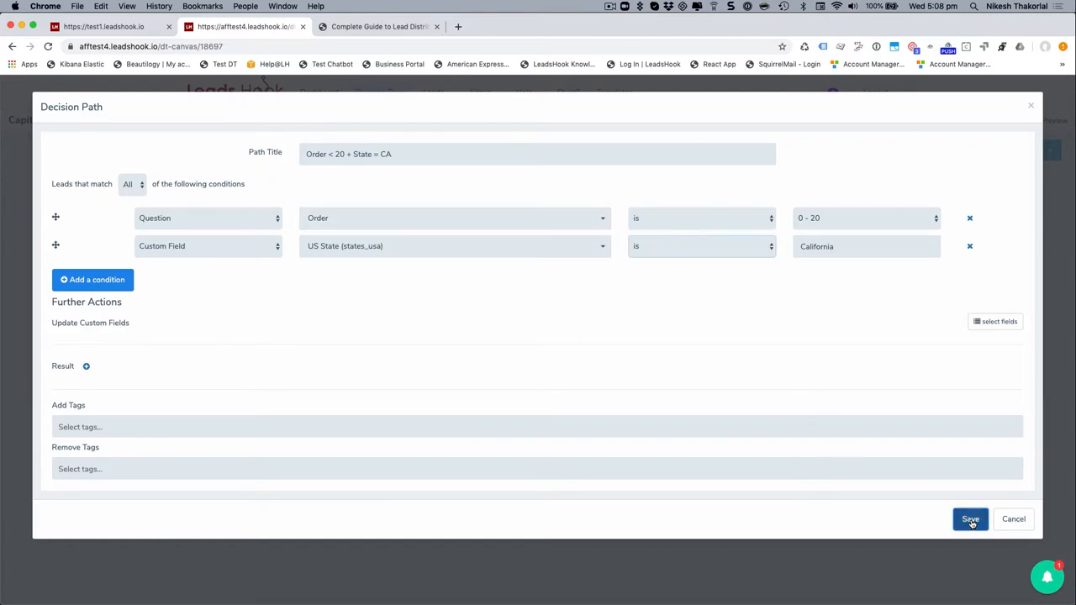
Save the CA path and duplicate it as 'Order < 20 + State = TX' with value Texas
click(969, 518)
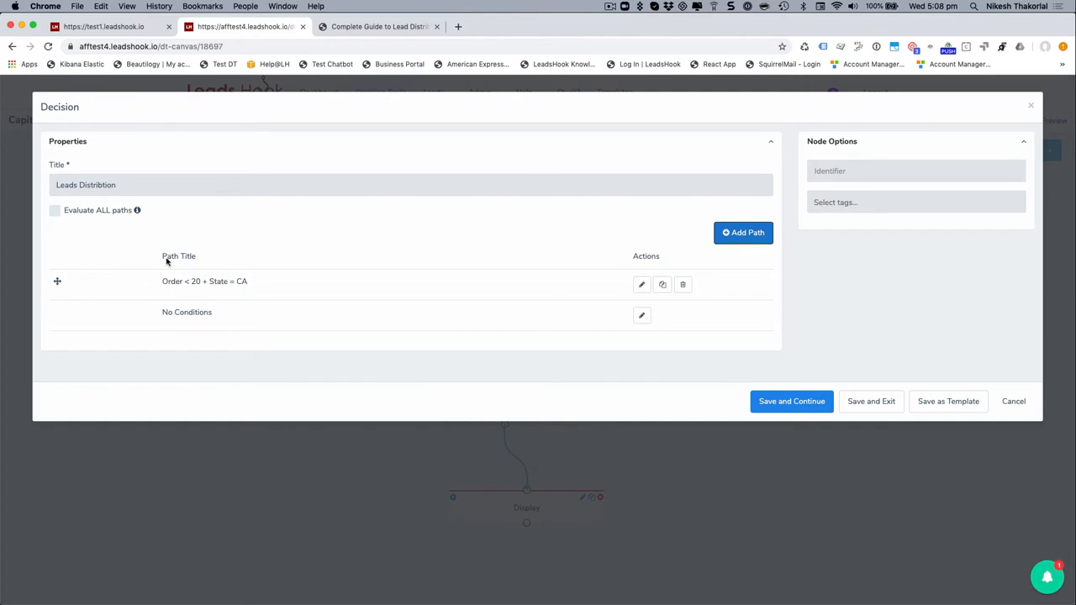
mouse_move(638, 273)
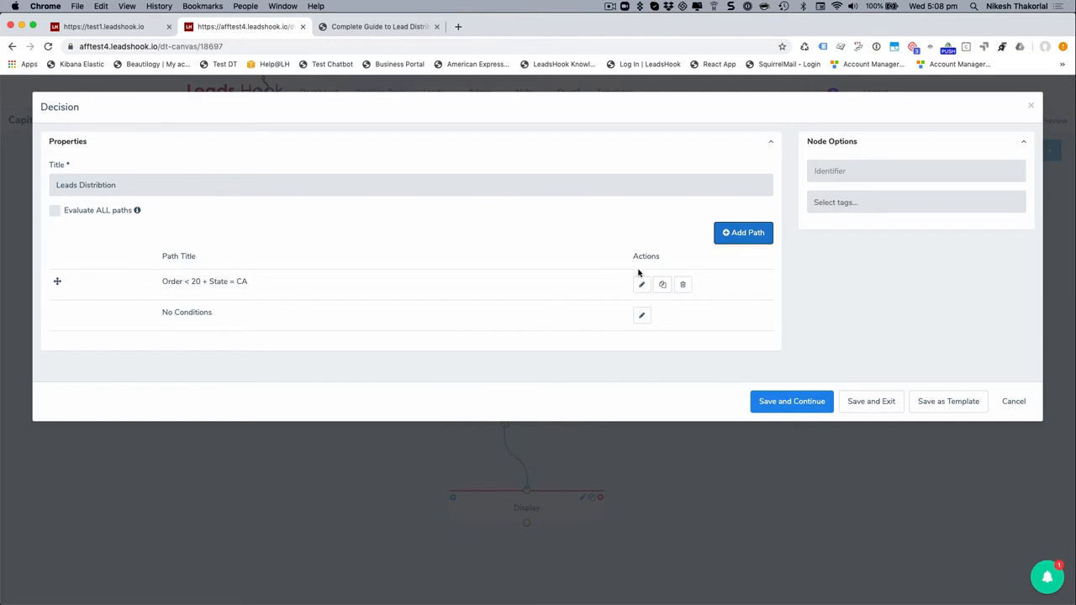
click(662, 284)
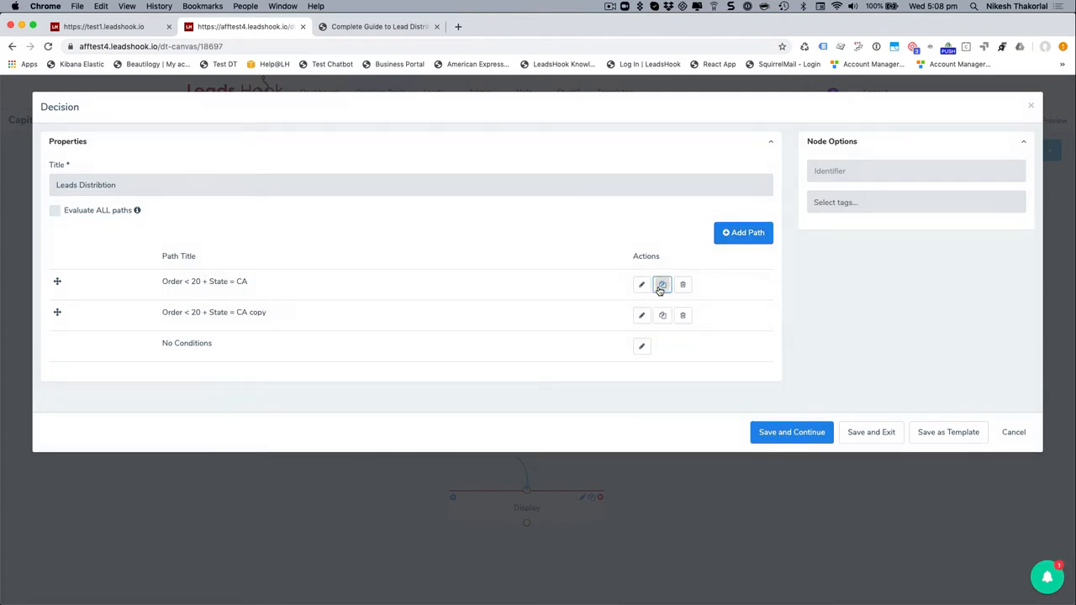
click(641, 316)
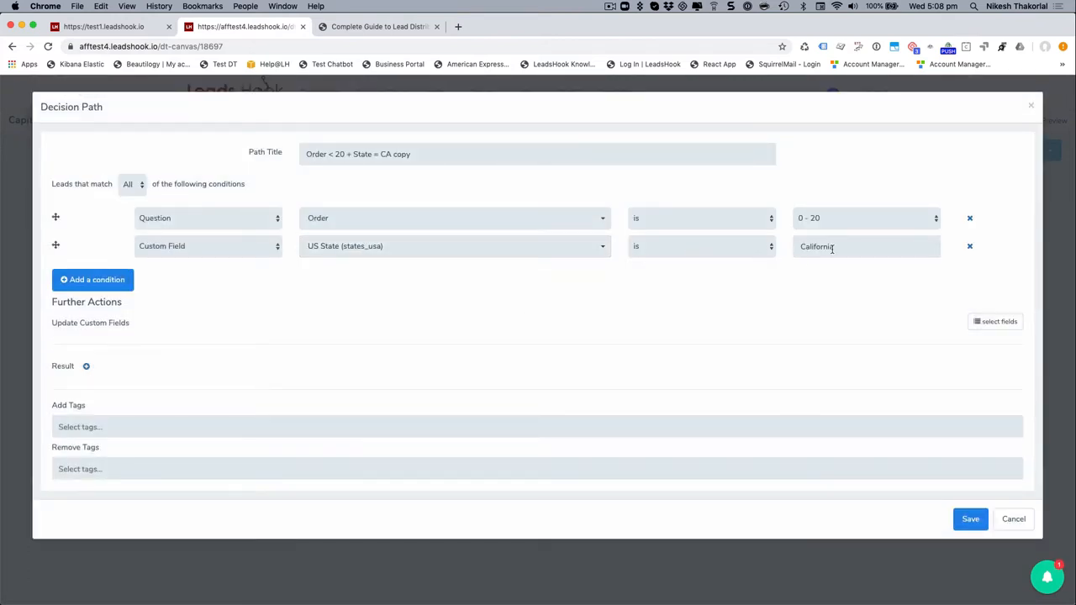
text(Texas)
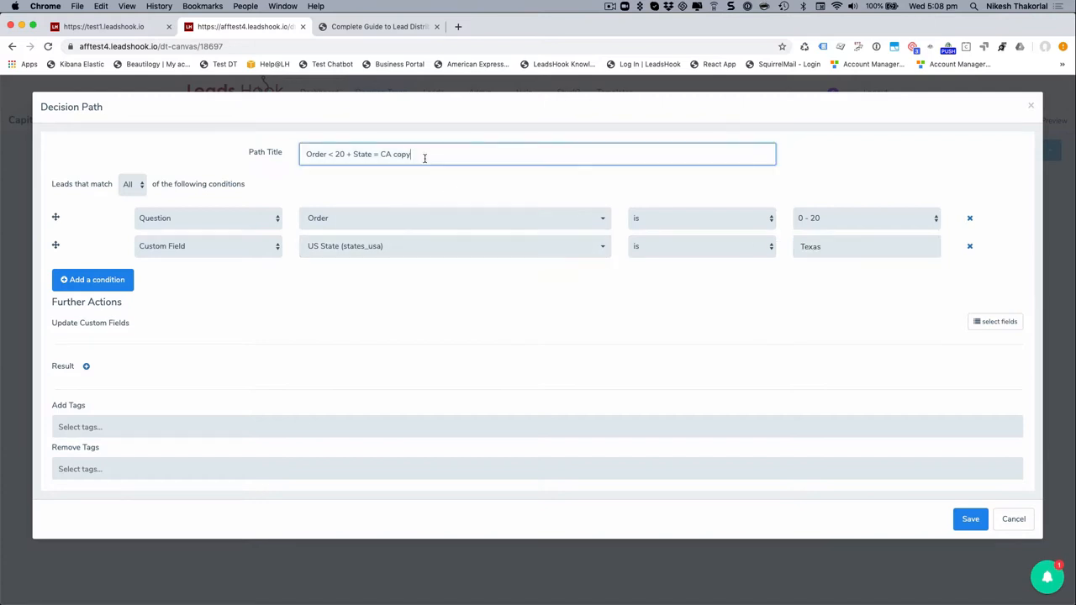
key(Backspace)
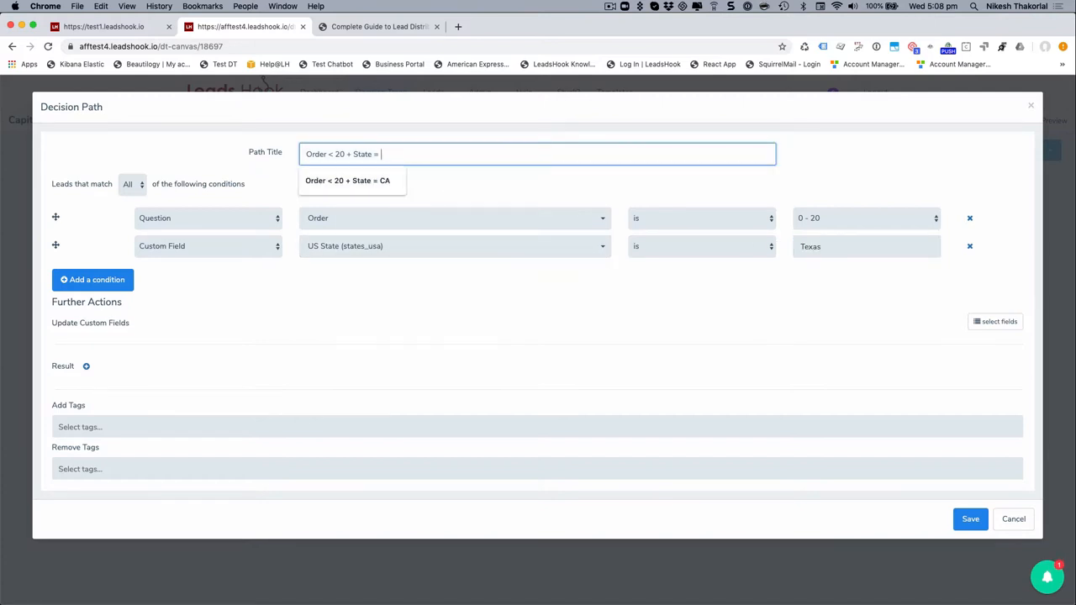
text(TX)
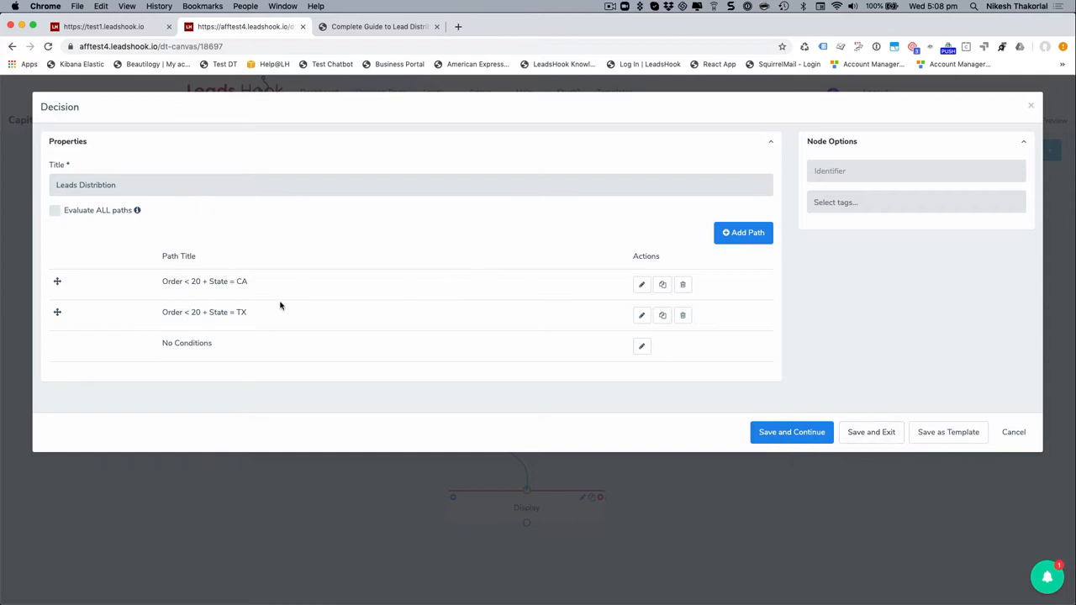
mouse_move(871, 432)
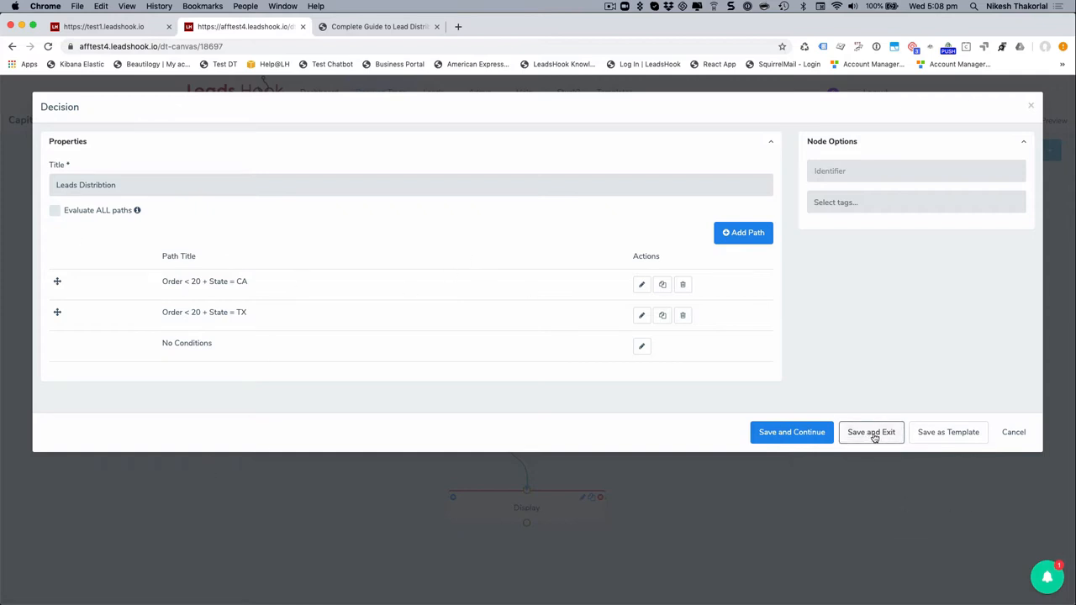
Save Leads Distribution, then retitle the Test Webhook node 'Webhook For Client X' and save
click(870, 432)
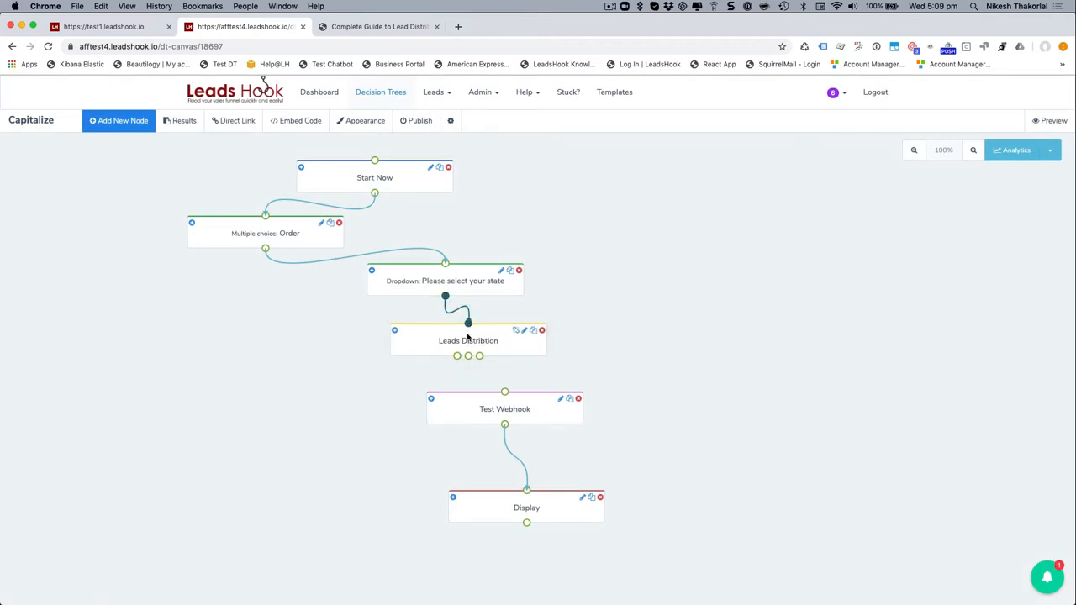
drag(504, 409, 347, 424)
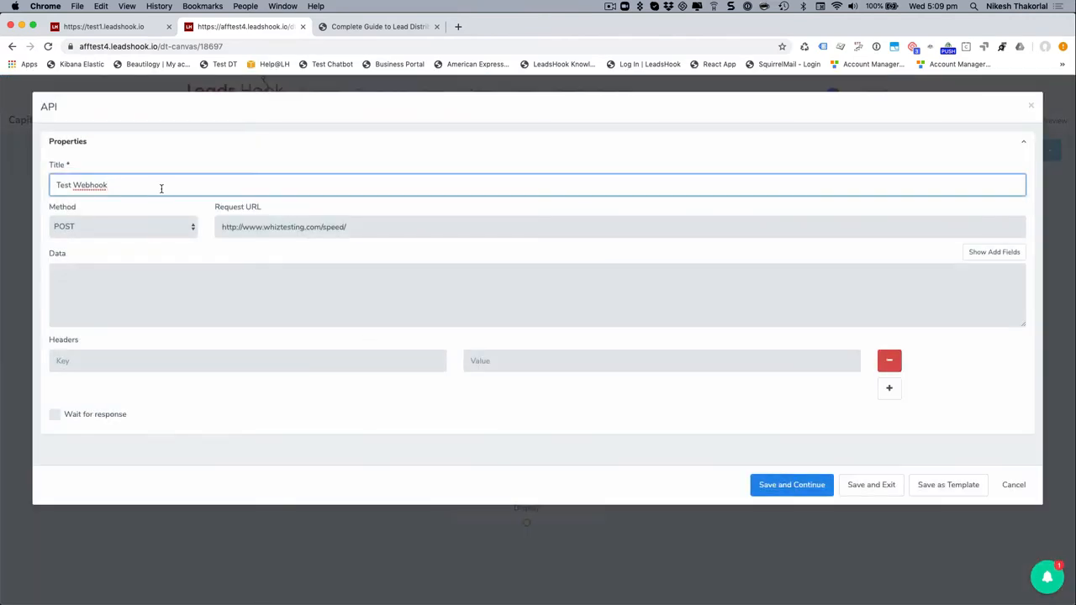
key(Backspace)
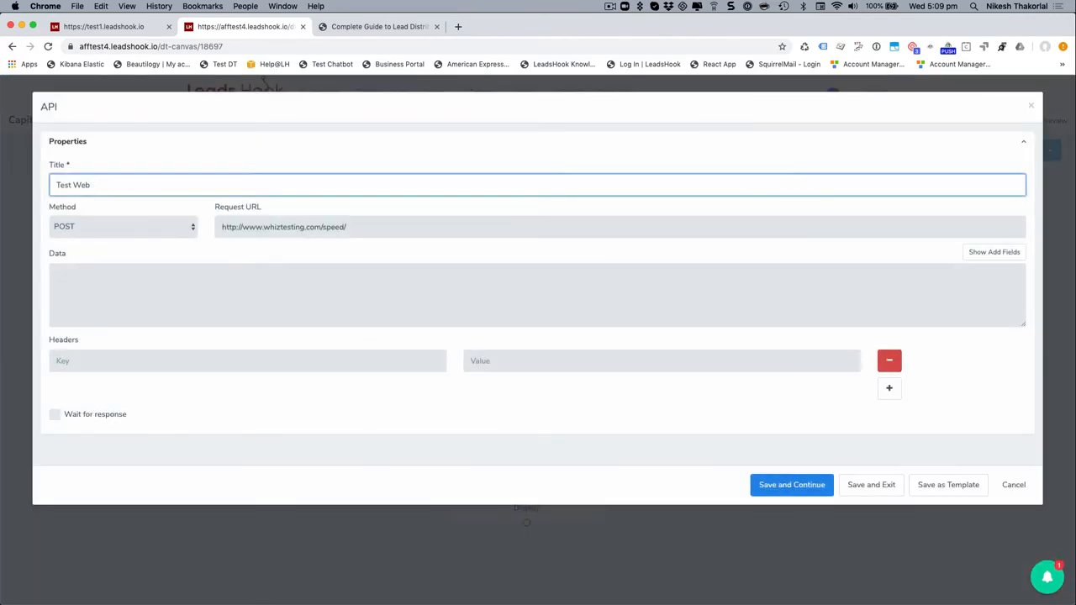
text(Webhook For Client X)
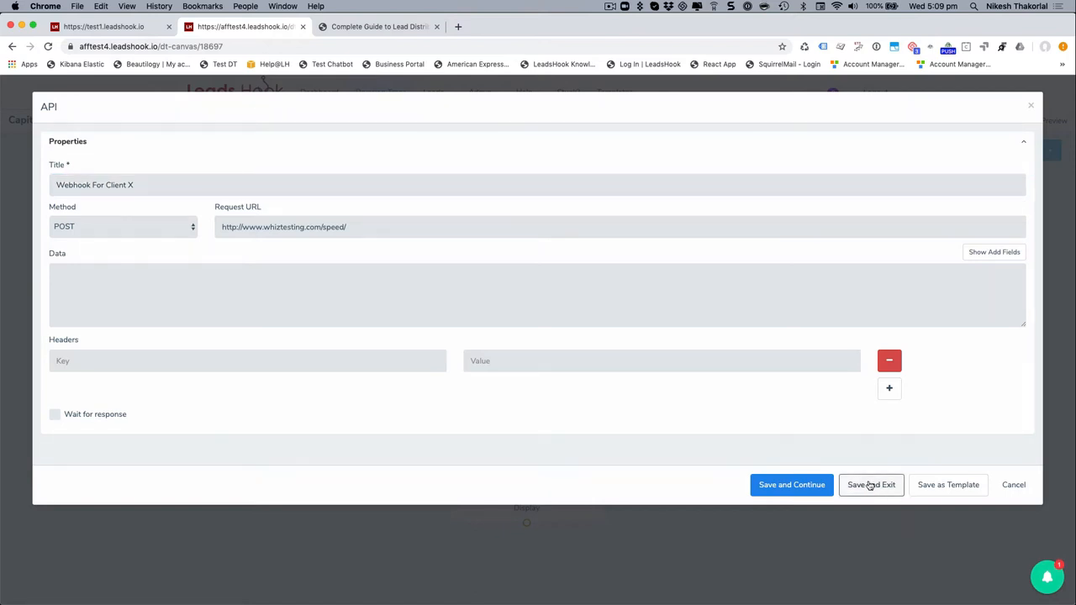
click(871, 484)
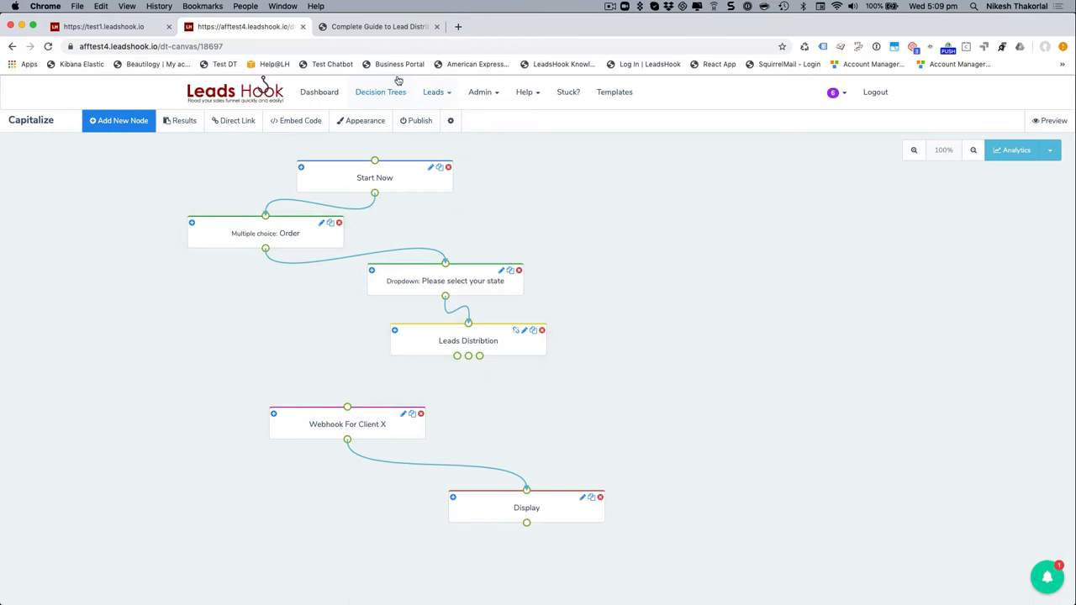
mouse_move(455, 365)
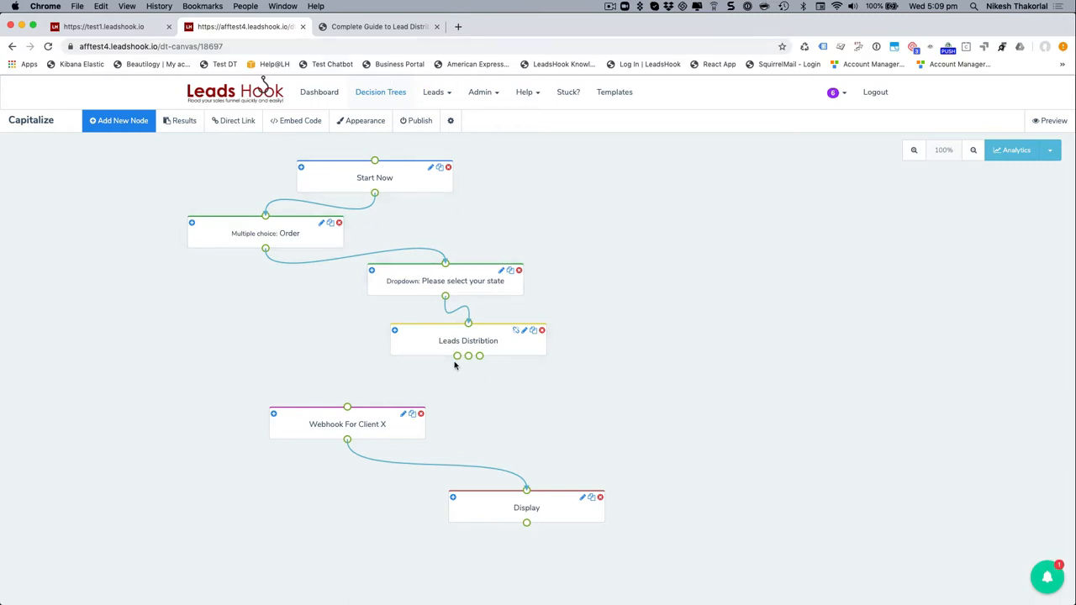
Connect output 1 to Webhook For Client X and save the duplicated Webhook For Client Y
drag(347, 423, 327, 426)
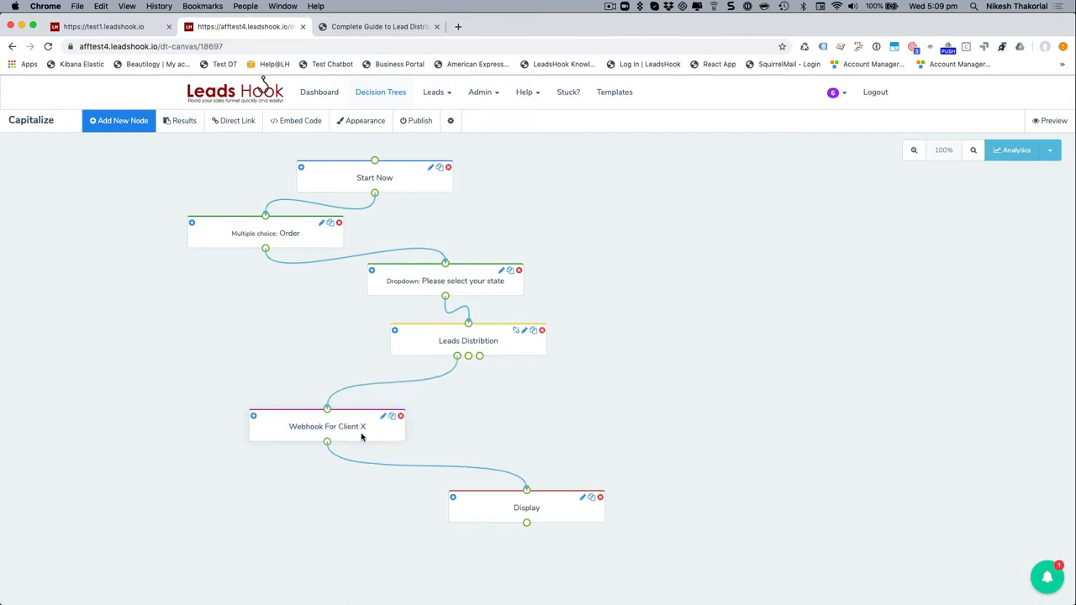
drag(351, 426, 304, 427)
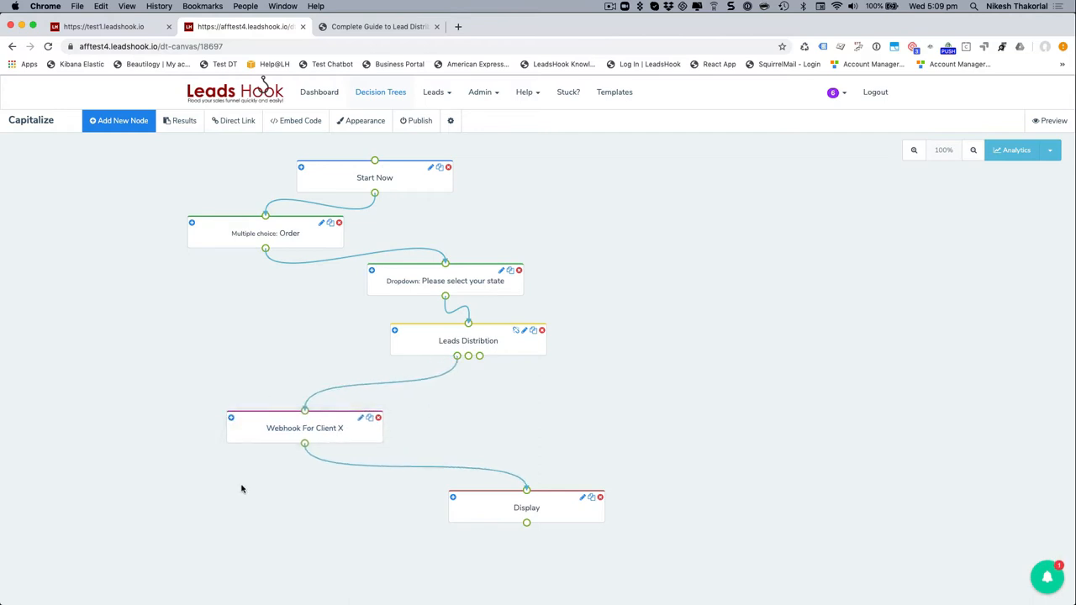
mouse_move(515, 497)
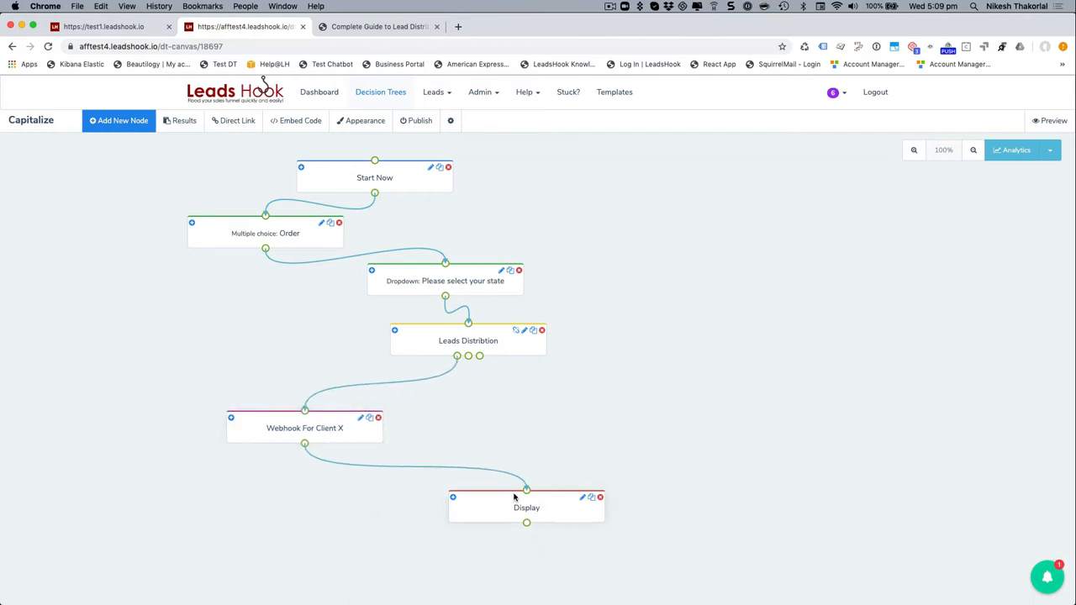
mouse_move(366, 479)
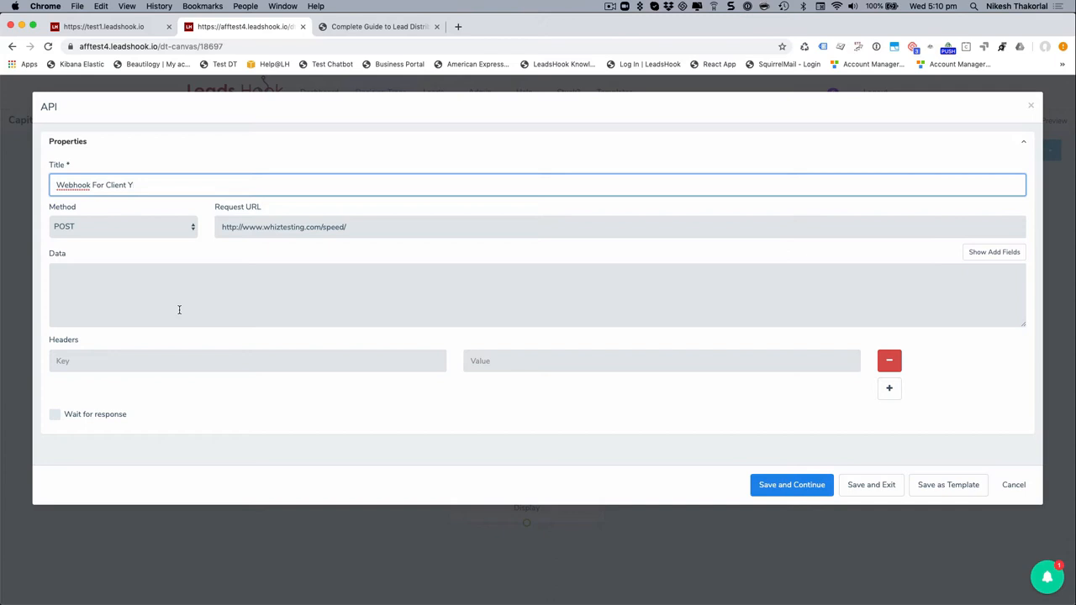
mouse_move(872, 484)
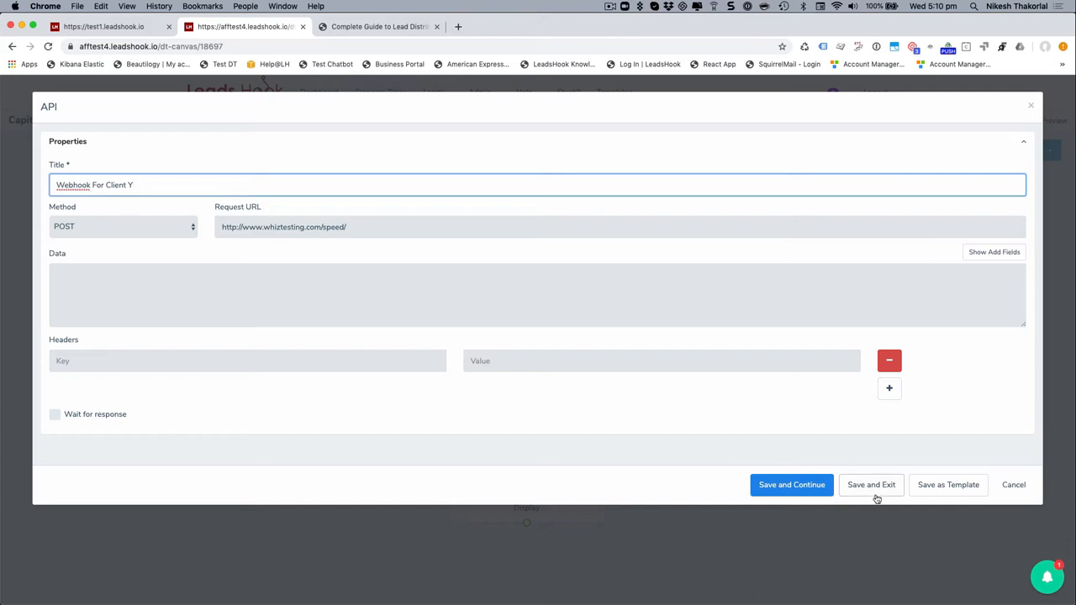
click(871, 484)
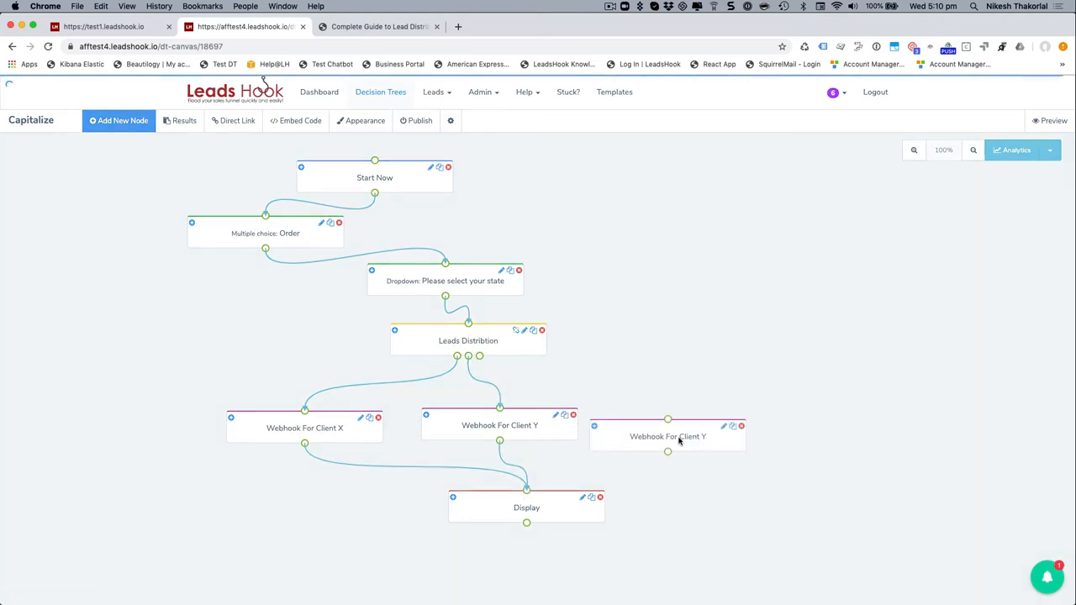
drag(667, 436, 692, 423)
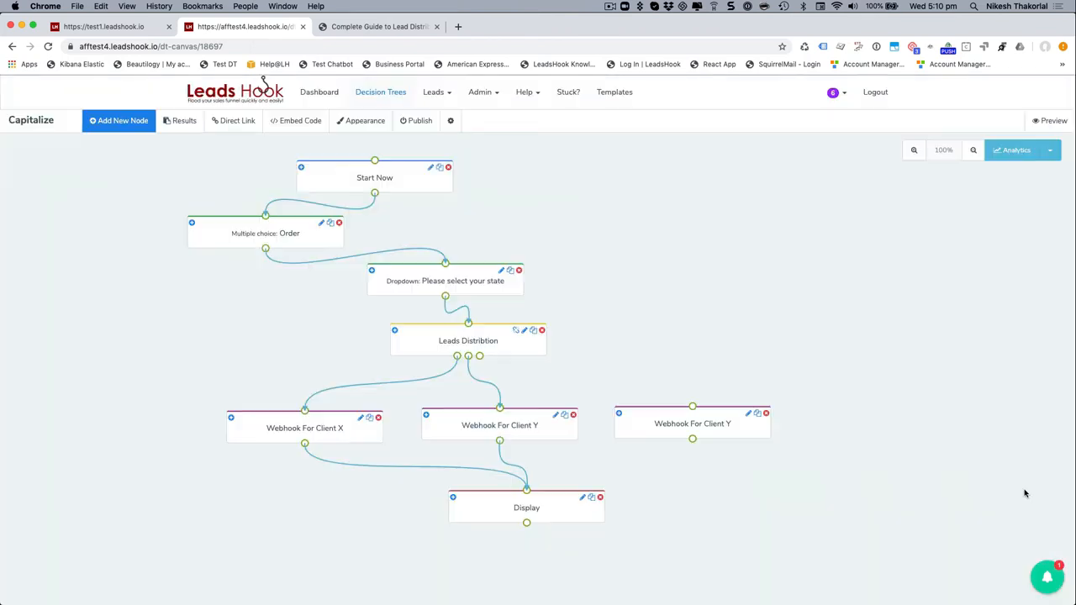
Add a GetResponse node, delete the extra Client Y webhook copy, and wire GetResponse in
click(118, 120)
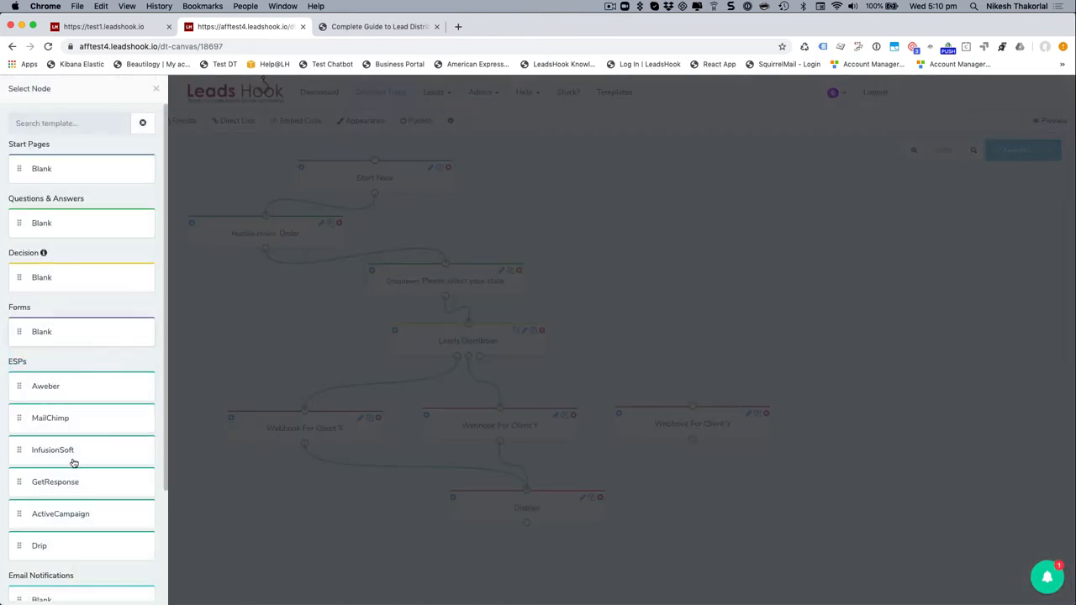
mouse_move(93, 495)
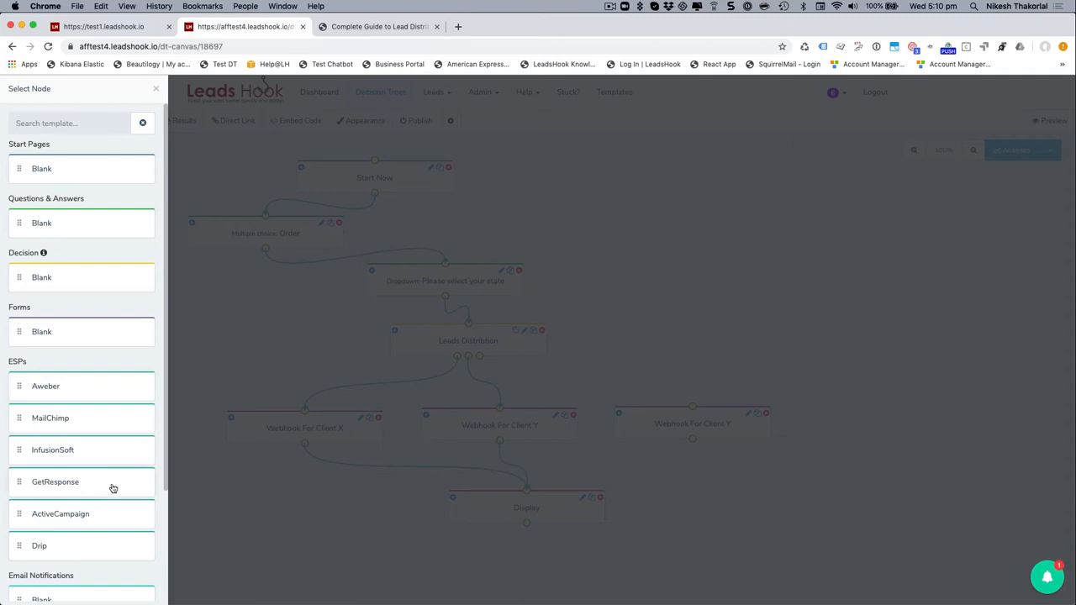
mouse_move(87, 481)
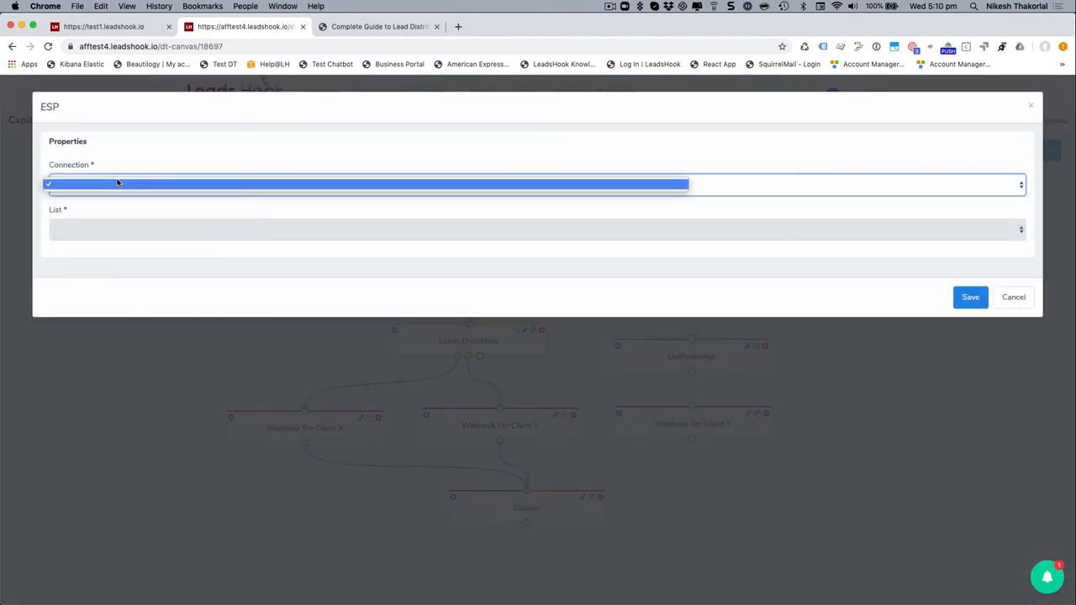
click(1012, 296)
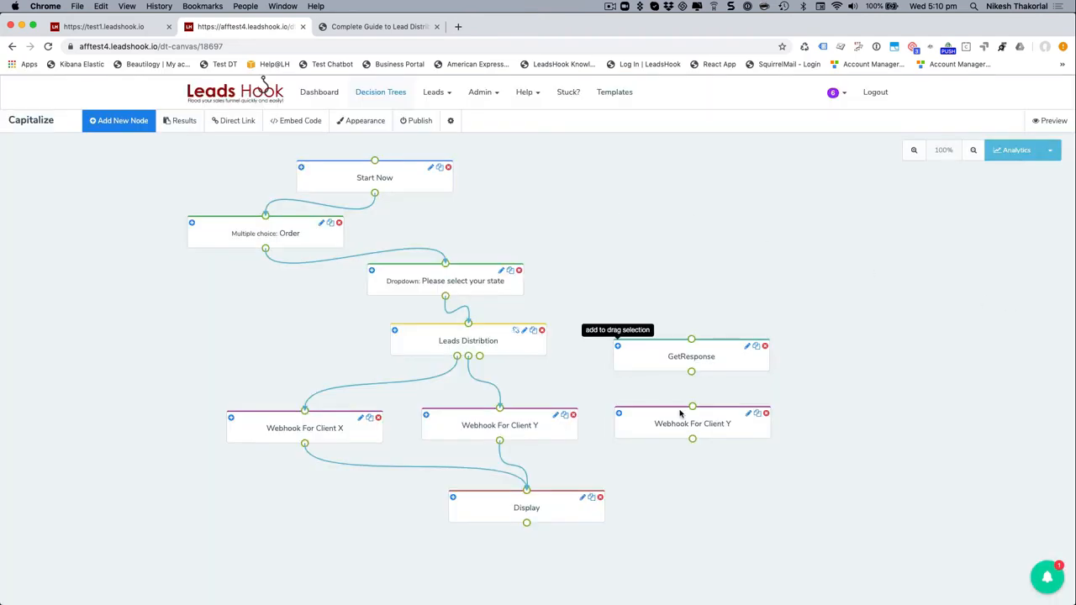
click(764, 412)
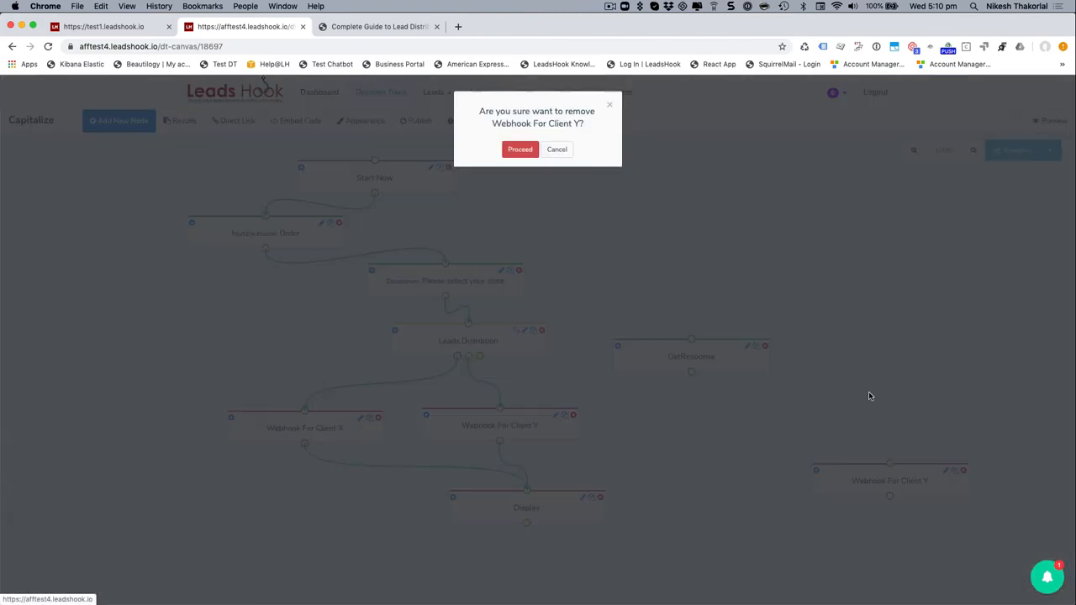
click(557, 149)
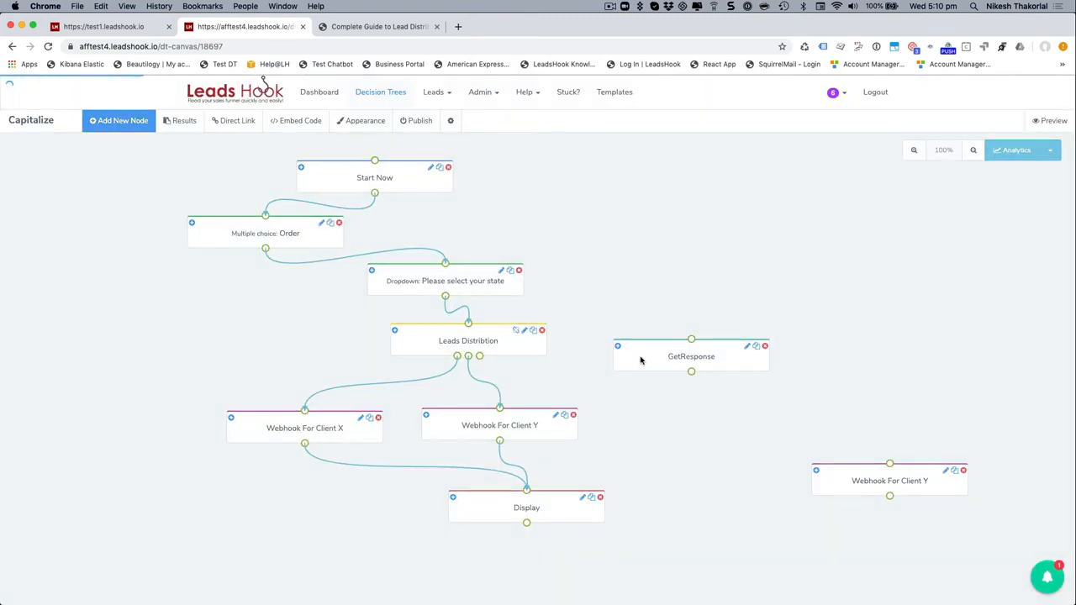
click(963, 470)
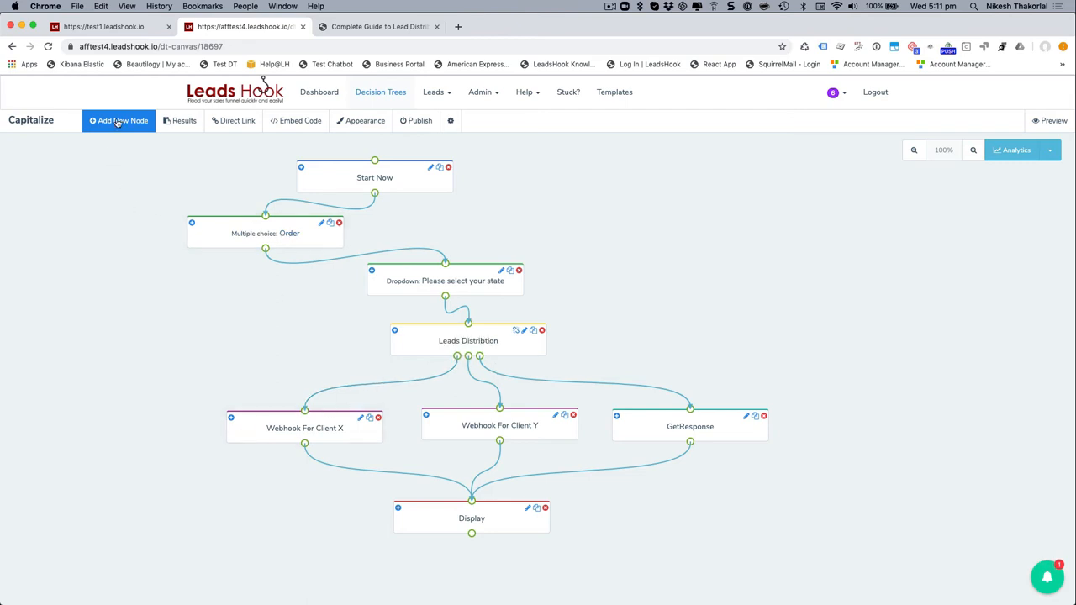
Add a Blank question node and link it into Webhook For Client X
click(119, 120)
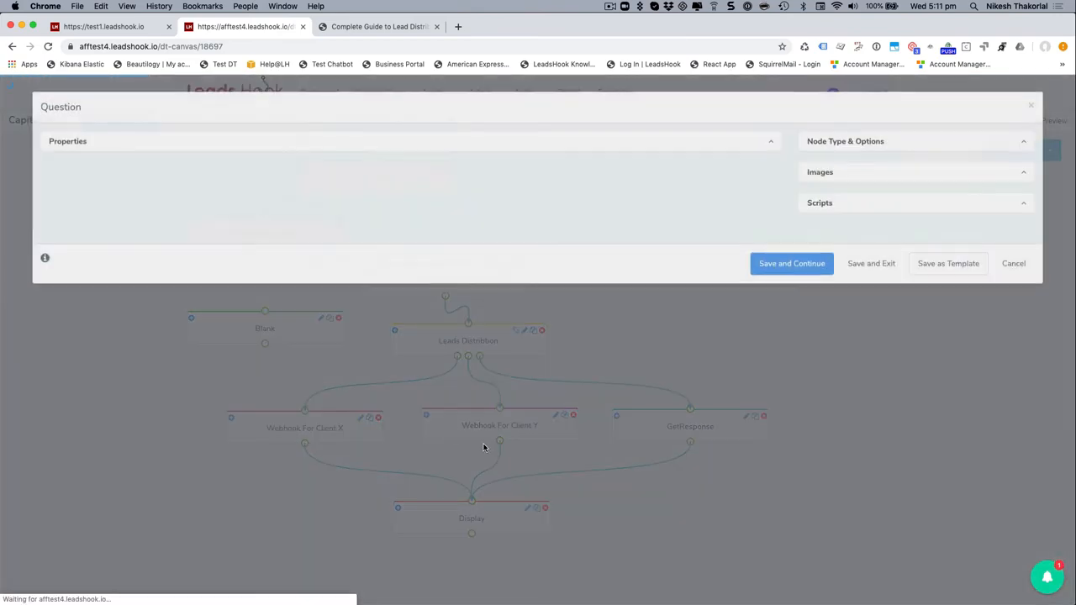
click(1013, 263)
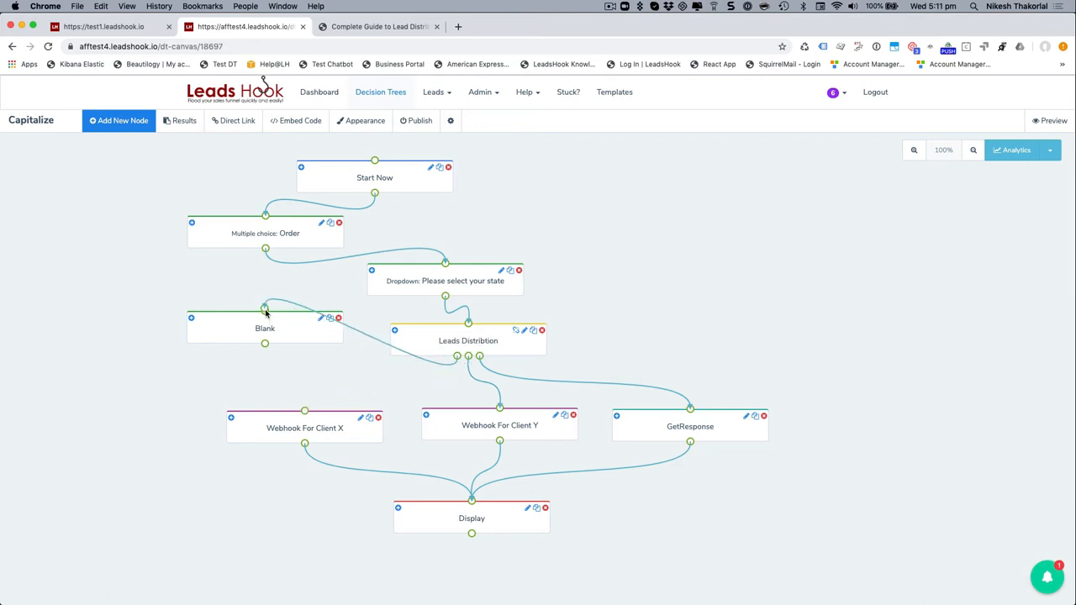
drag(265, 343, 304, 412)
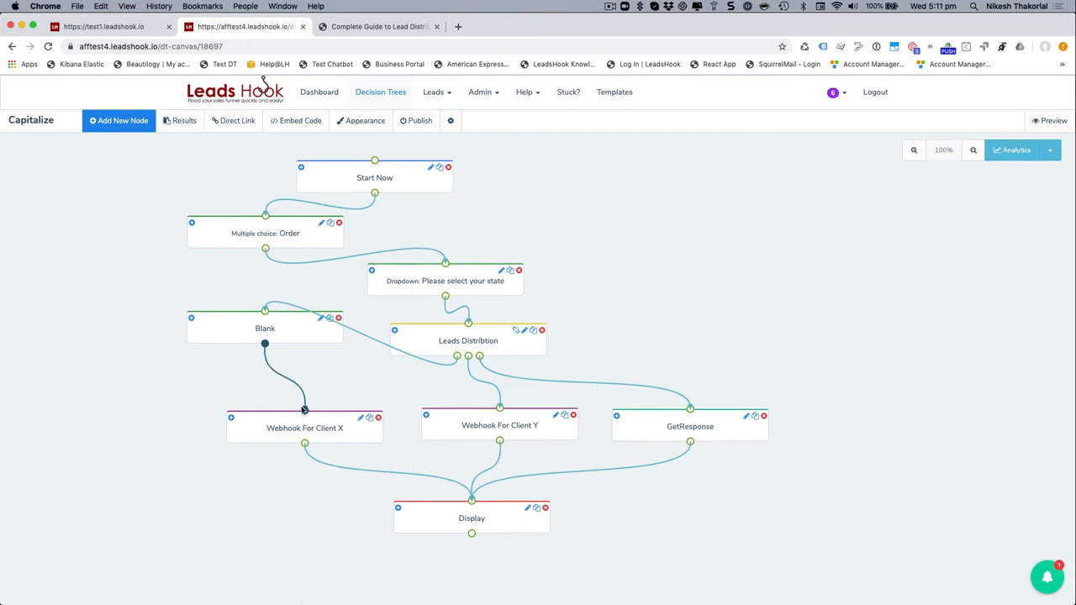
drag(265, 327, 243, 361)
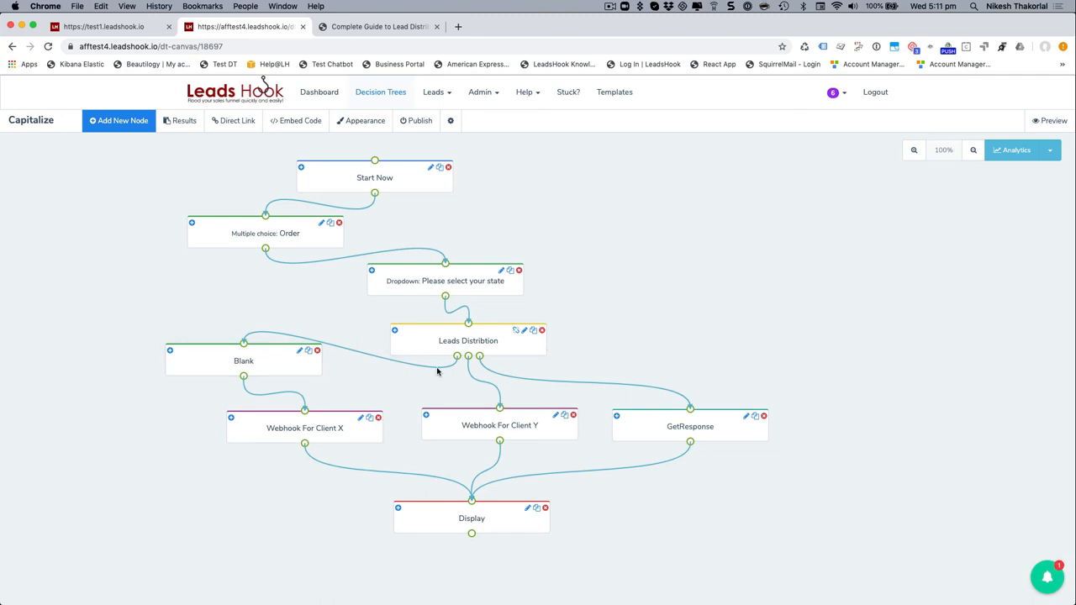
mouse_move(411, 385)
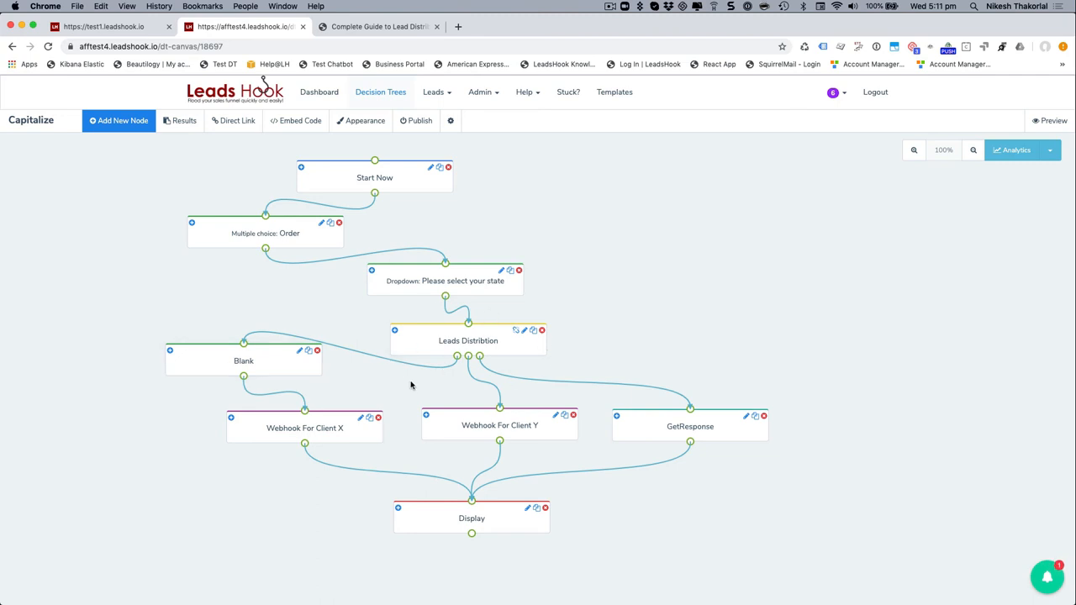
mouse_move(412, 385)
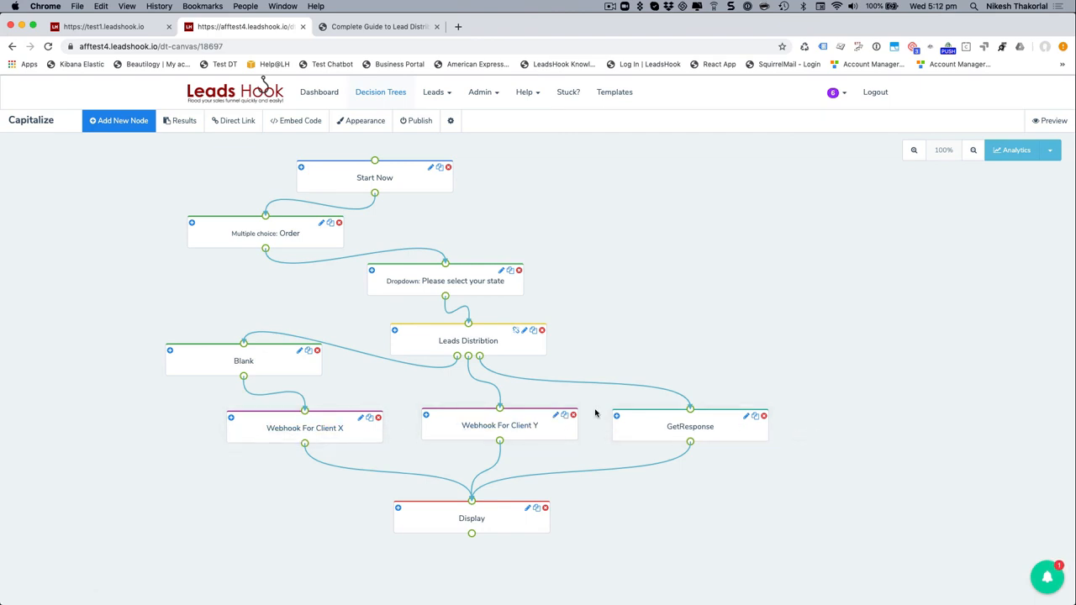
mouse_move(408, 380)
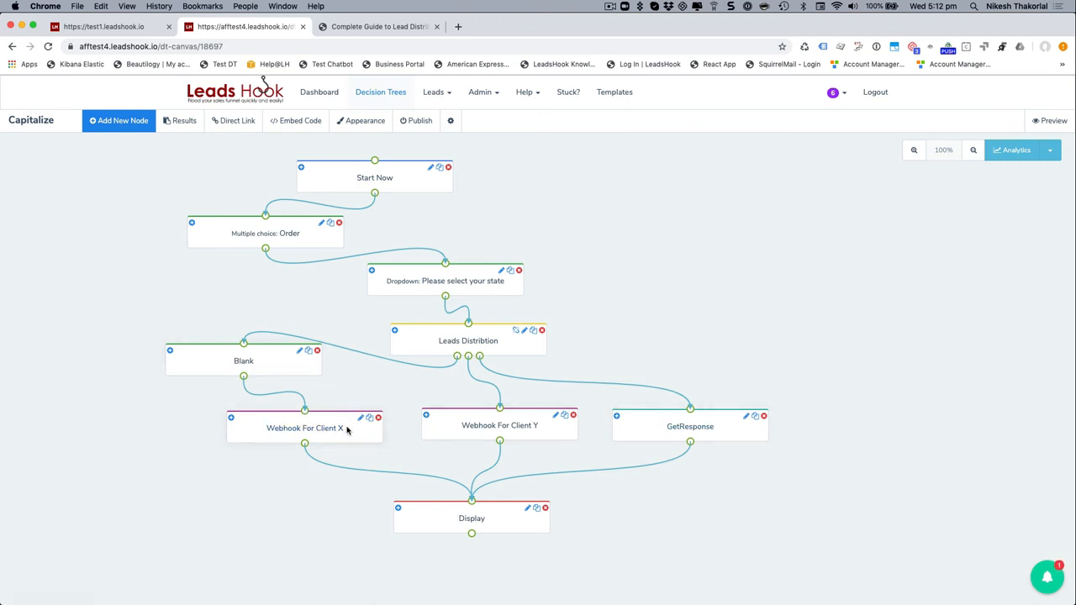
mouse_move(479, 363)
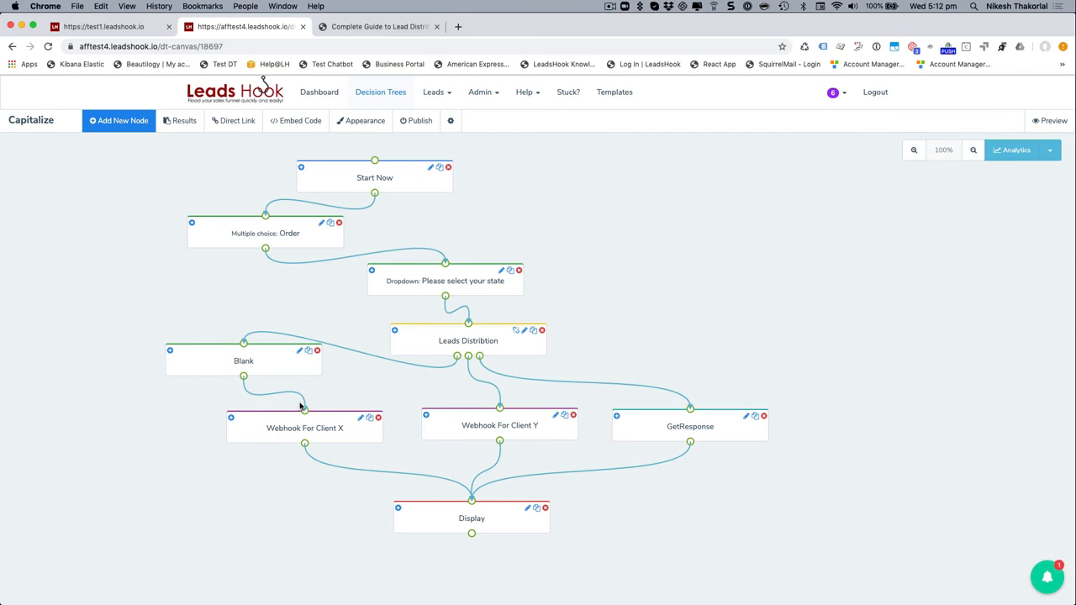
mouse_move(317, 396)
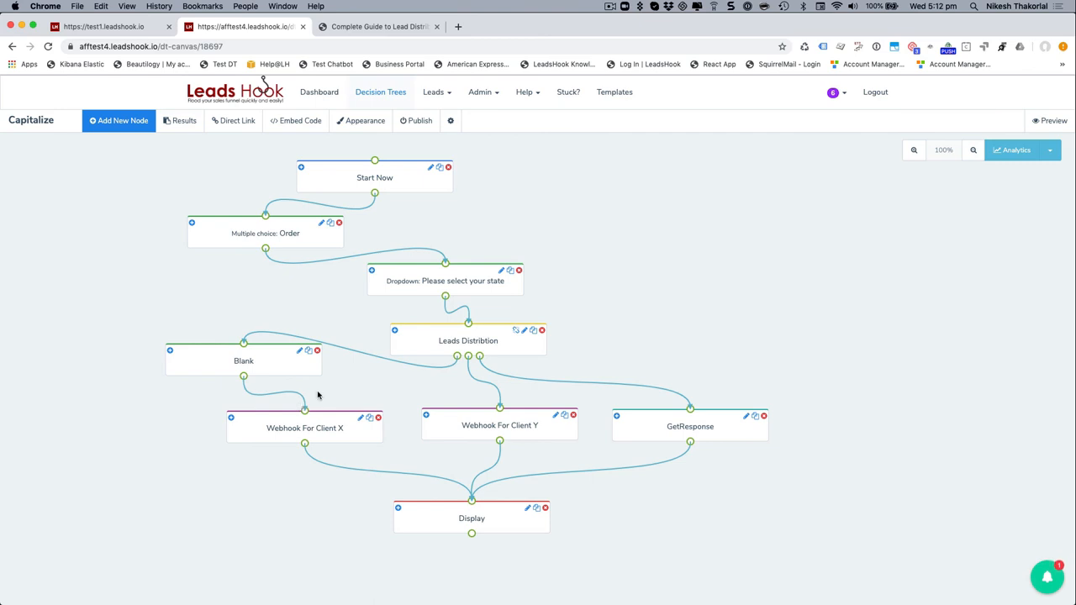
mouse_move(341, 381)
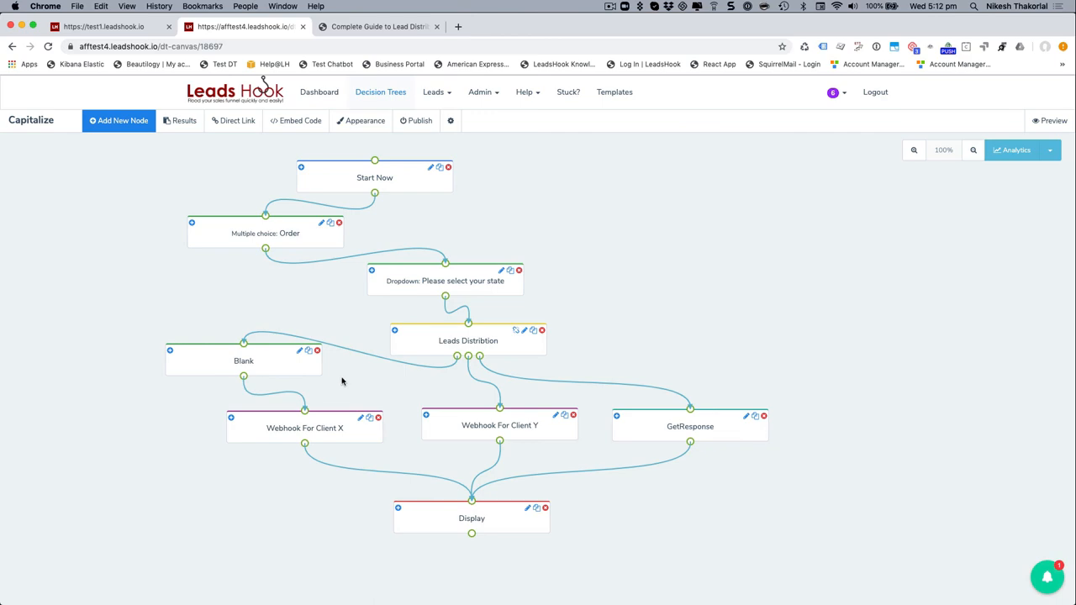